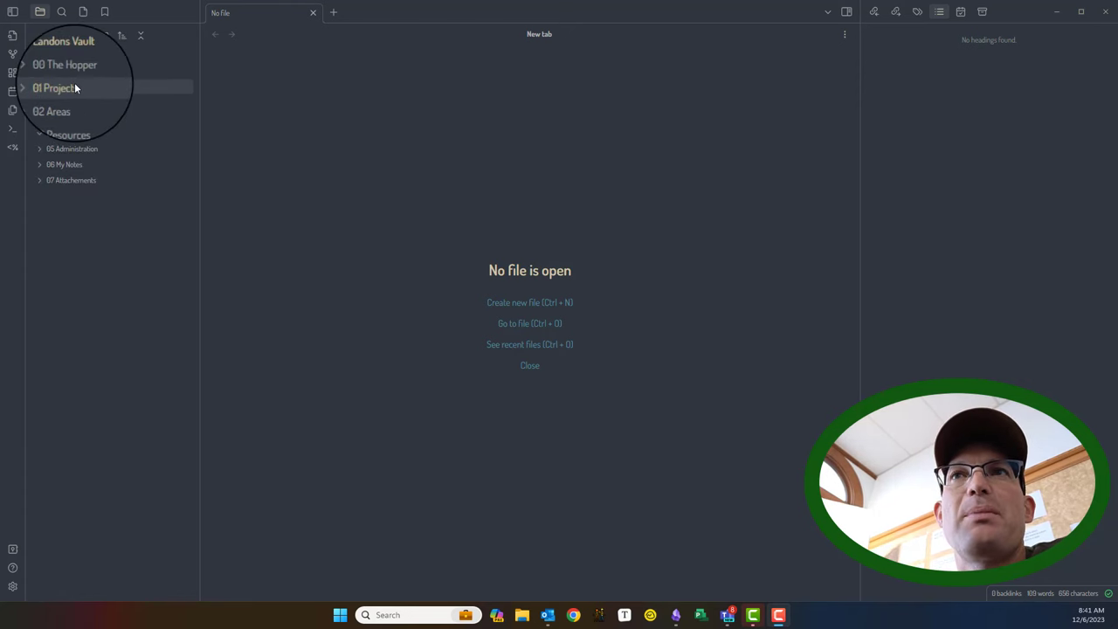
Scroll the file explorer and expand the 06 My Notes folder.
scroll(down, 3)
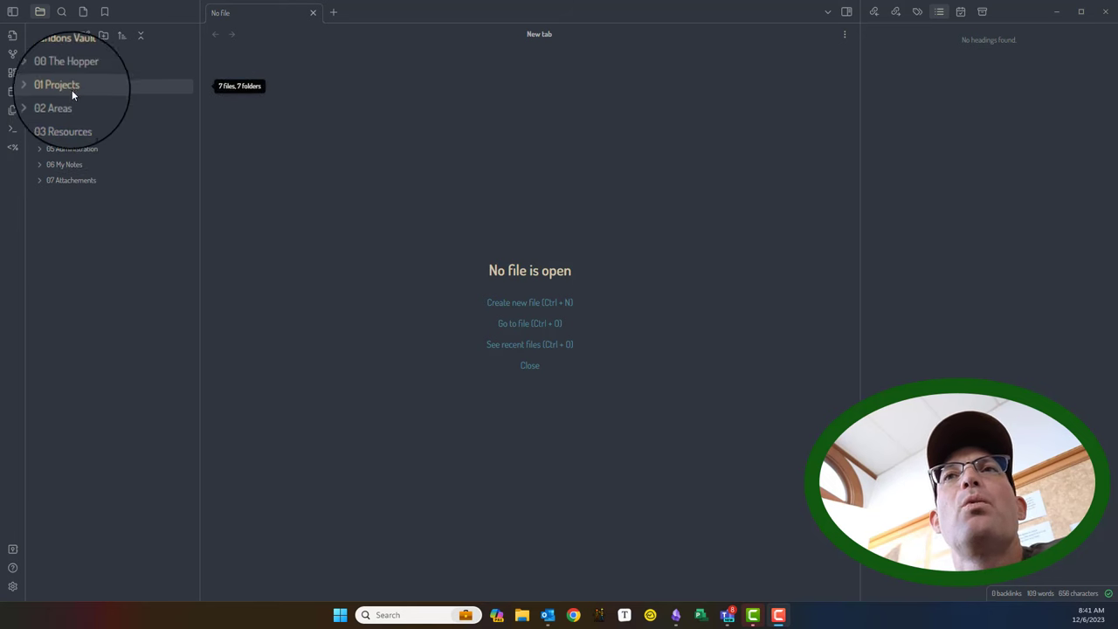
scroll(down, 3)
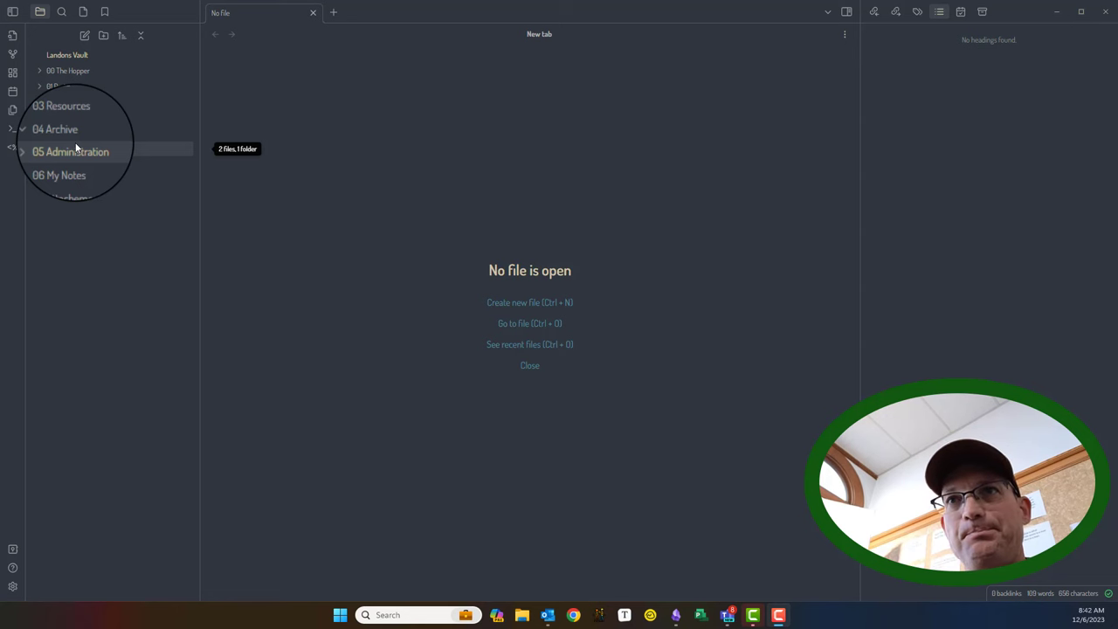
scroll(down, 3)
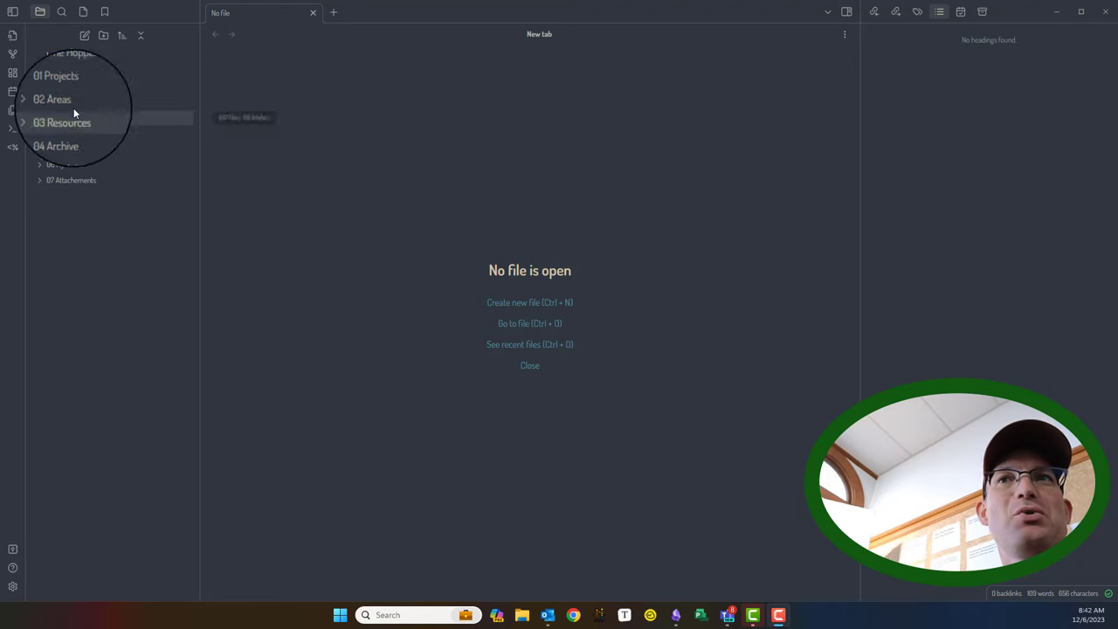
scroll(down, 3)
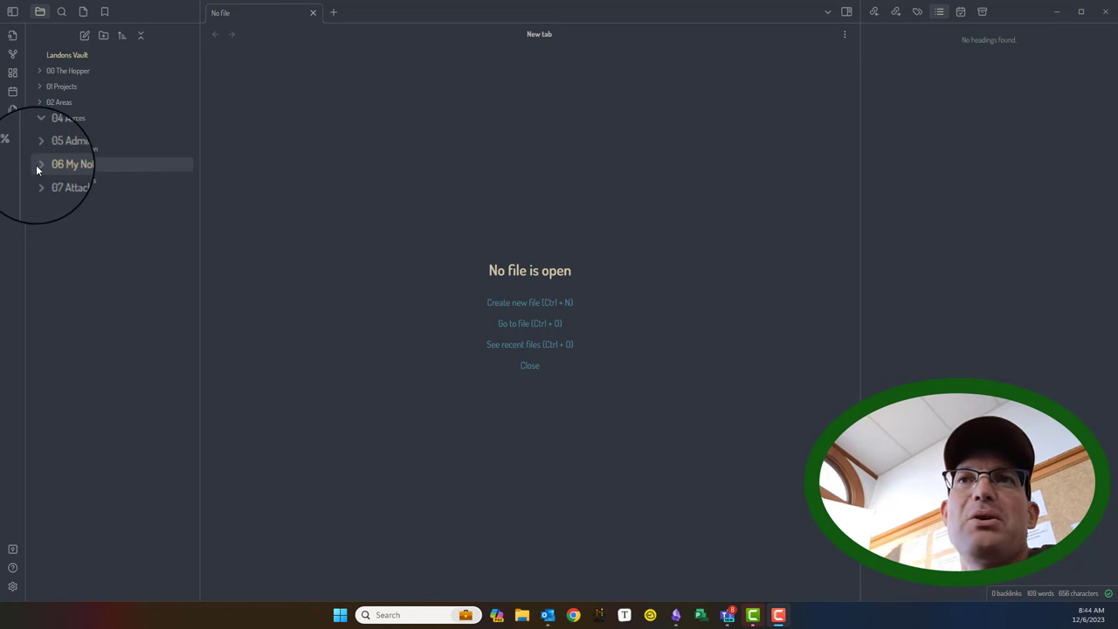
click(40, 164)
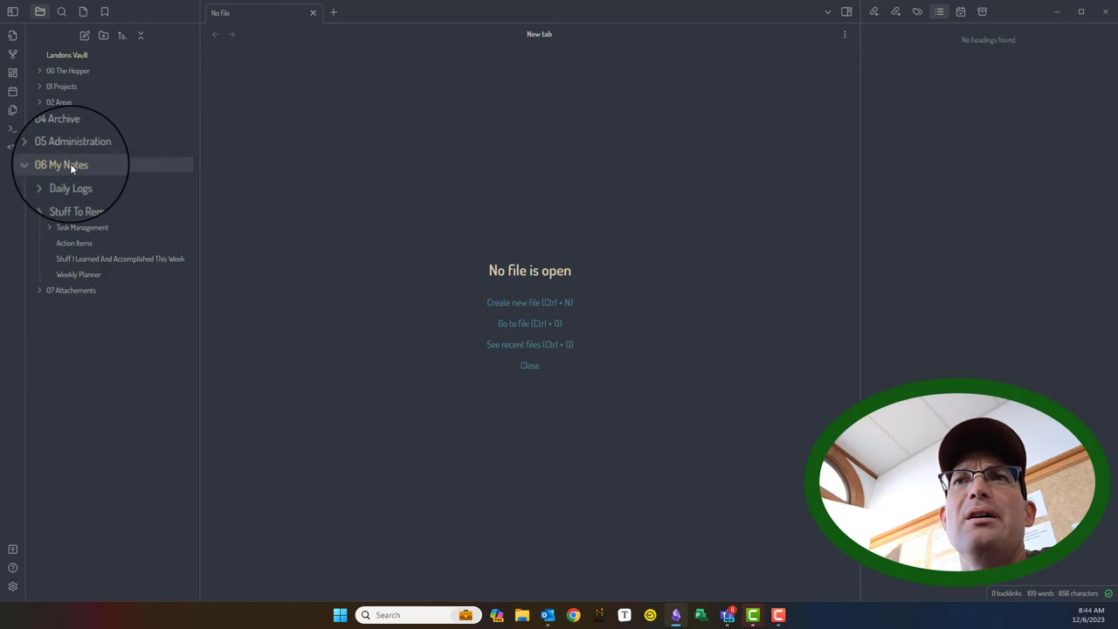
mouse_move(61, 164)
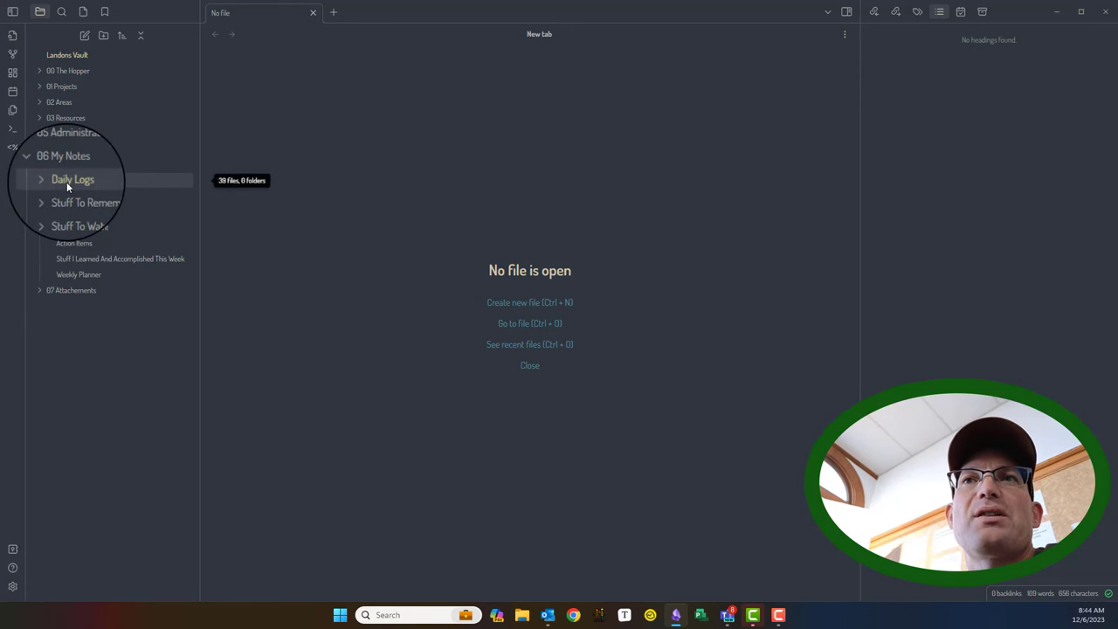
Expand Daily Logs and browse its dated notes from August through December 2023.
click(72, 179)
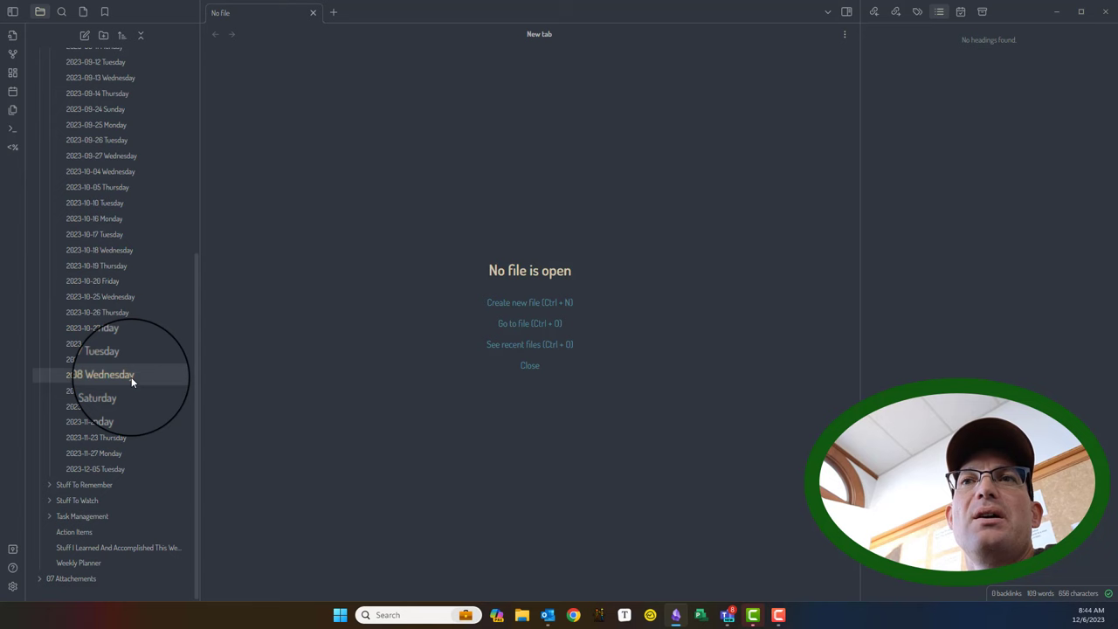
scroll(up, 3)
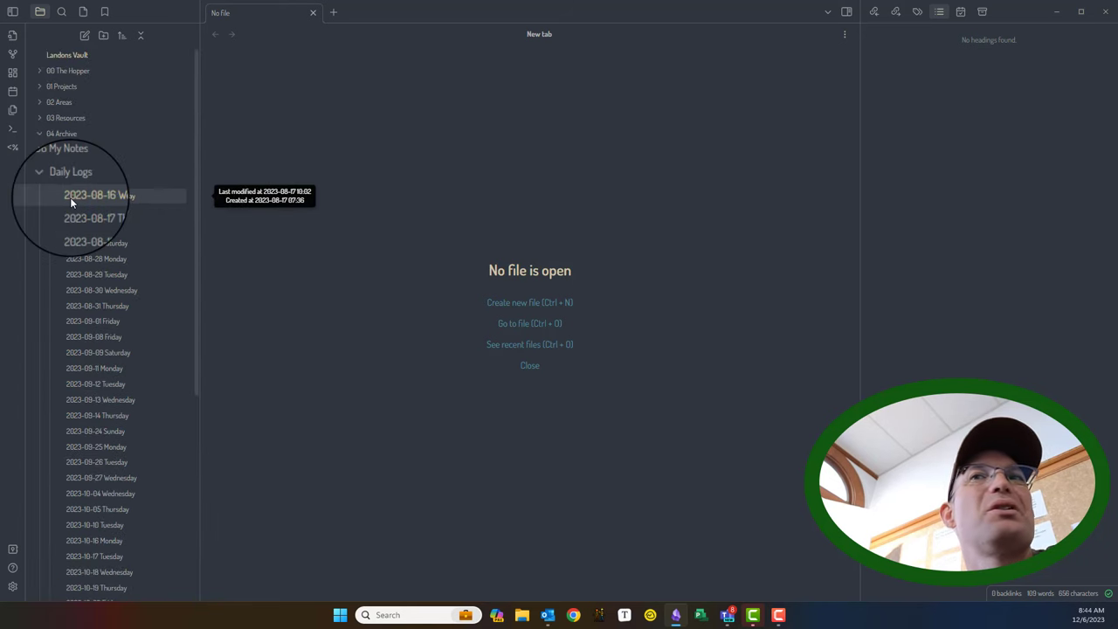
scroll(down, 3)
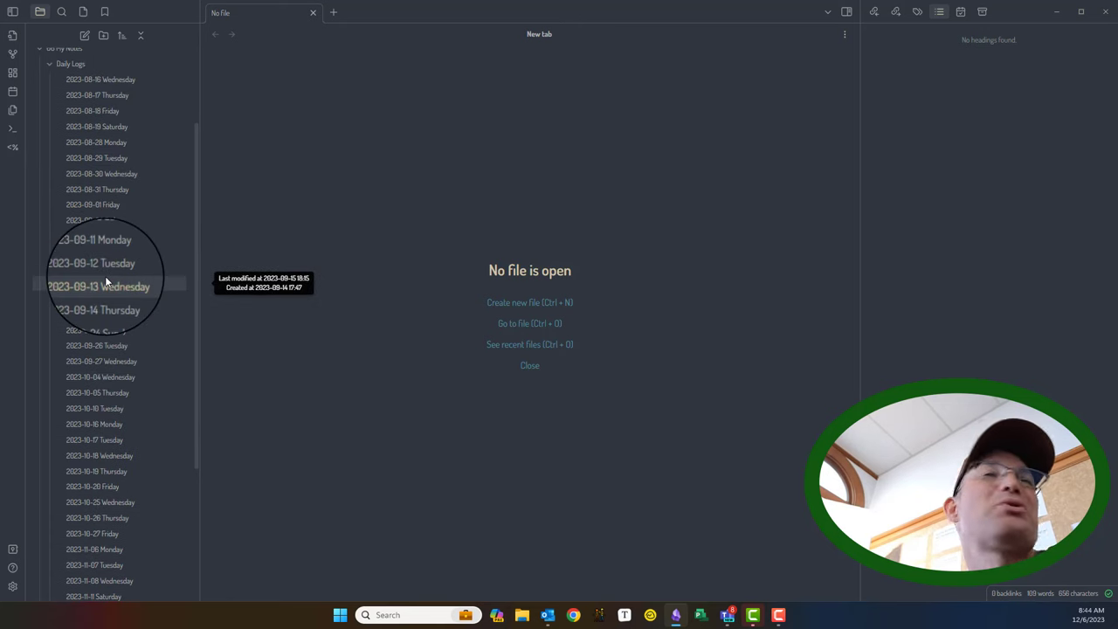
scroll(down, 3)
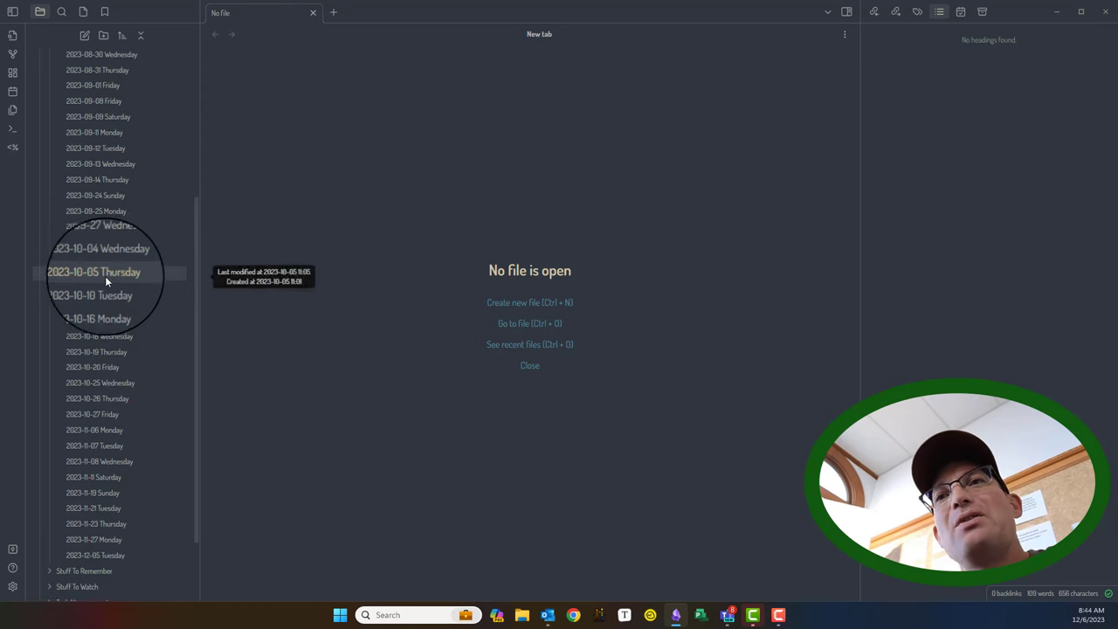
scroll(down, 3)
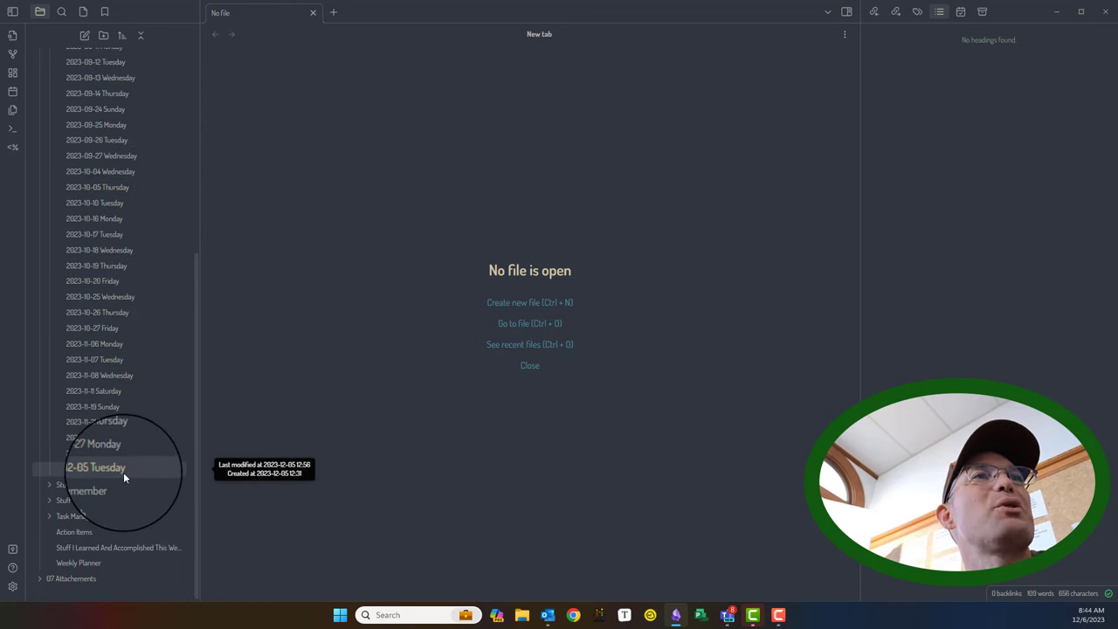
scroll(up, 3)
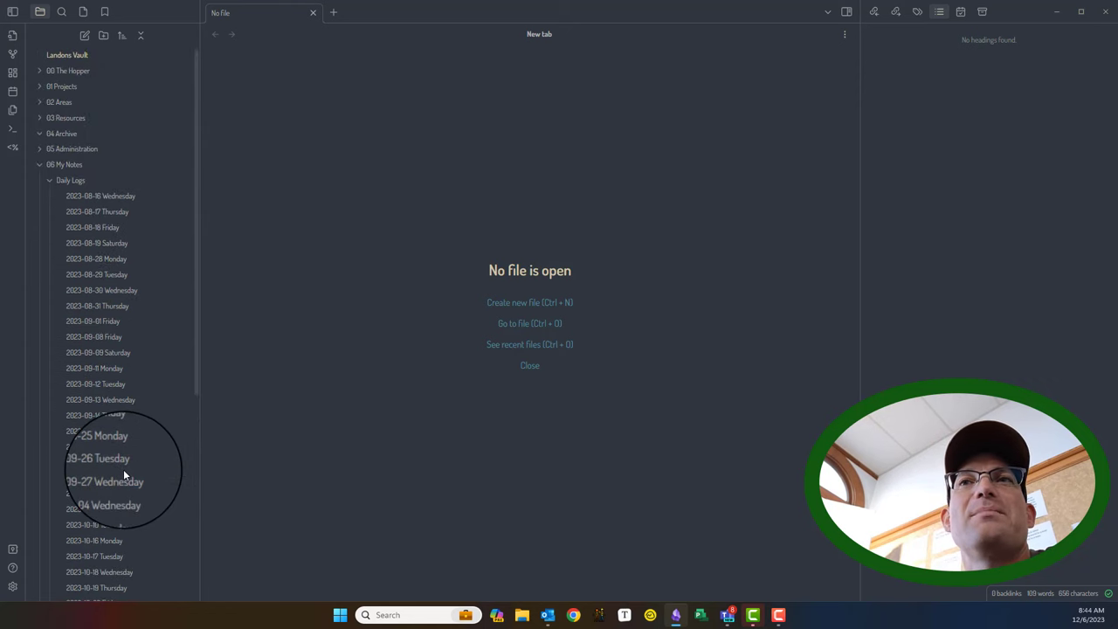
scroll(down, 3)
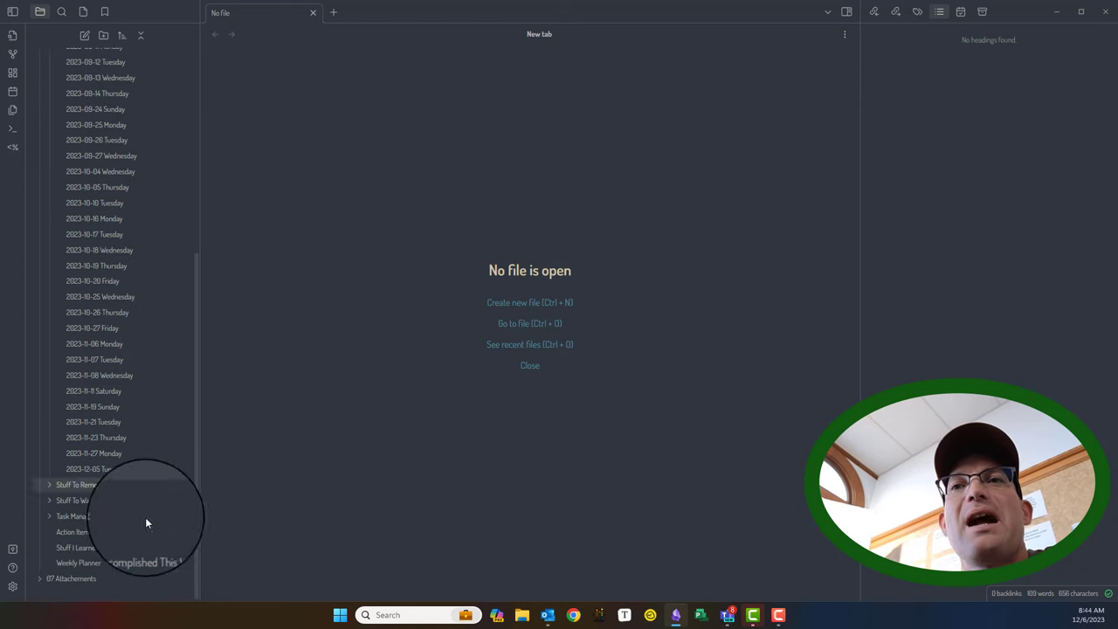
Open the 2023-12-05 and 2023-11-27 daily logs, ending on 2023-11-21 Tuesday.
click(88, 469)
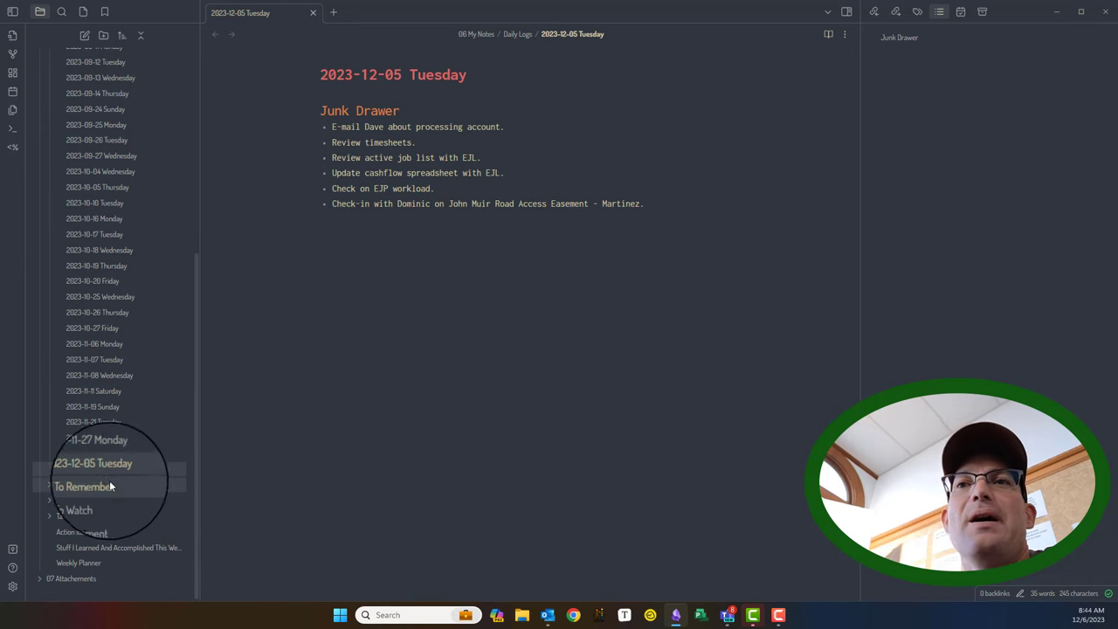
click(94, 463)
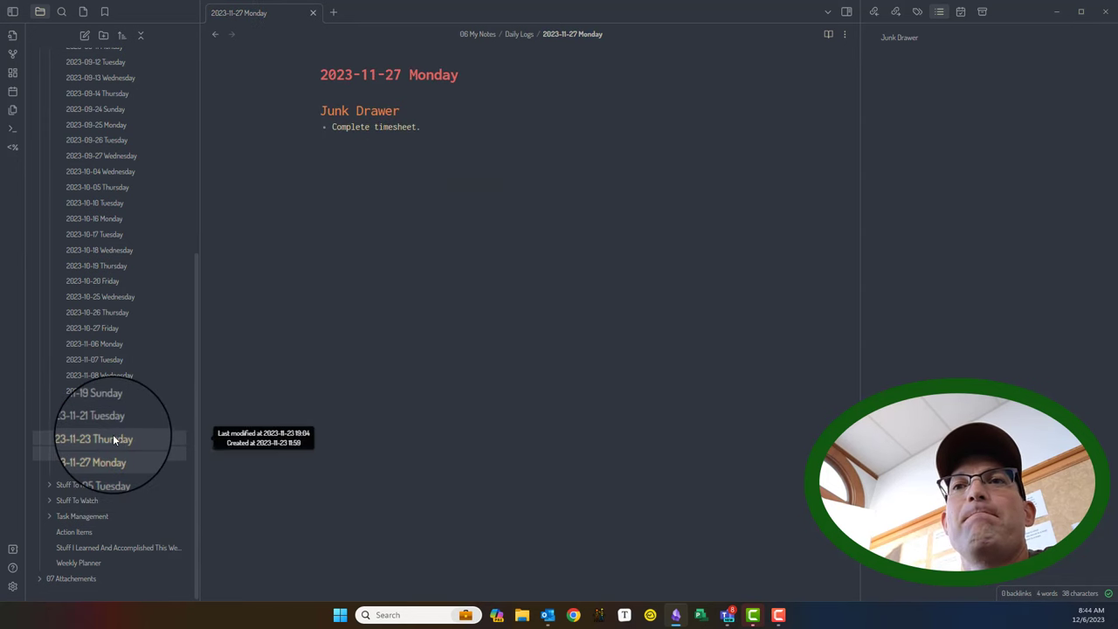
click(90, 416)
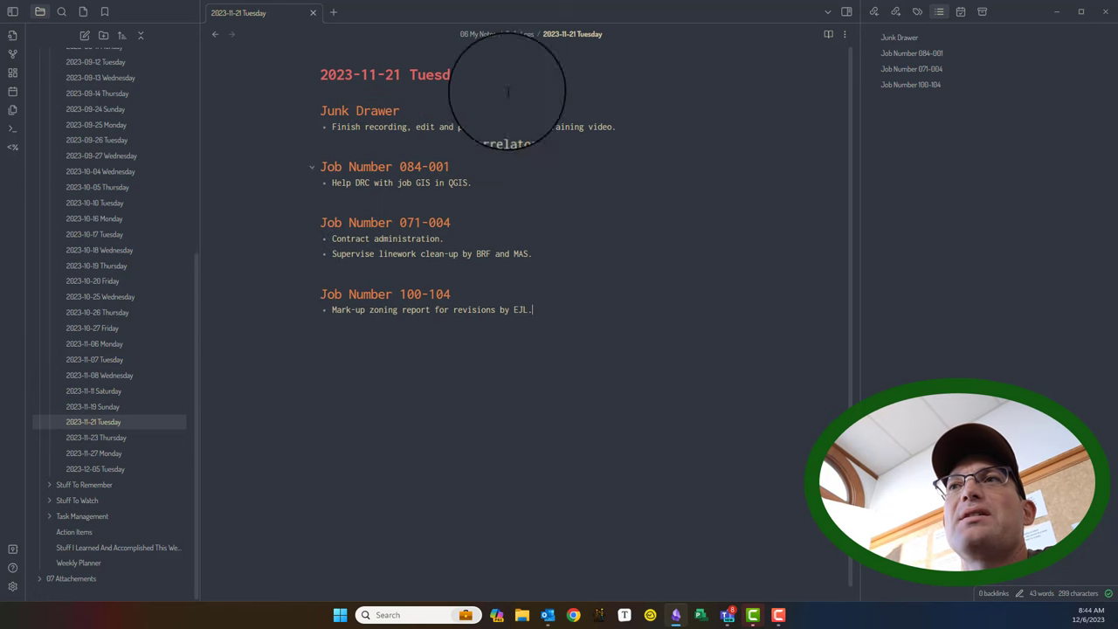
mouse_move(408, 103)
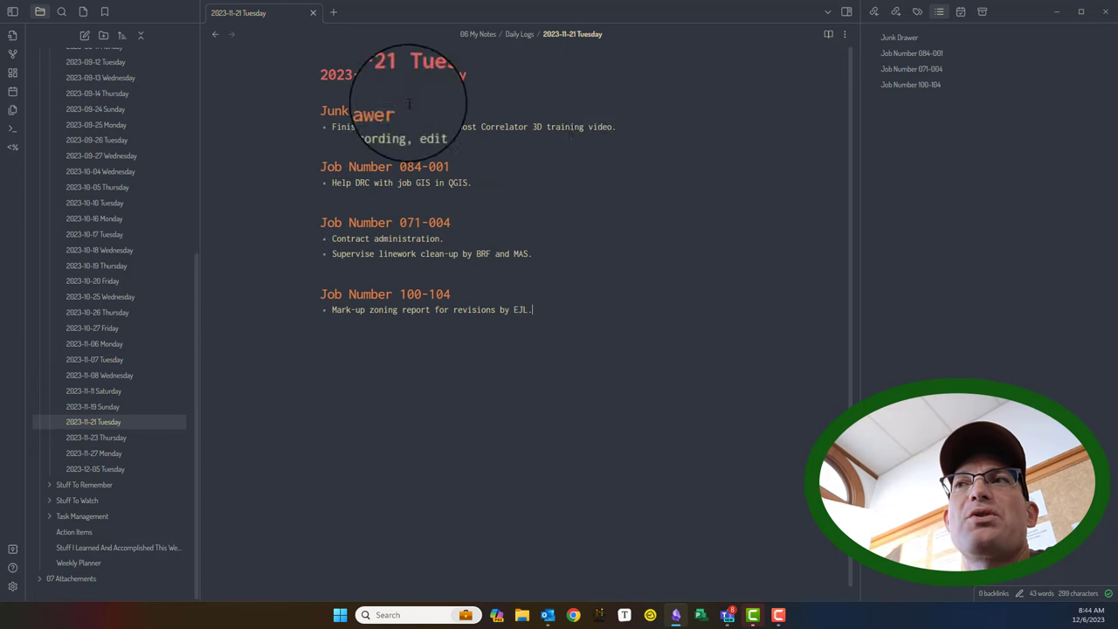
mouse_move(350, 193)
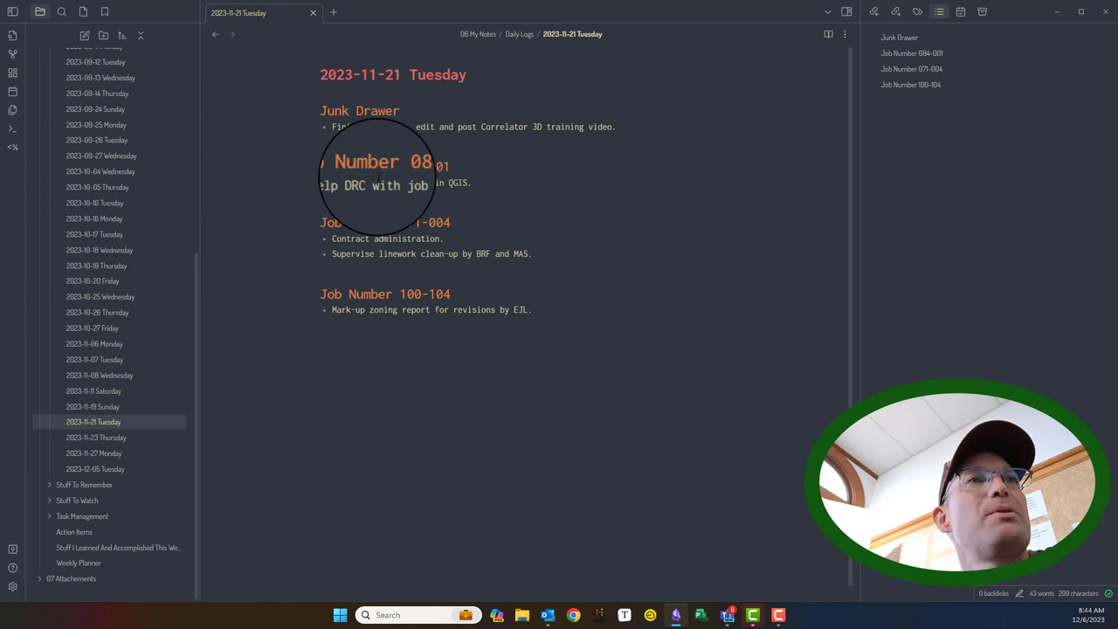
mouse_move(646, 288)
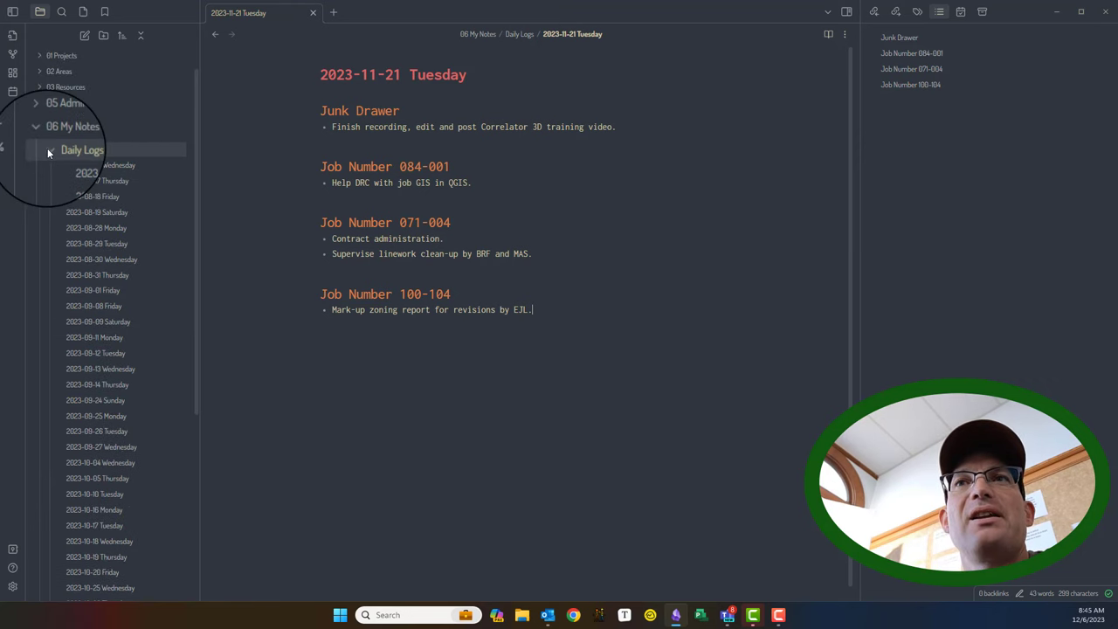
Collapse Daily Logs and create a Daily Journal folder inside 06 My Notes.
click(49, 151)
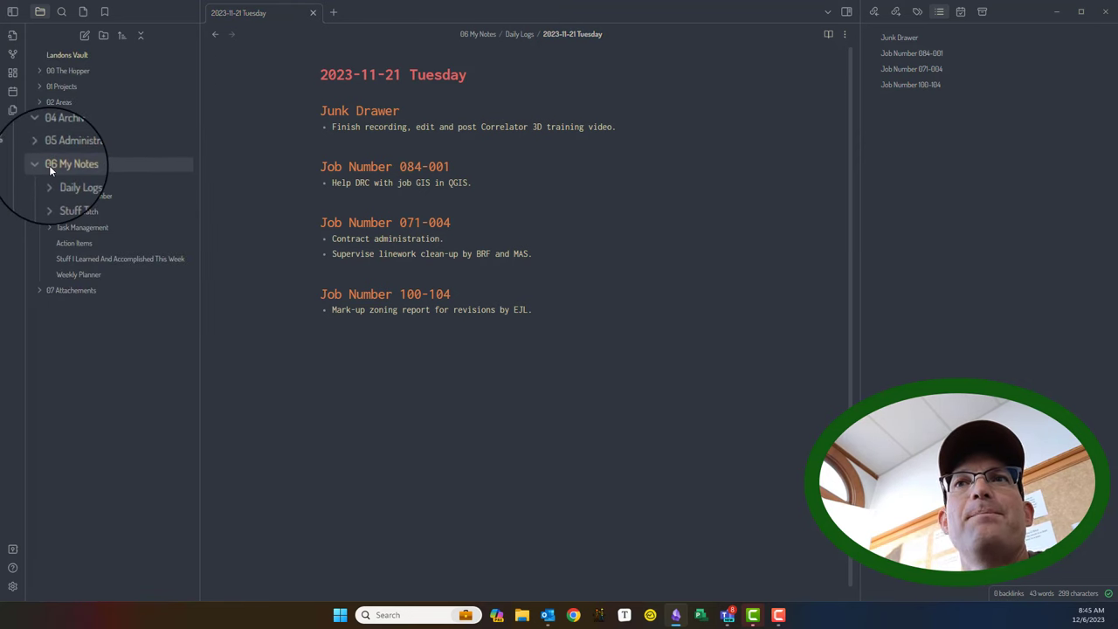
click(80, 187)
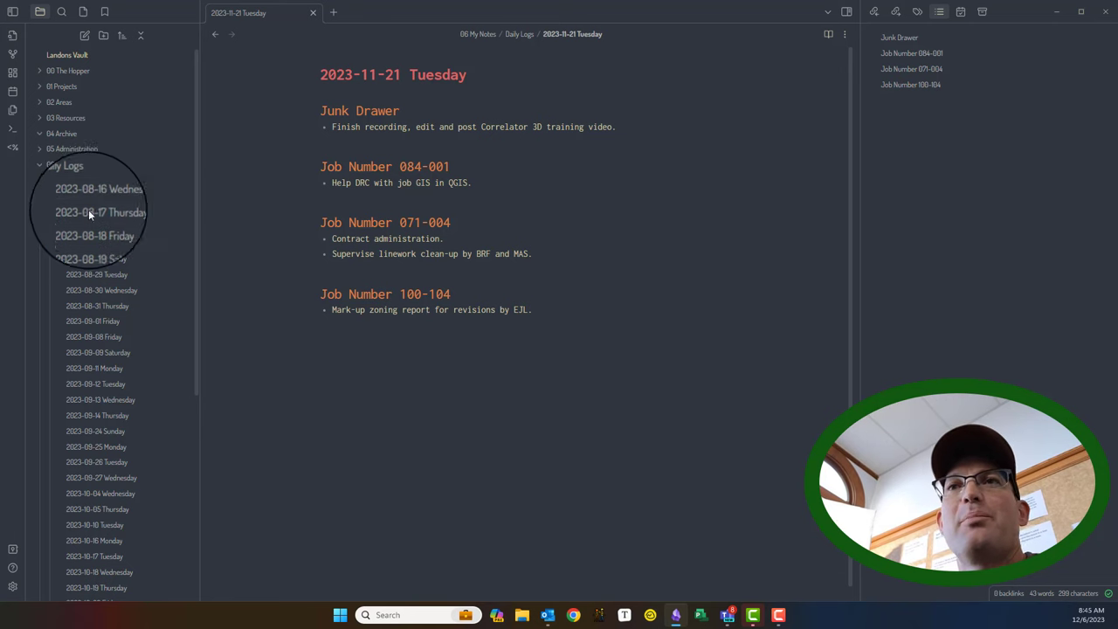
click(64, 165)
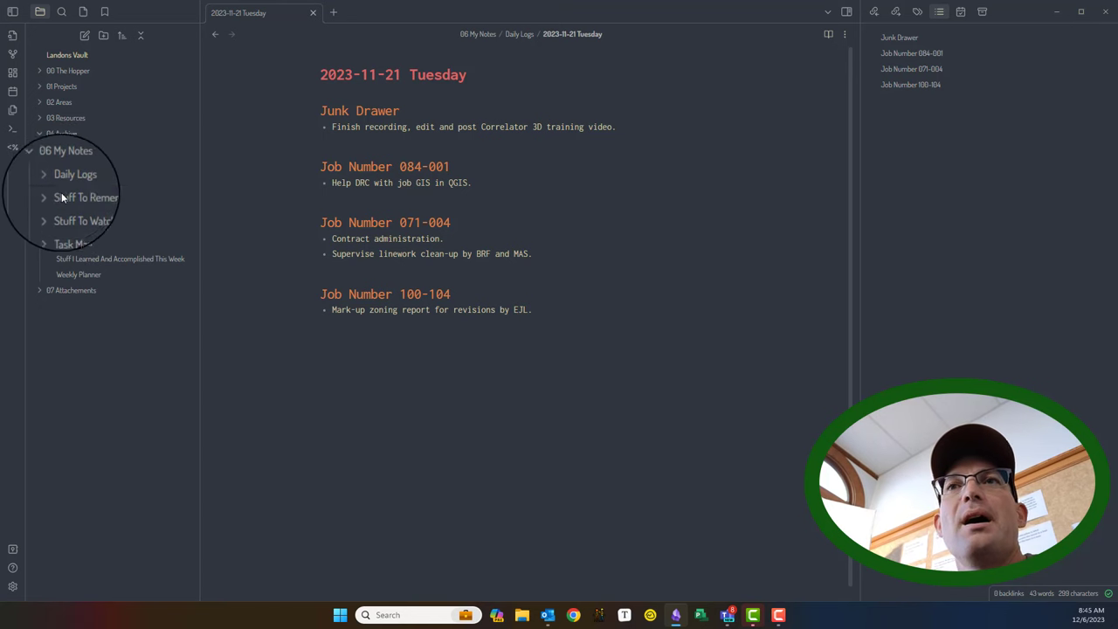
right_click(67, 150)
text(Daily Journal)
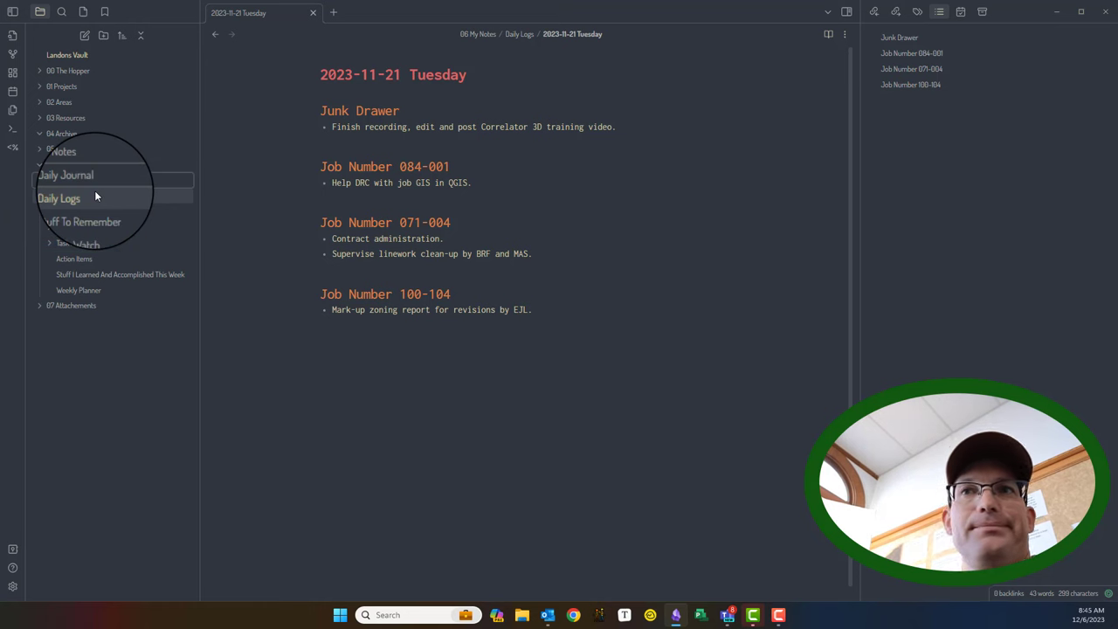
click(59, 198)
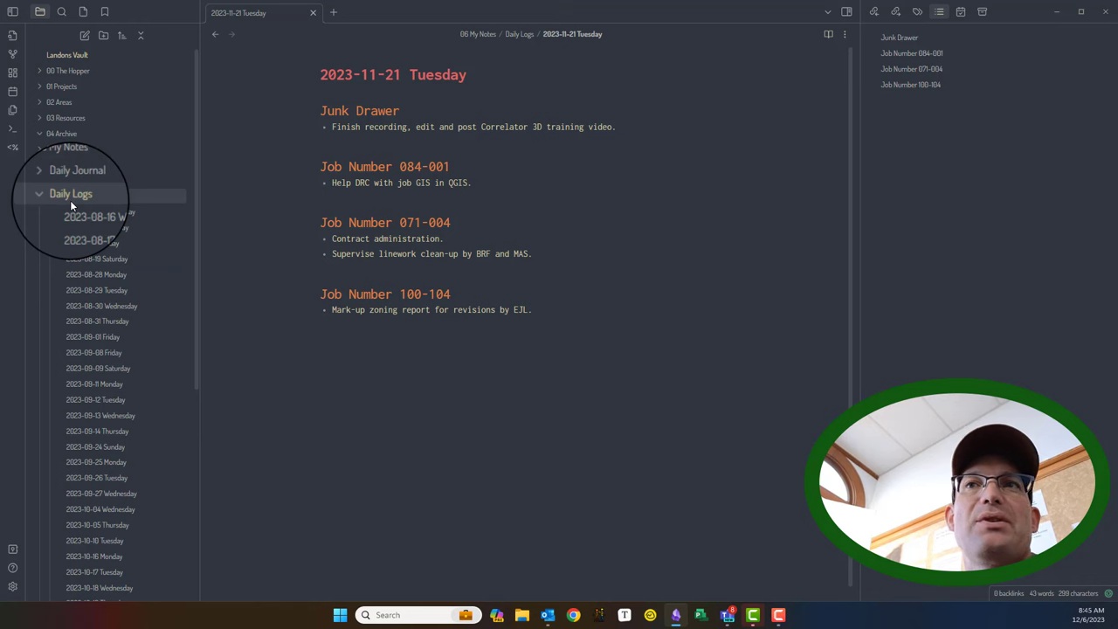
click(39, 193)
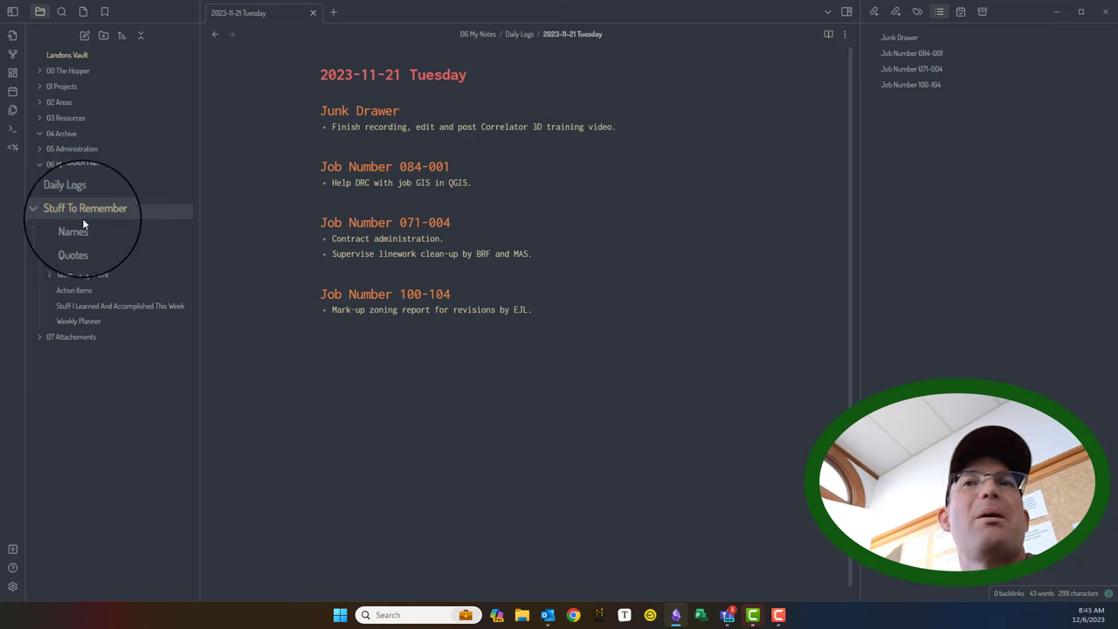
Replace the repeated teller name in Names, then view the Quotes note.
click(73, 231)
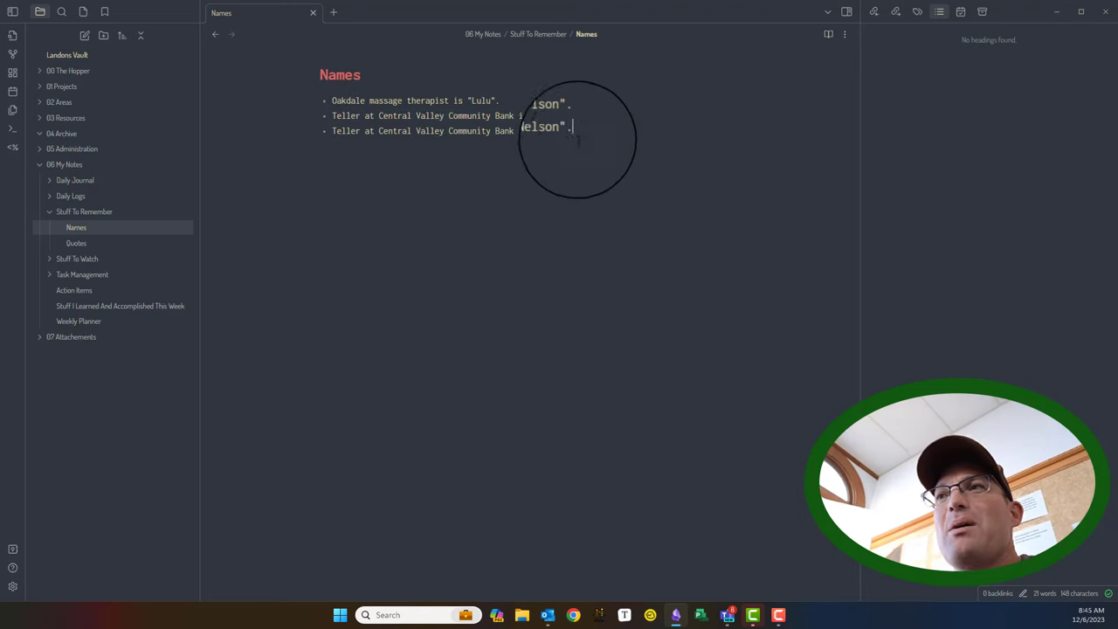
double_click(544, 128)
text(Sop)
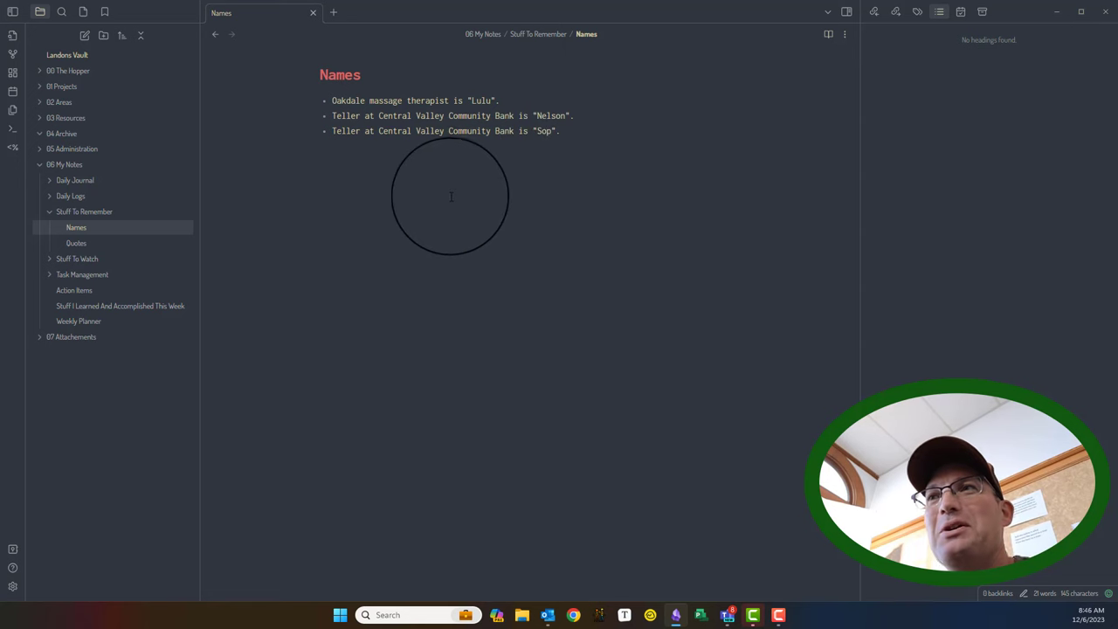
click(76, 243)
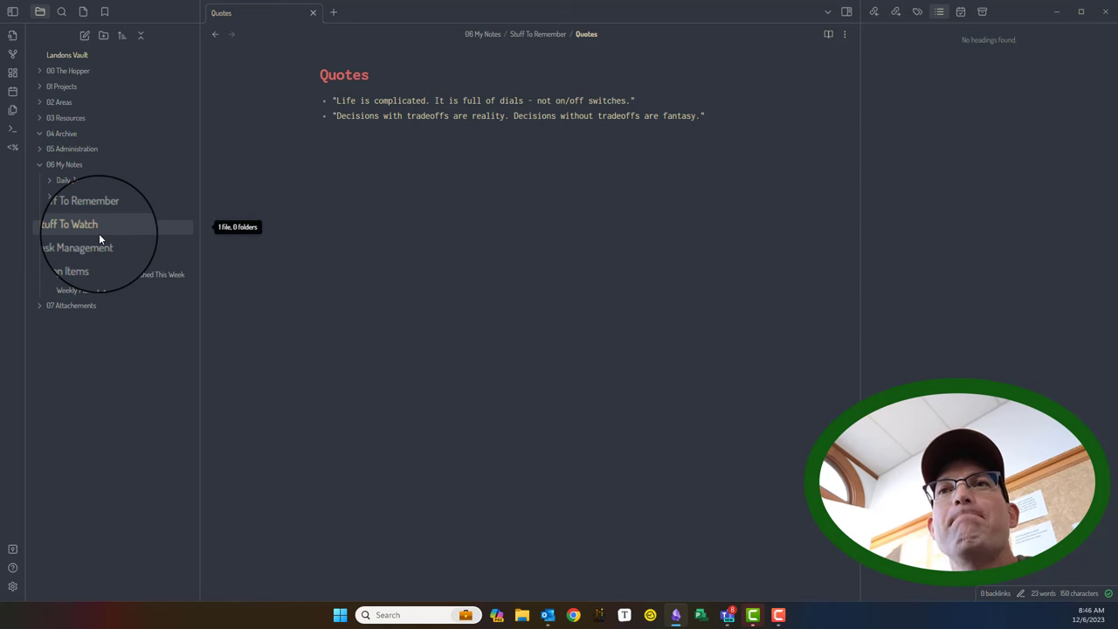
View the Dry Bar Comedy note, then collapse Stuff To Watch and Task Management.
click(69, 224)
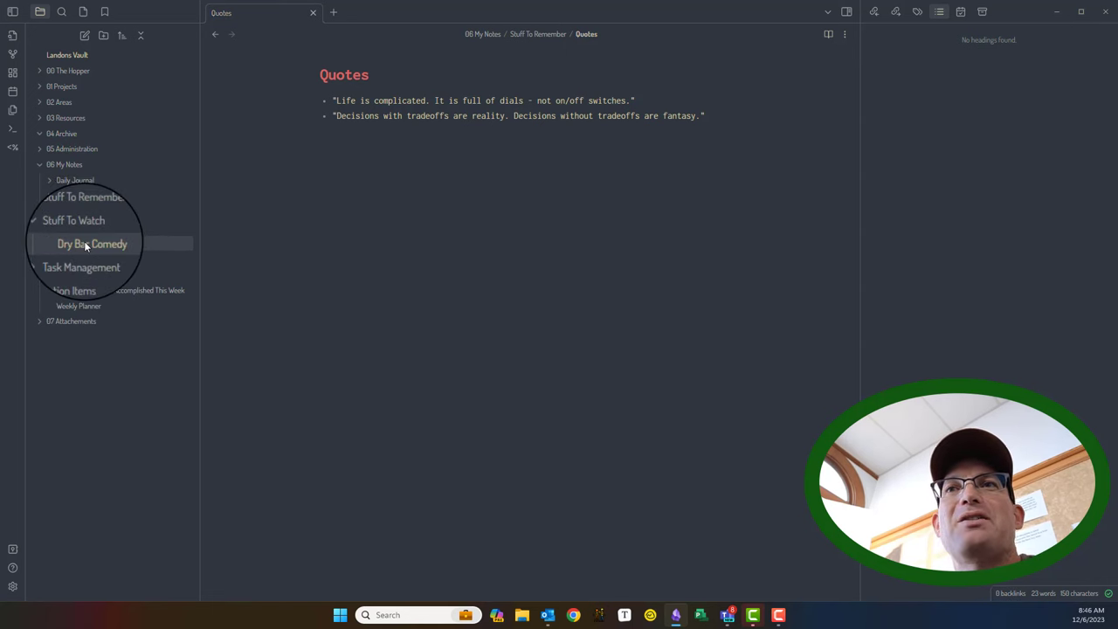
click(92, 244)
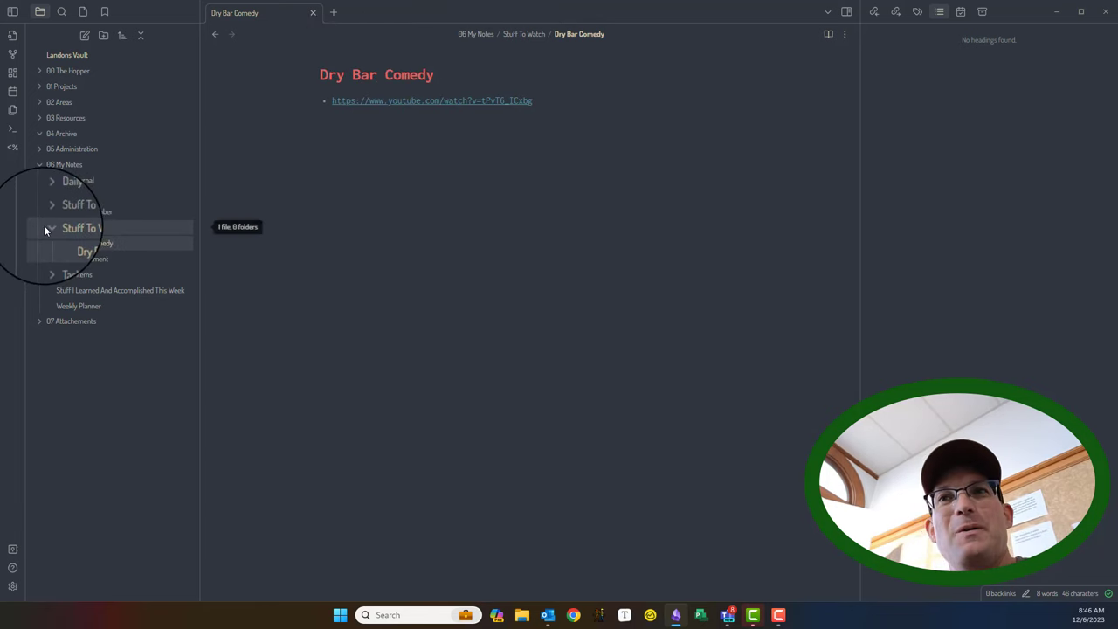
click(50, 228)
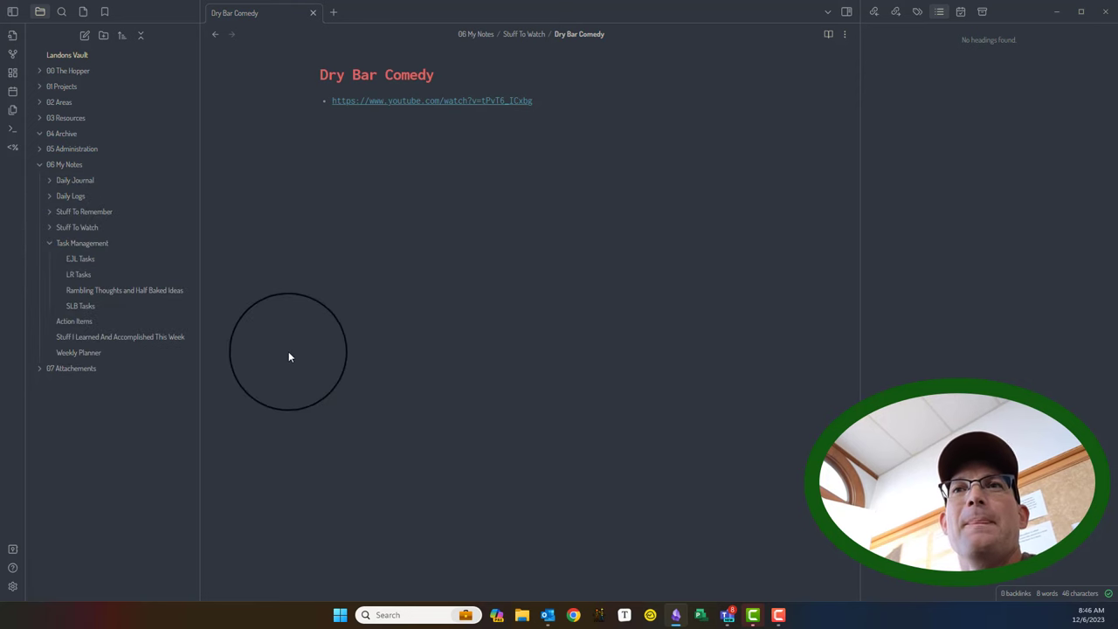
click(49, 242)
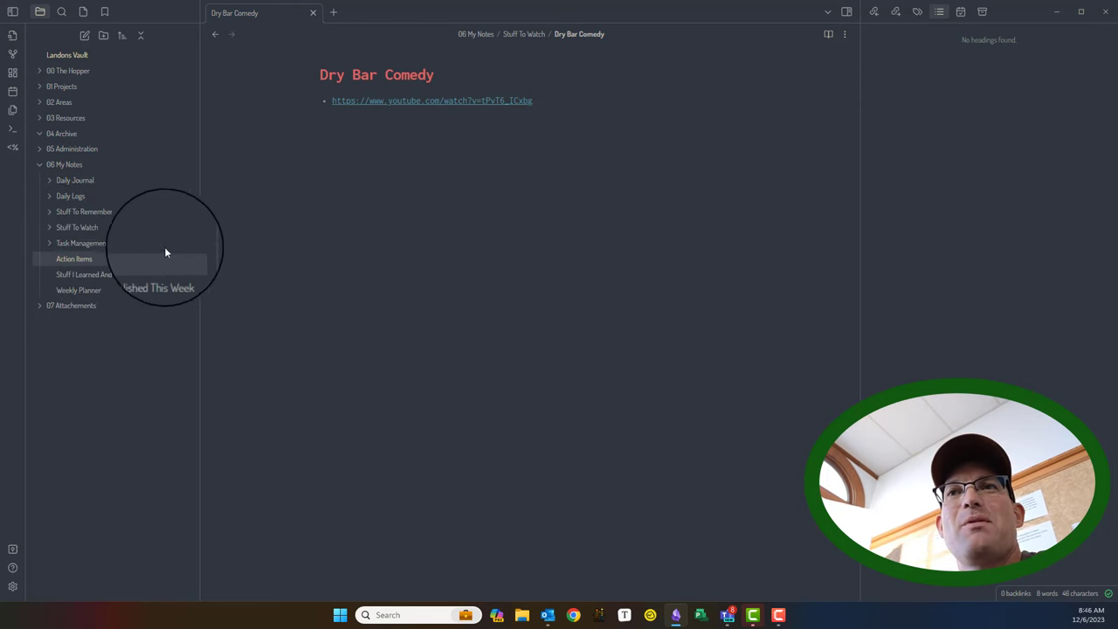
Open the Action Items note listing RH action items.
click(74, 259)
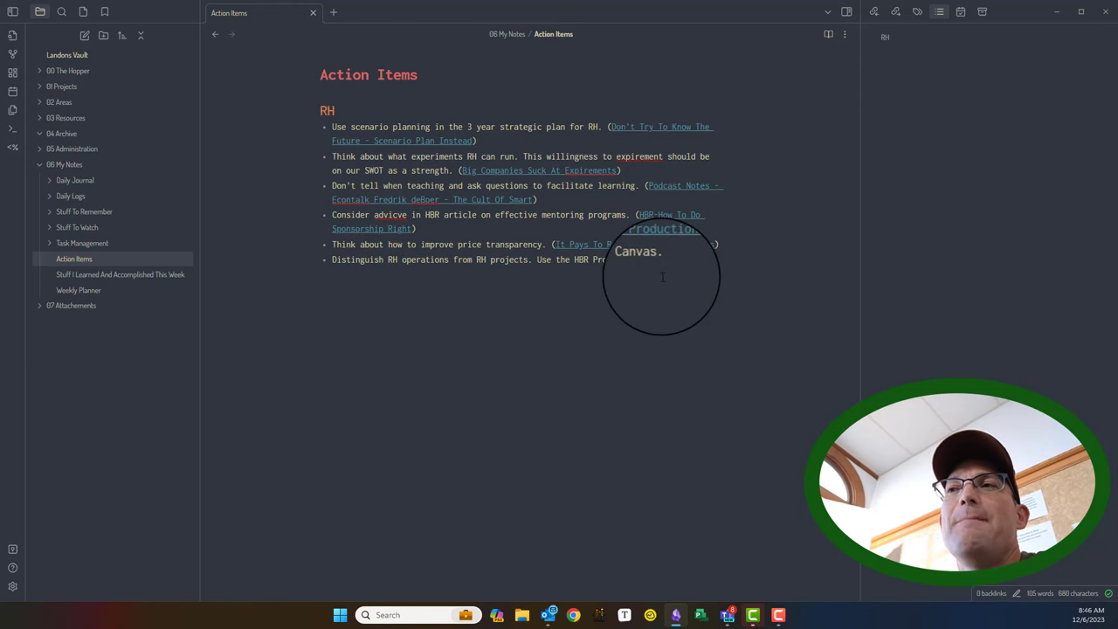
mouse_move(406, 100)
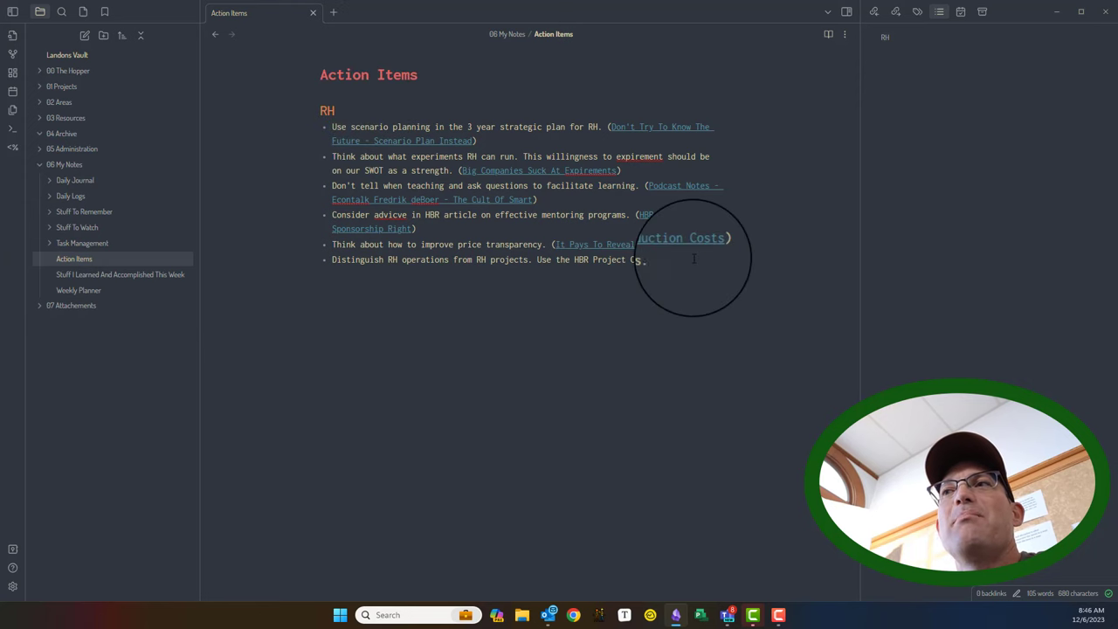
mouse_move(706, 272)
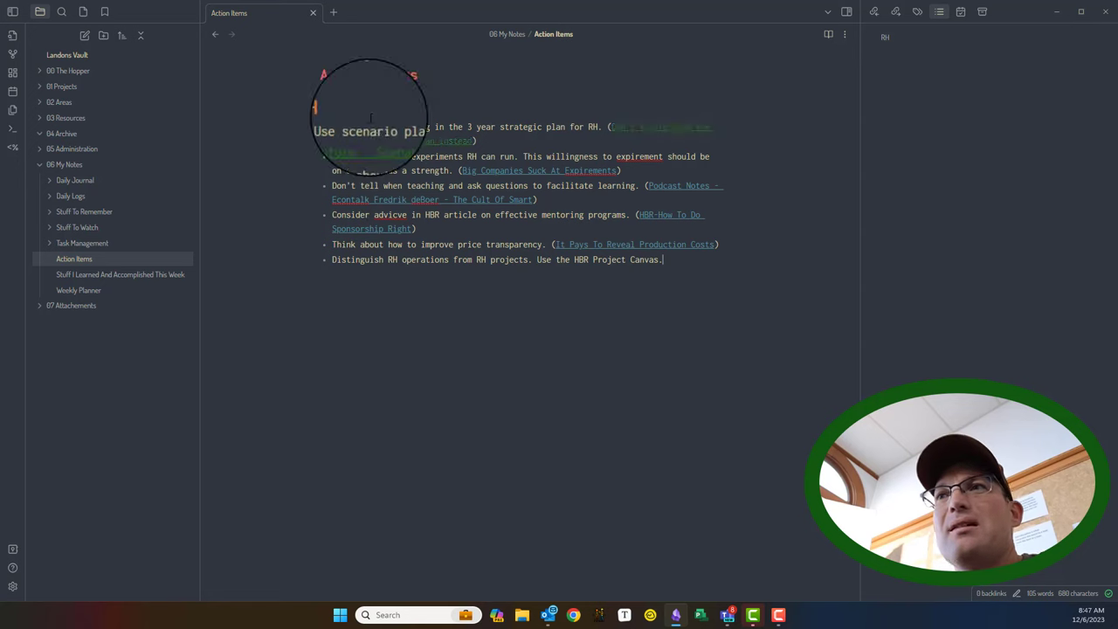
mouse_move(614, 330)
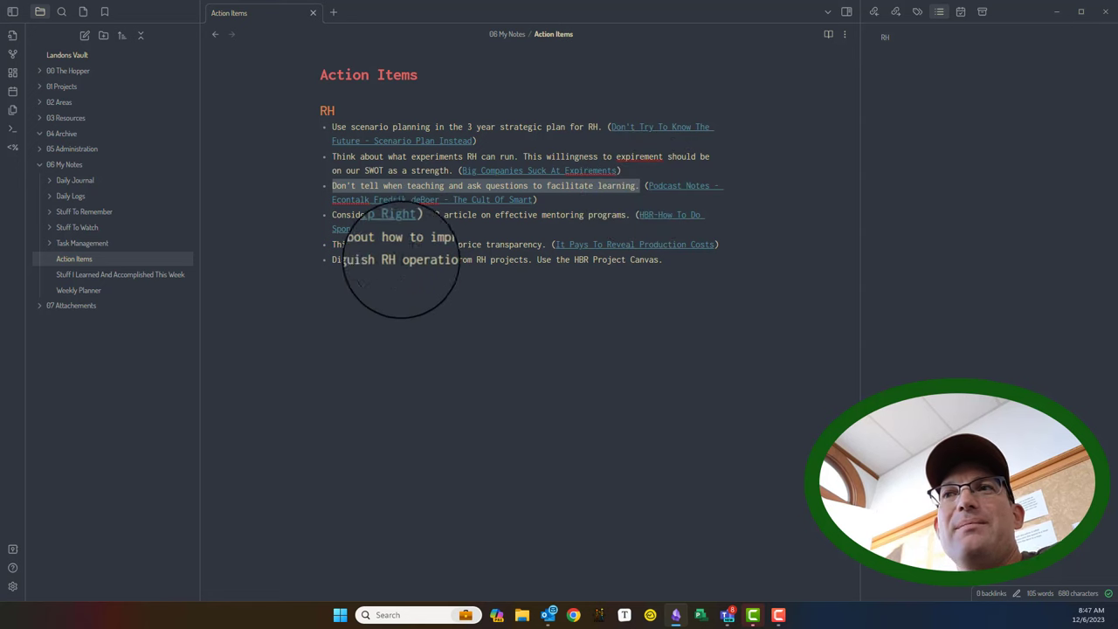
mouse_move(472, 351)
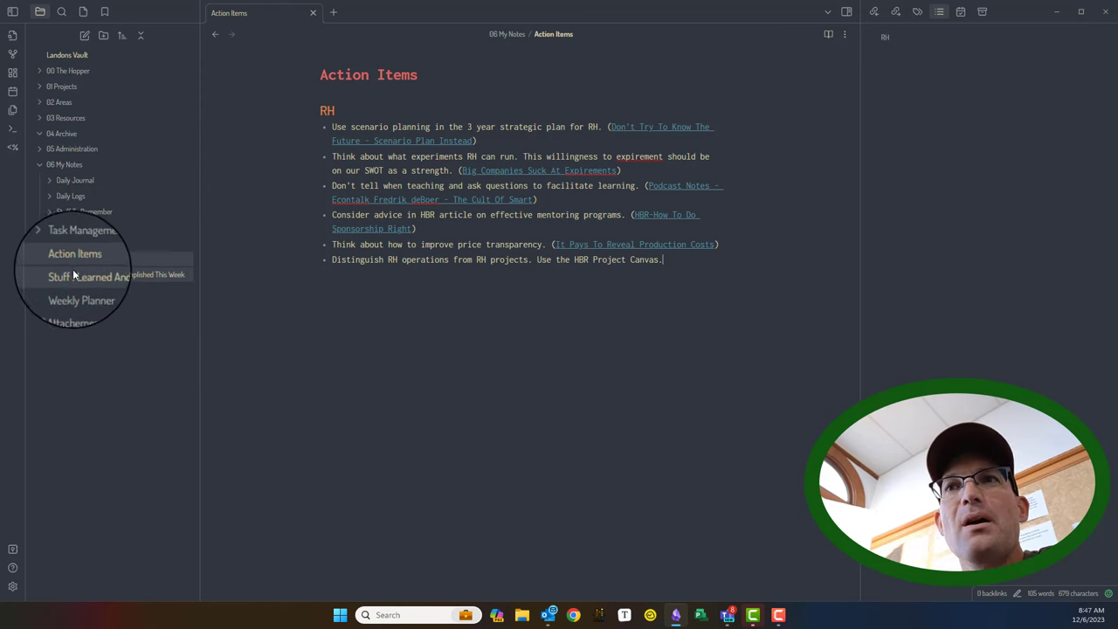
Open Stuff I Learned And Accomplished This Week and scroll through its dated entries.
click(88, 277)
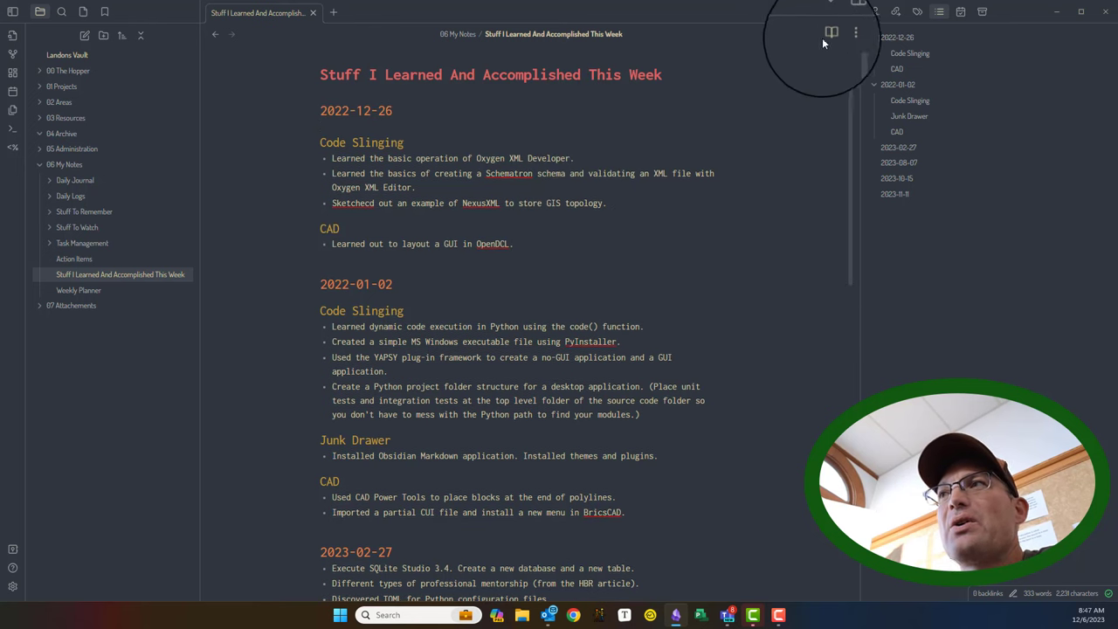
scroll(down, 3)
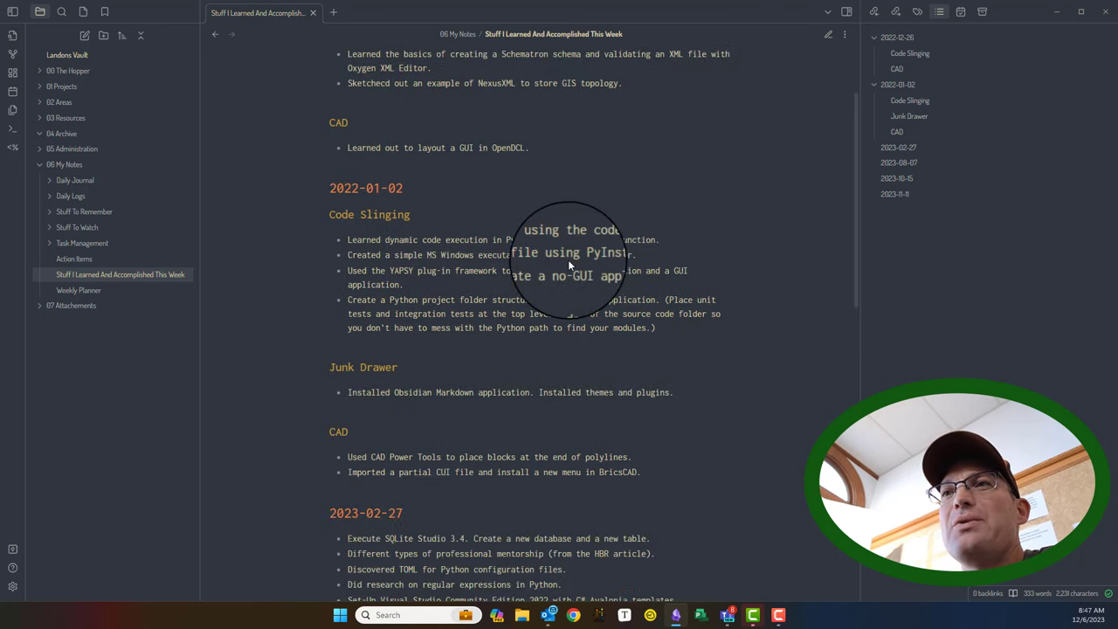
scroll(down, 3)
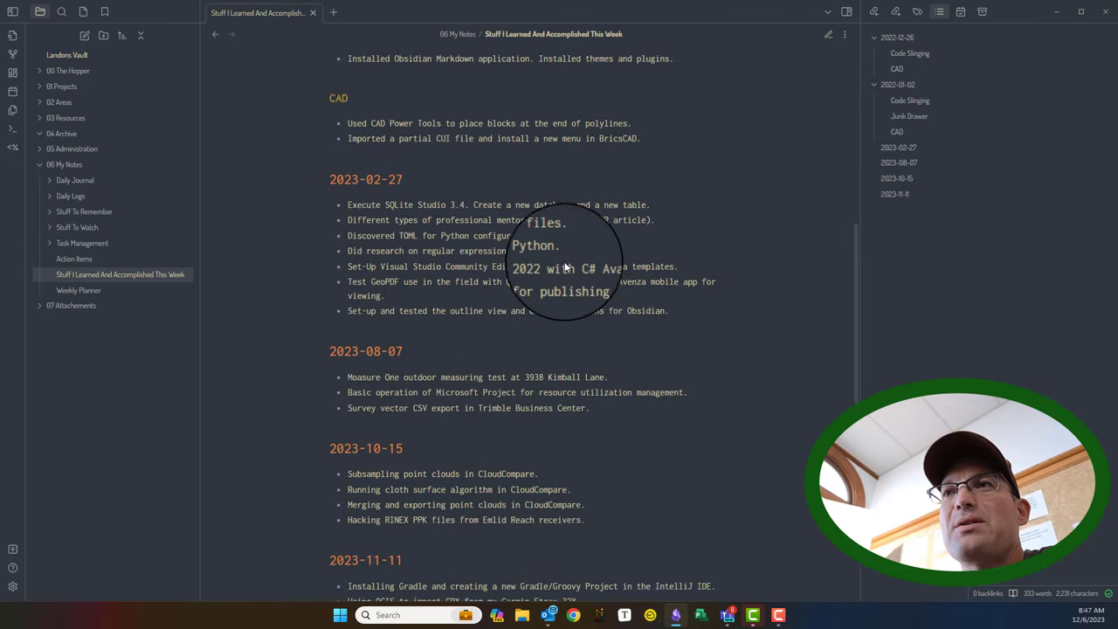
scroll(down, 3)
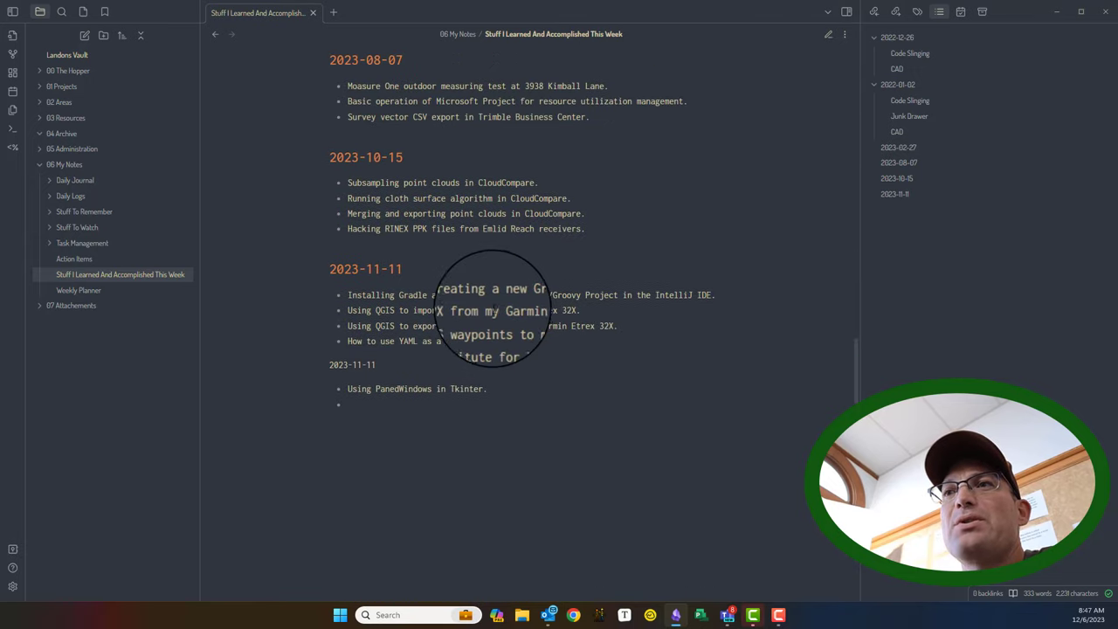
scroll(up, 3)
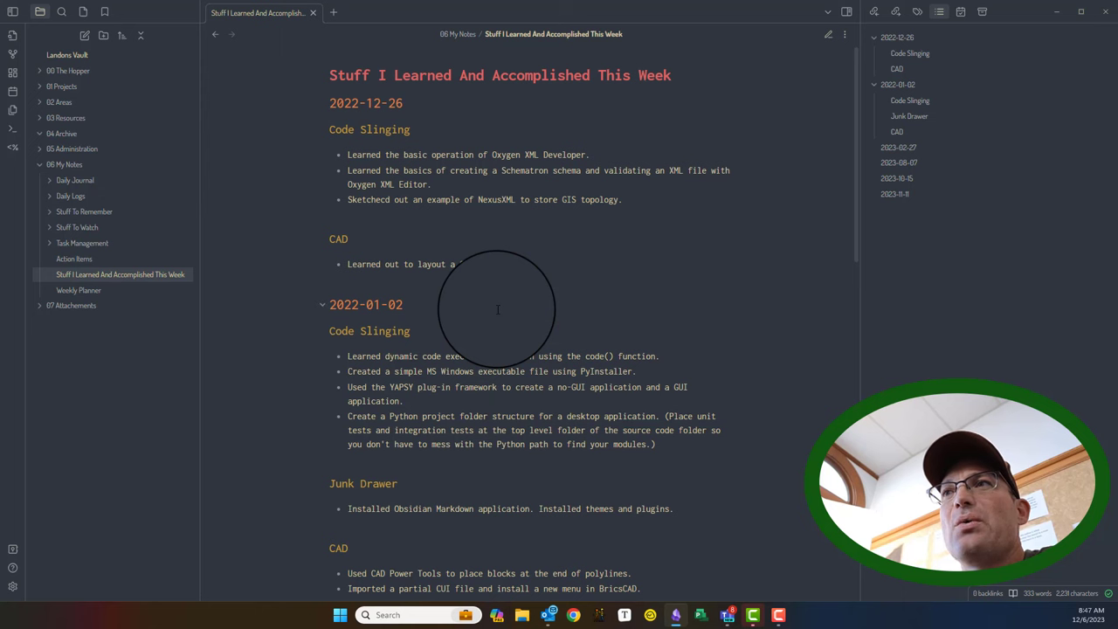
scroll(down, 3)
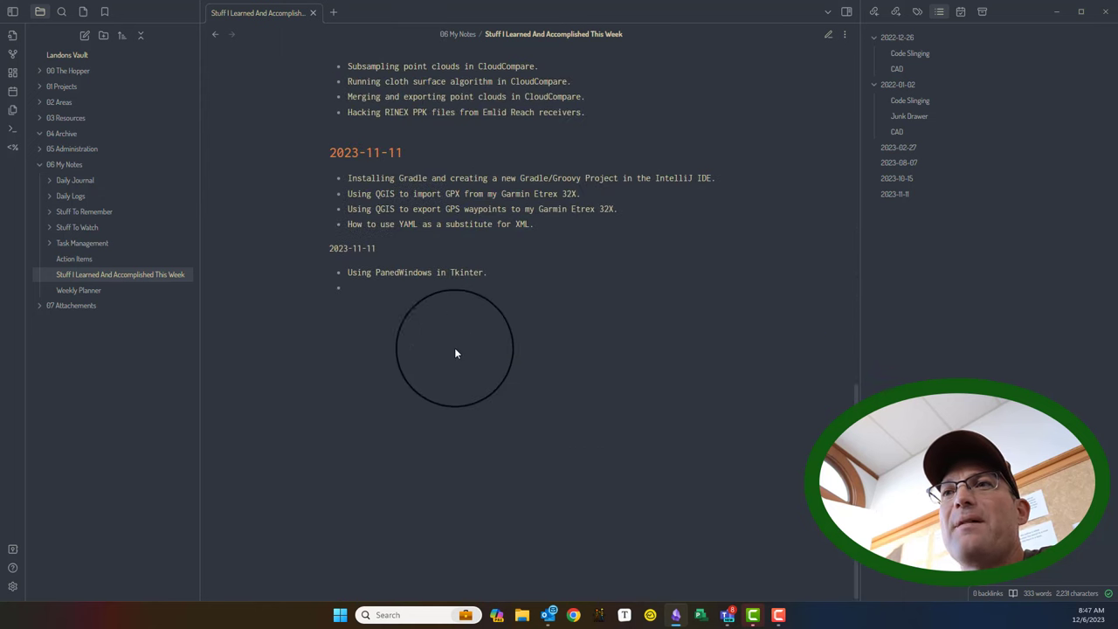
scroll(up, 3)
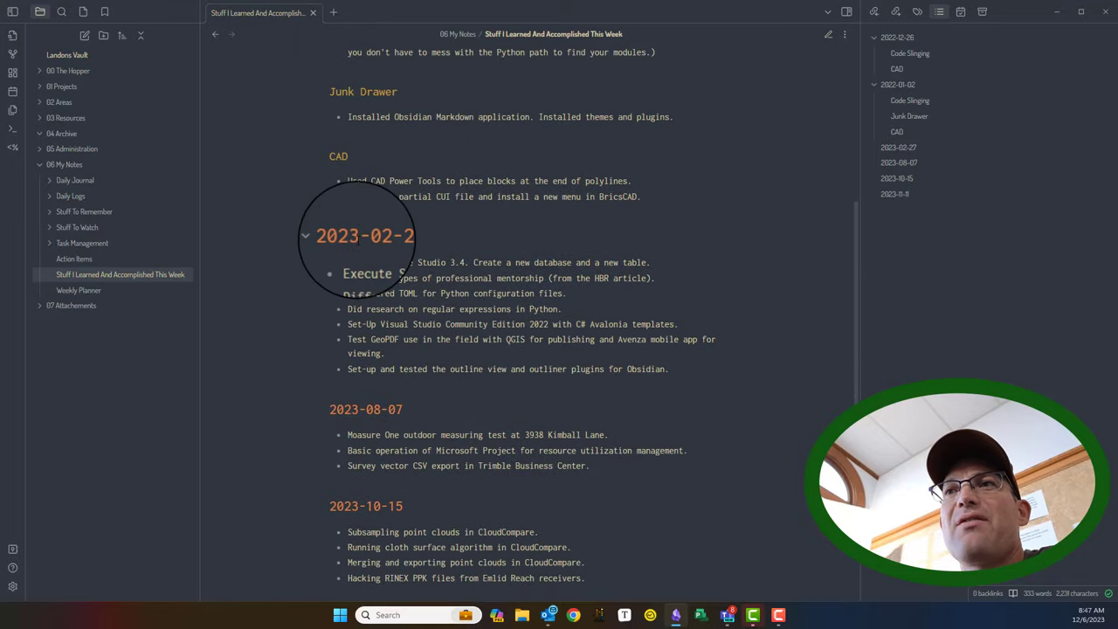
scroll(down, 3)
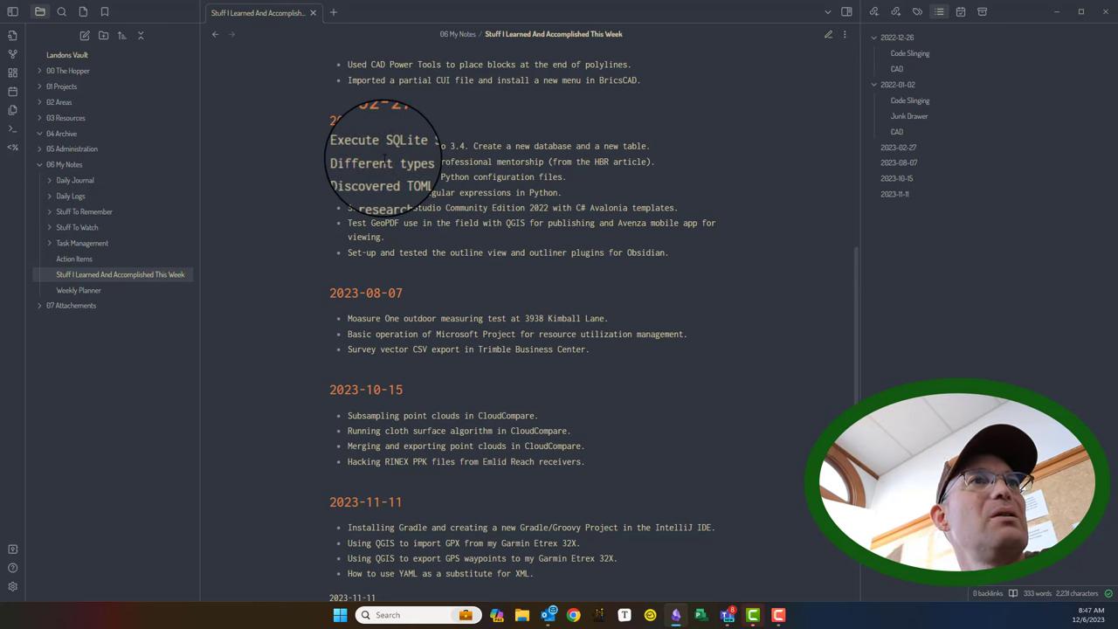
scroll(down, 3)
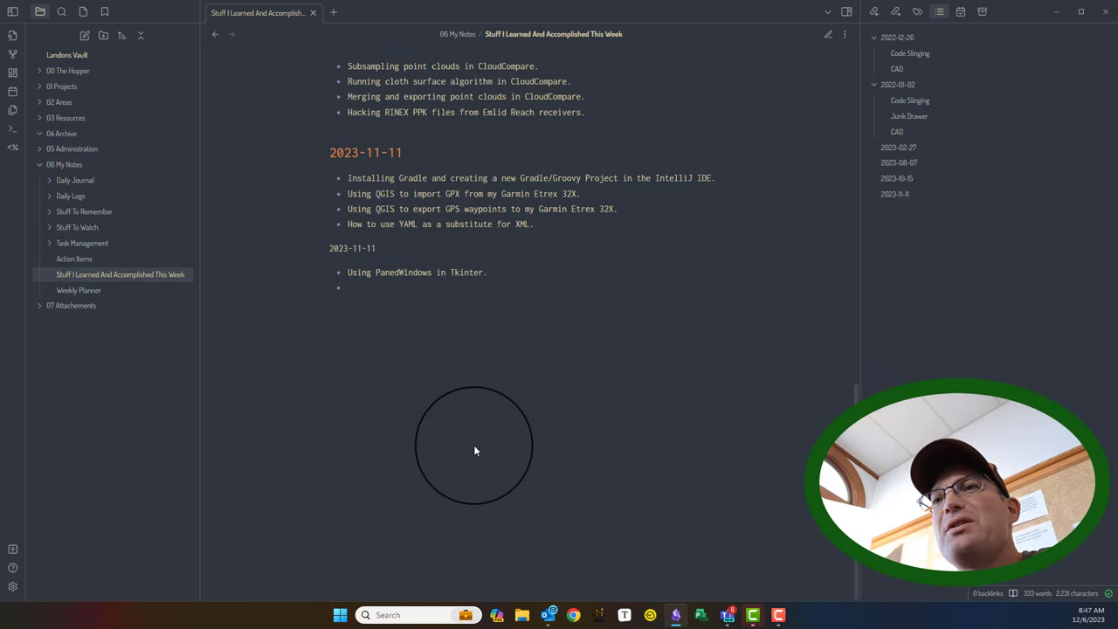
scroll(up, 3)
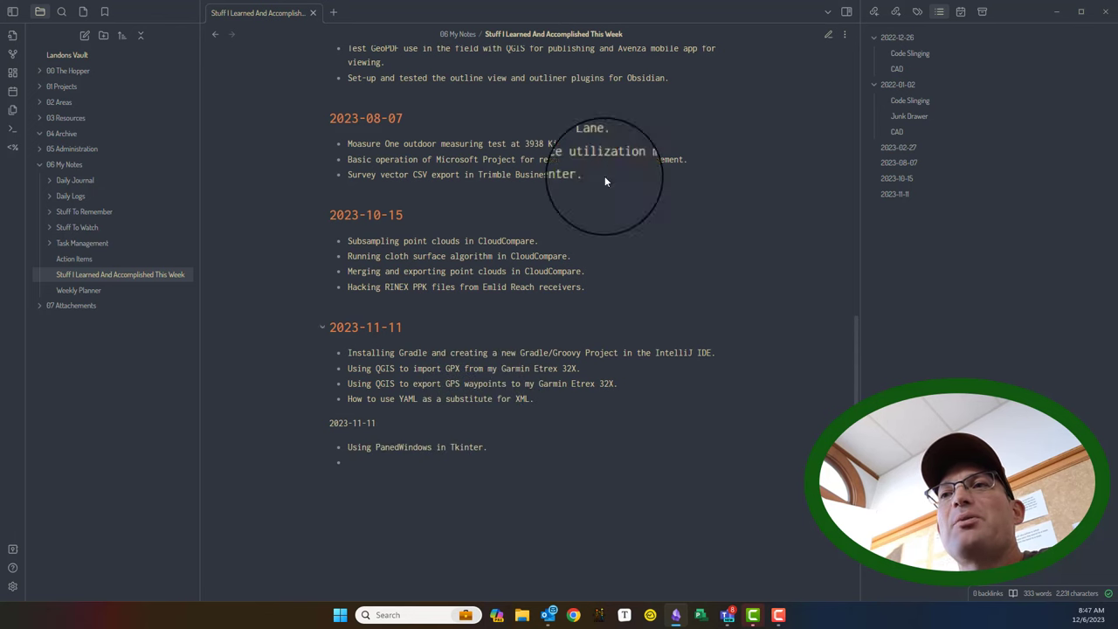
scroll(up, 3)
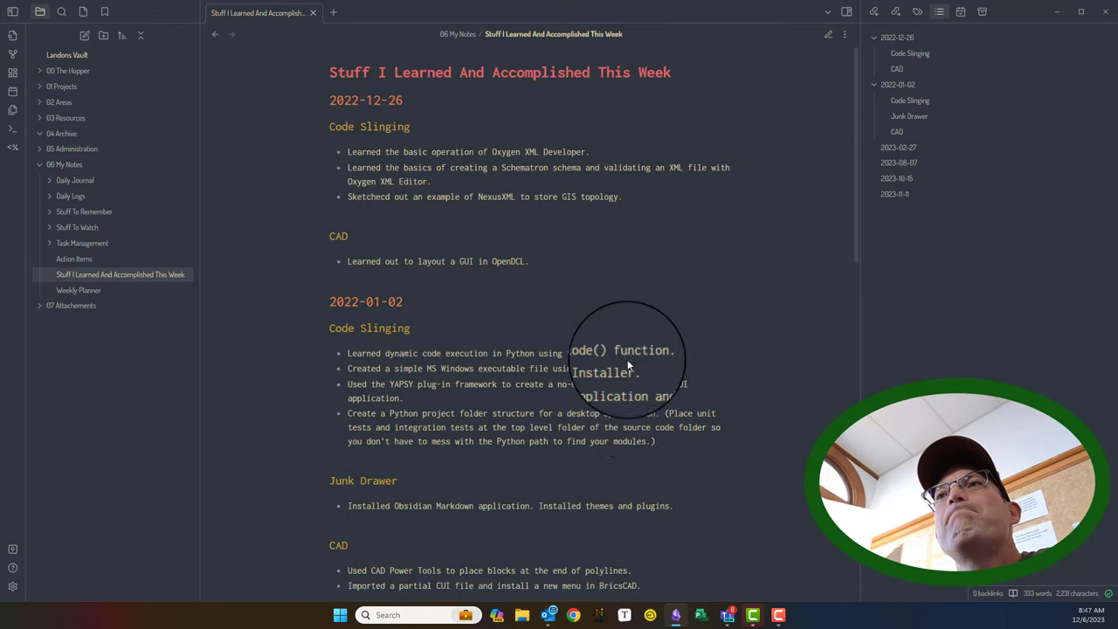
scroll(down, 3)
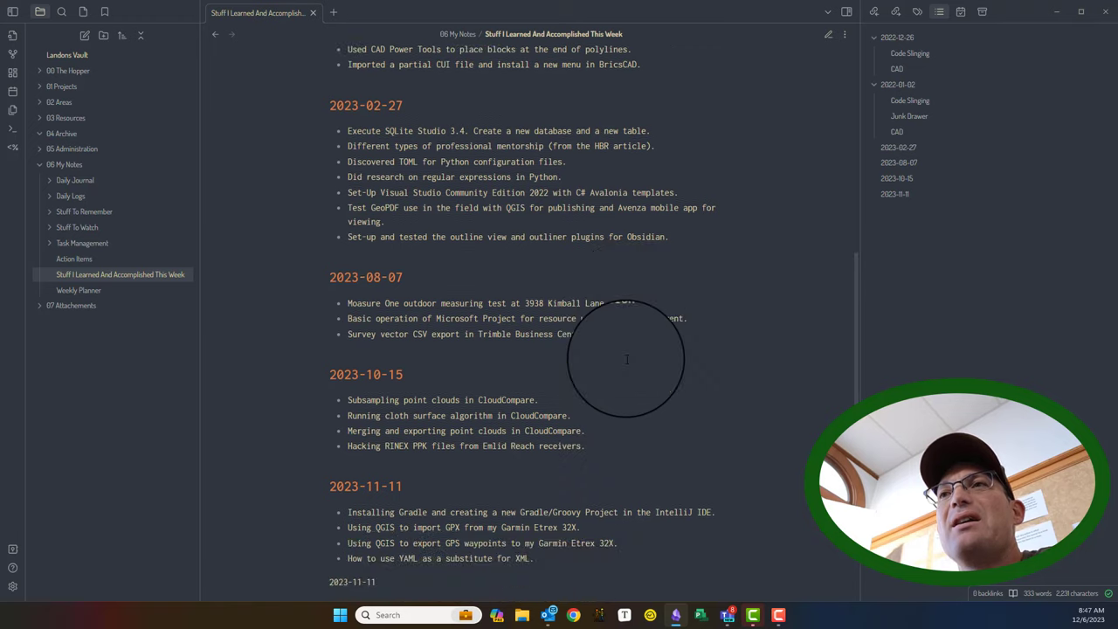
scroll(down, 3)
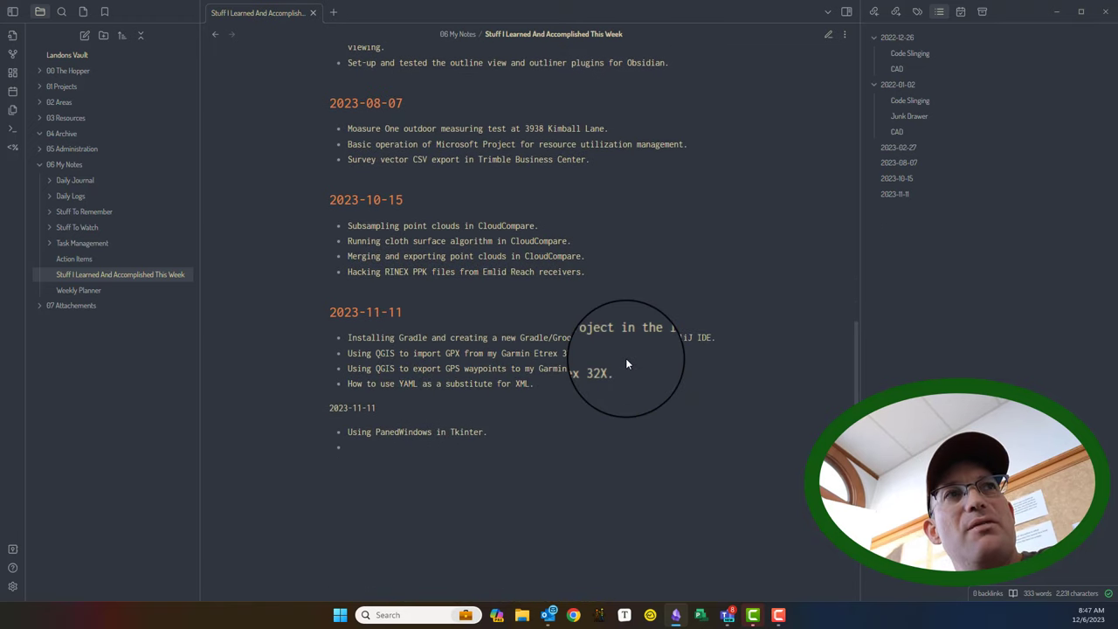
mouse_move(664, 359)
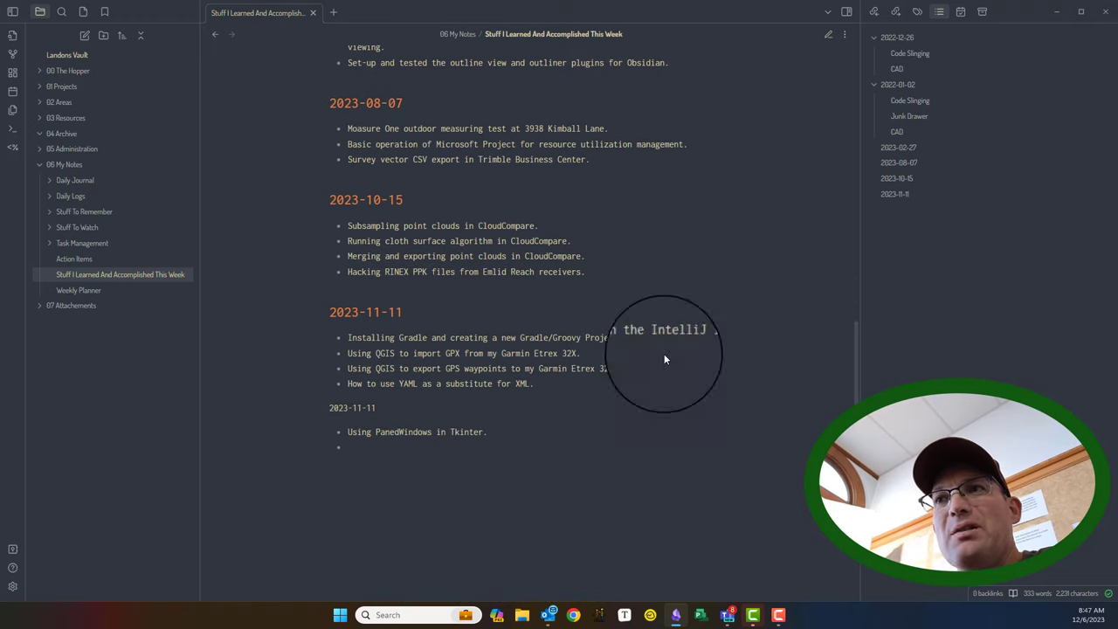
mouse_move(407, 393)
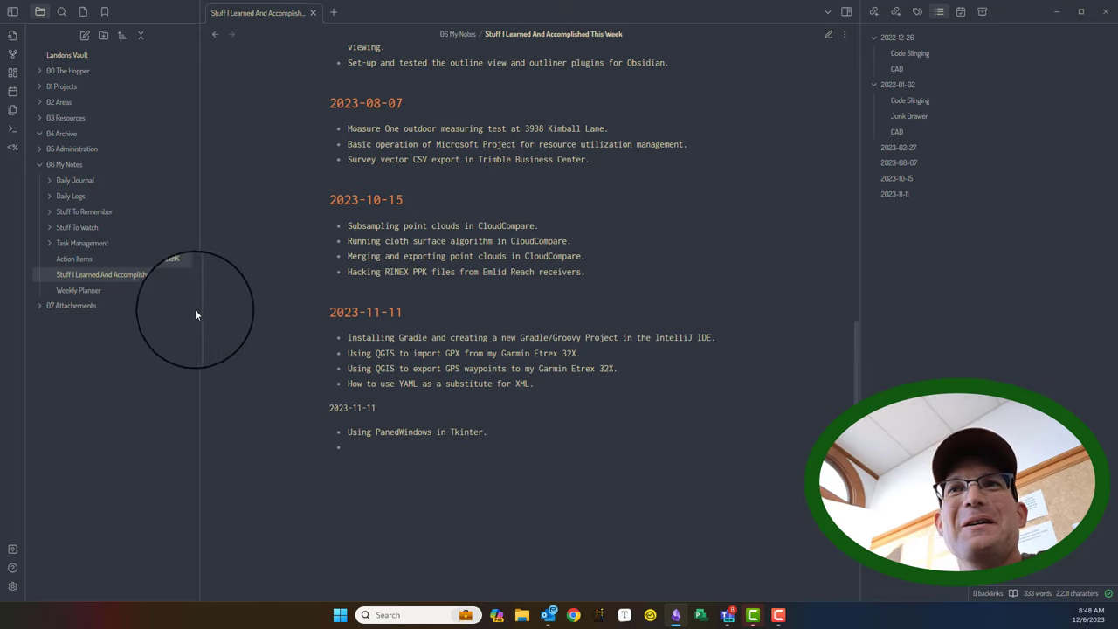
Open the 2023-11-27 Weekly Planner note.
click(79, 290)
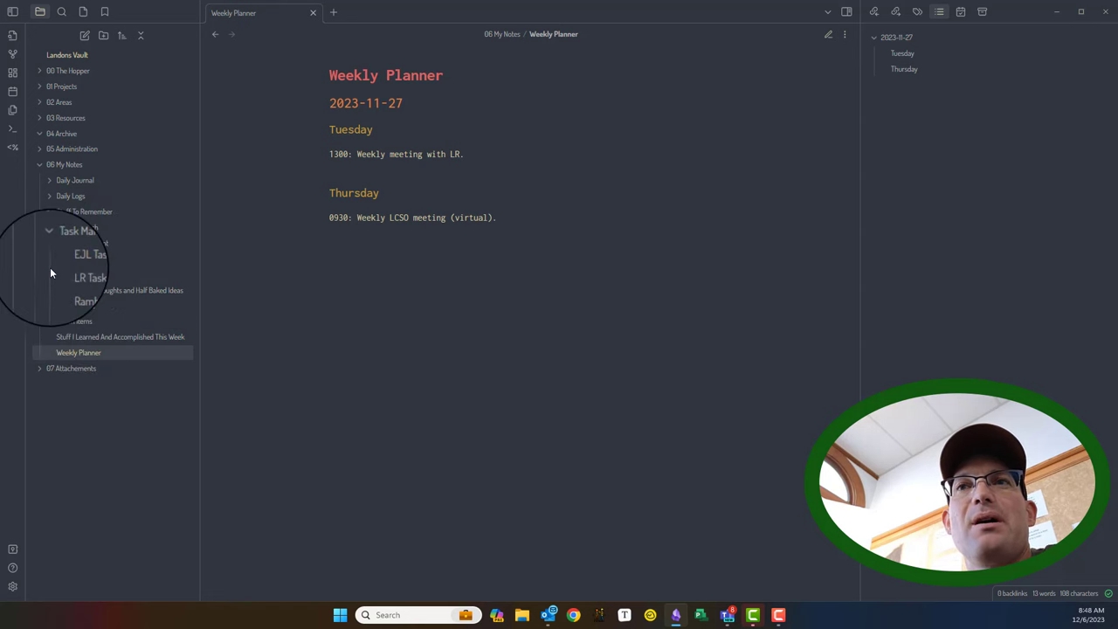
View the EJL Tasks note, then the LR Tasks note.
click(76, 258)
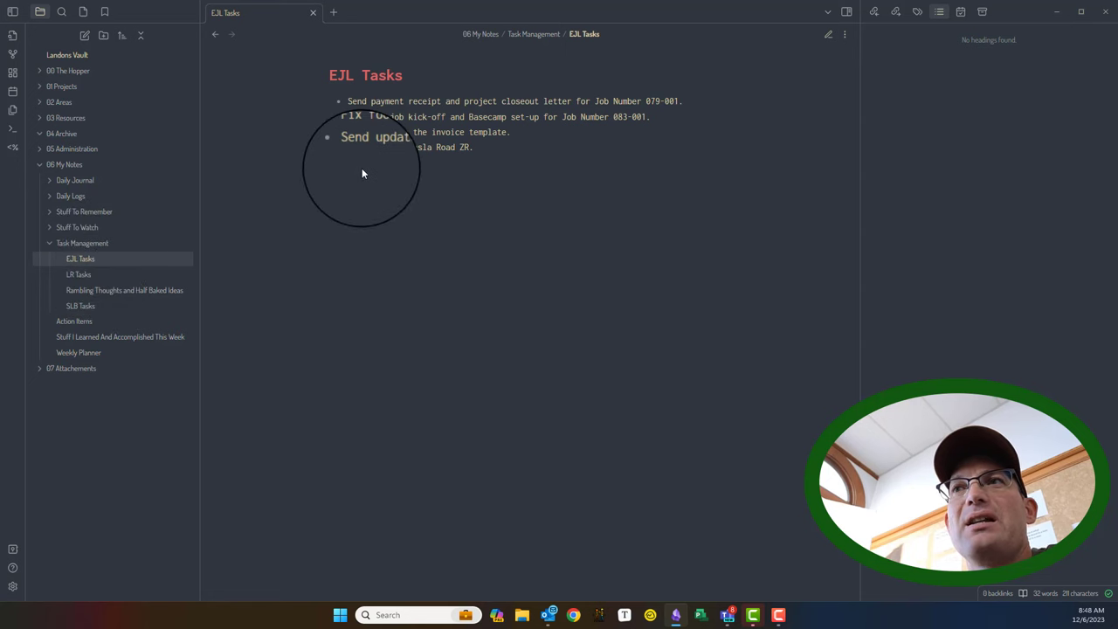
click(78, 274)
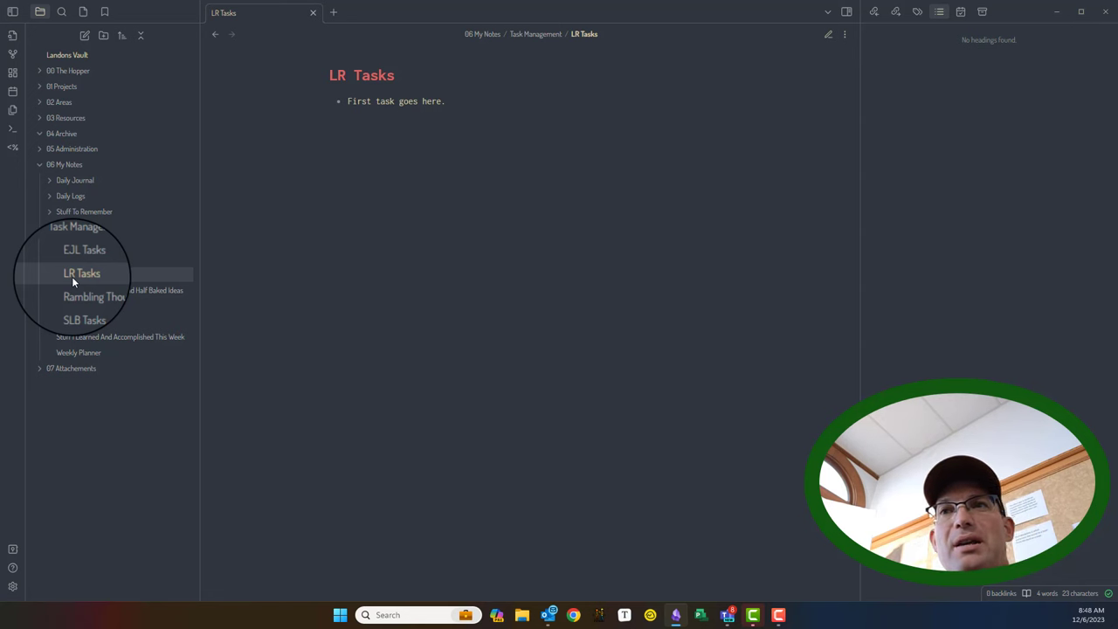
Open Rambling Thoughts and Half Baked Ideas under Task Management.
click(94, 296)
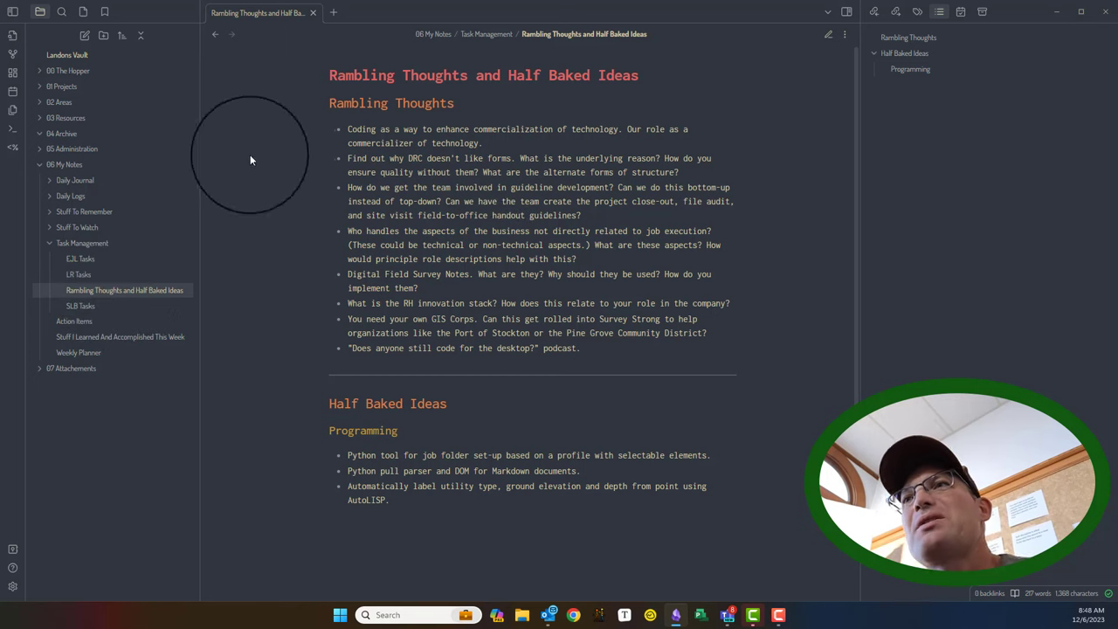
mouse_move(668, 349)
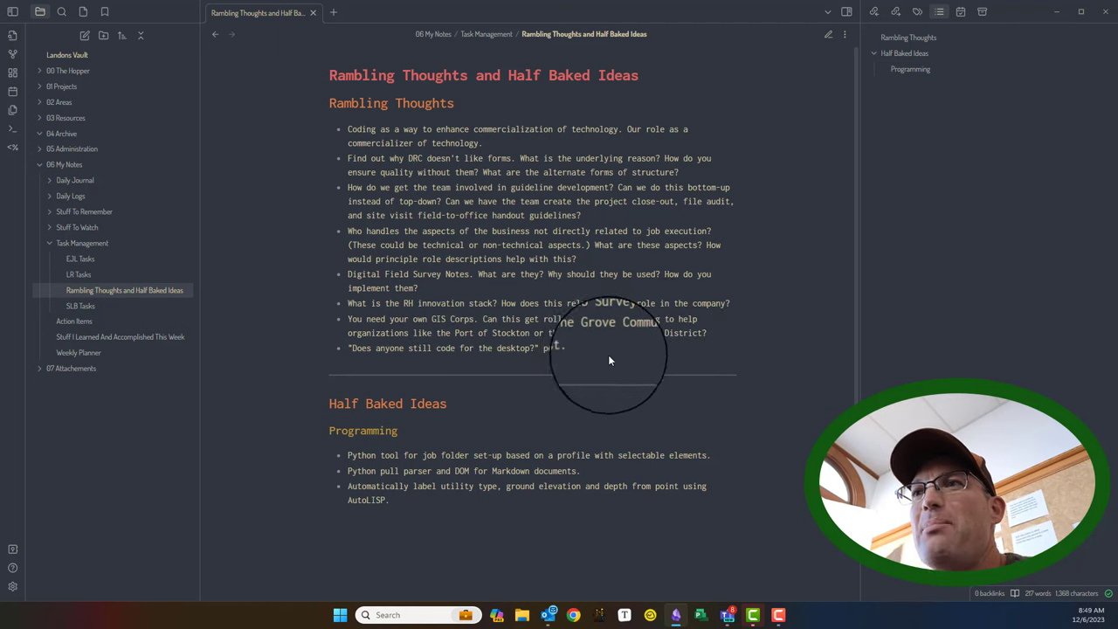
mouse_move(422, 293)
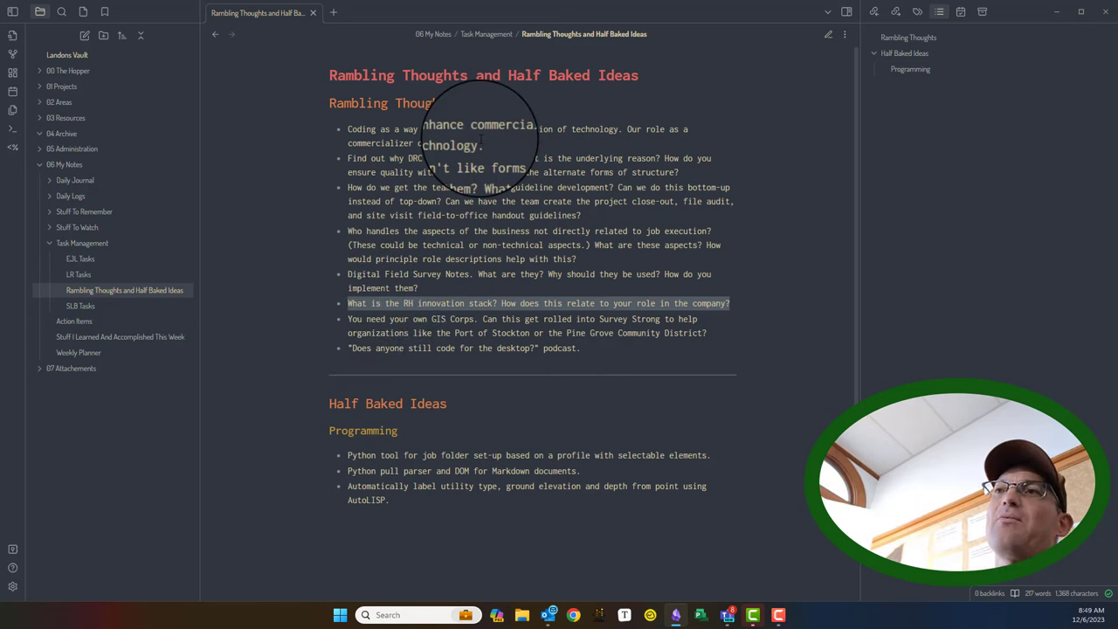
mouse_move(13, 297)
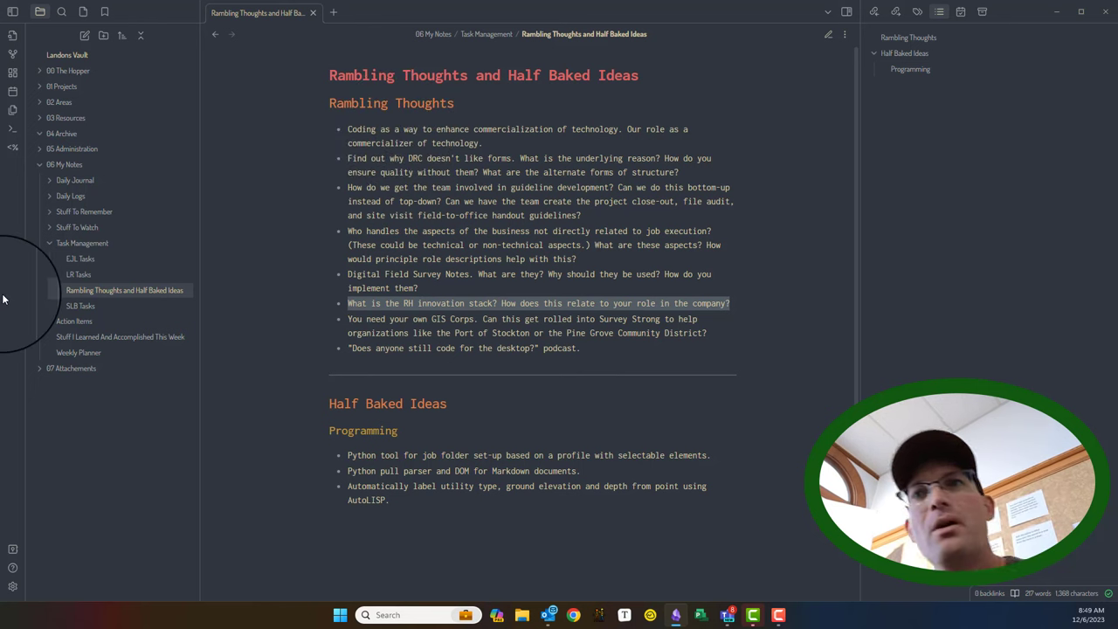
click(80, 306)
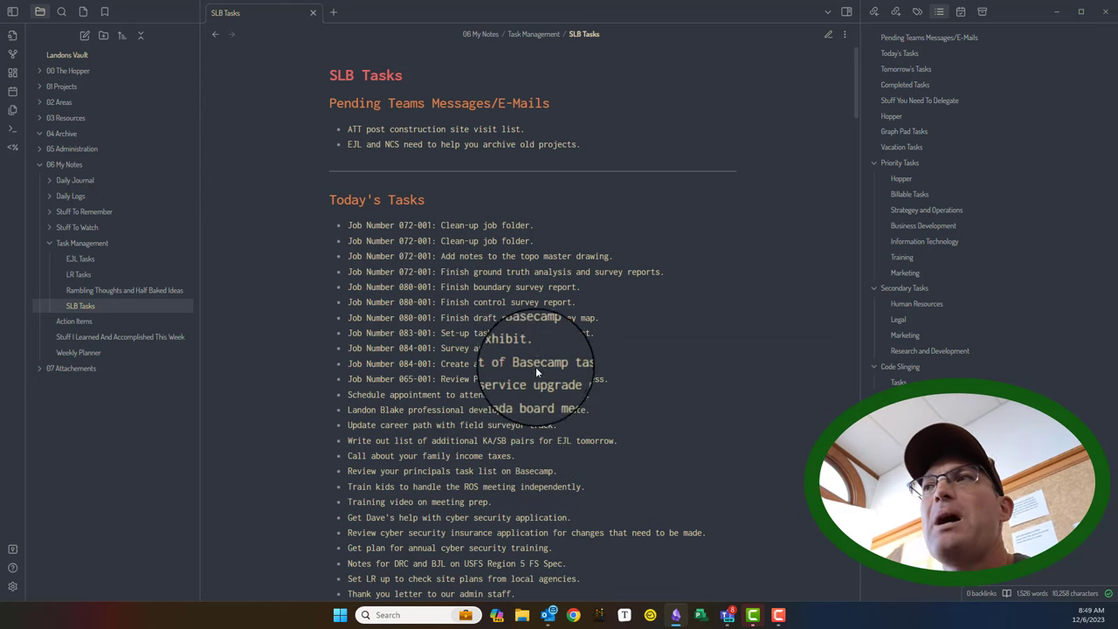
scroll(down, 3)
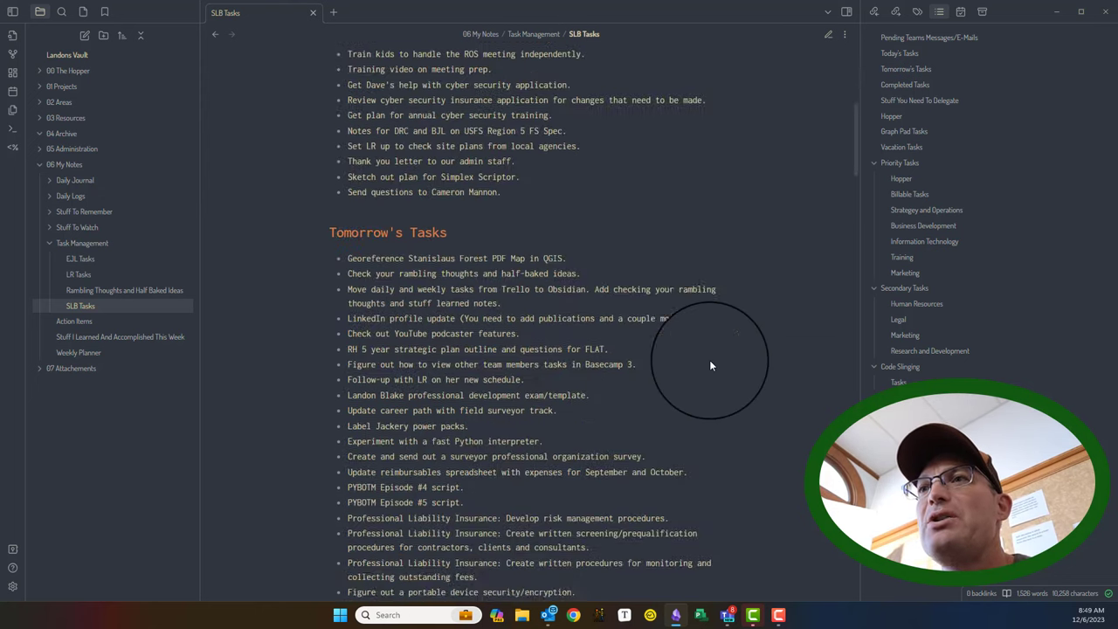
scroll(down, 3)
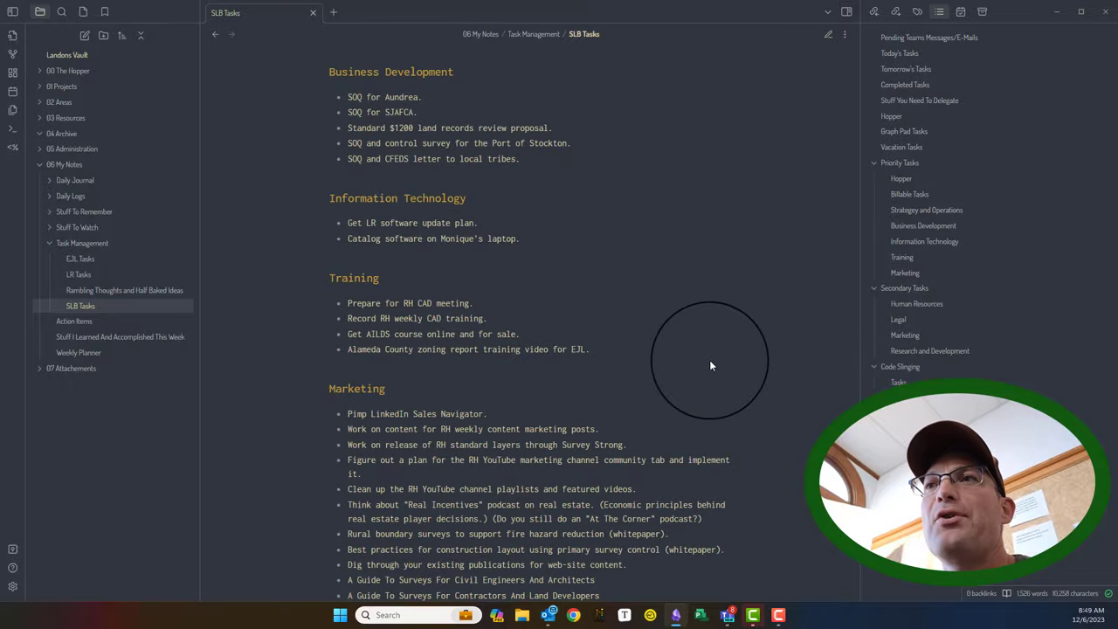
scroll(down, 3)
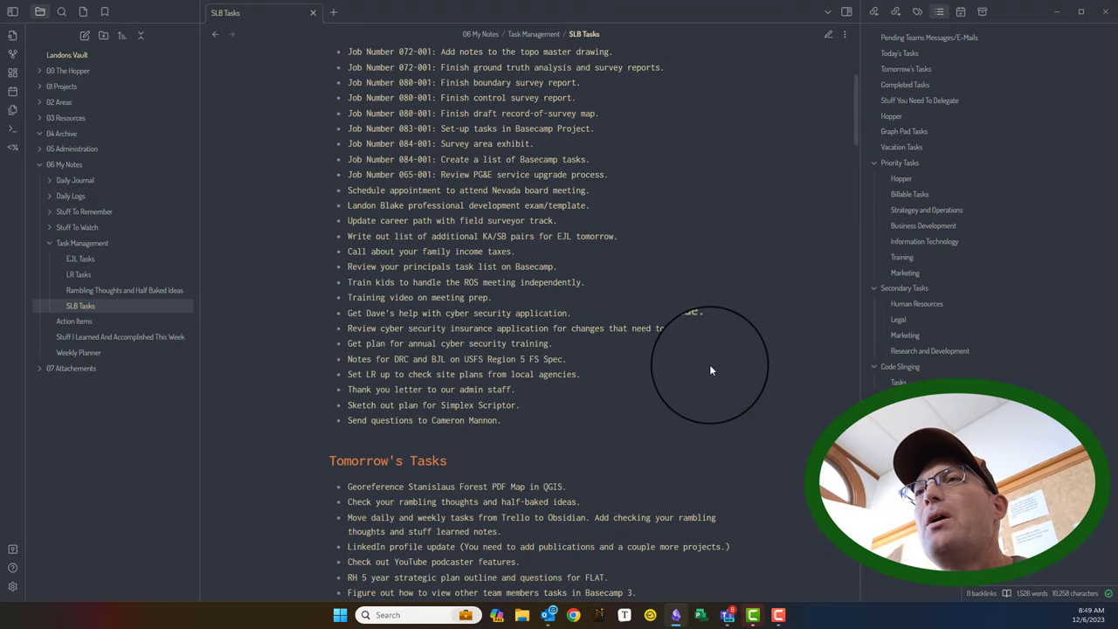
scroll(up, 3)
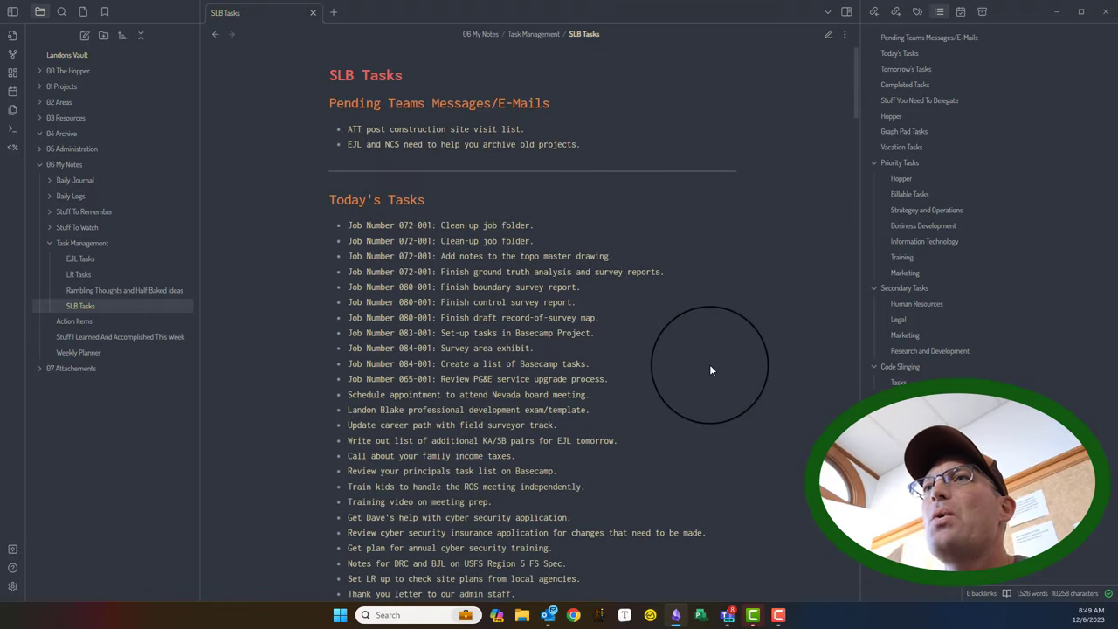
mouse_move(698, 482)
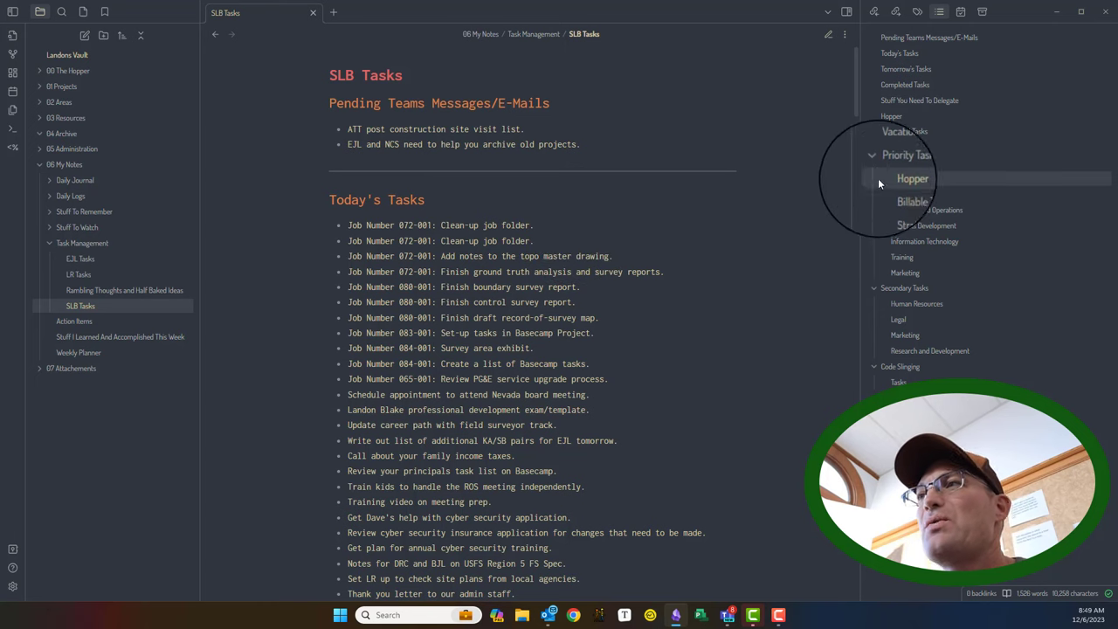
Collapse the Priority Tasks, Secondary Tasks and Code Slinging headings in the outline.
click(873, 154)
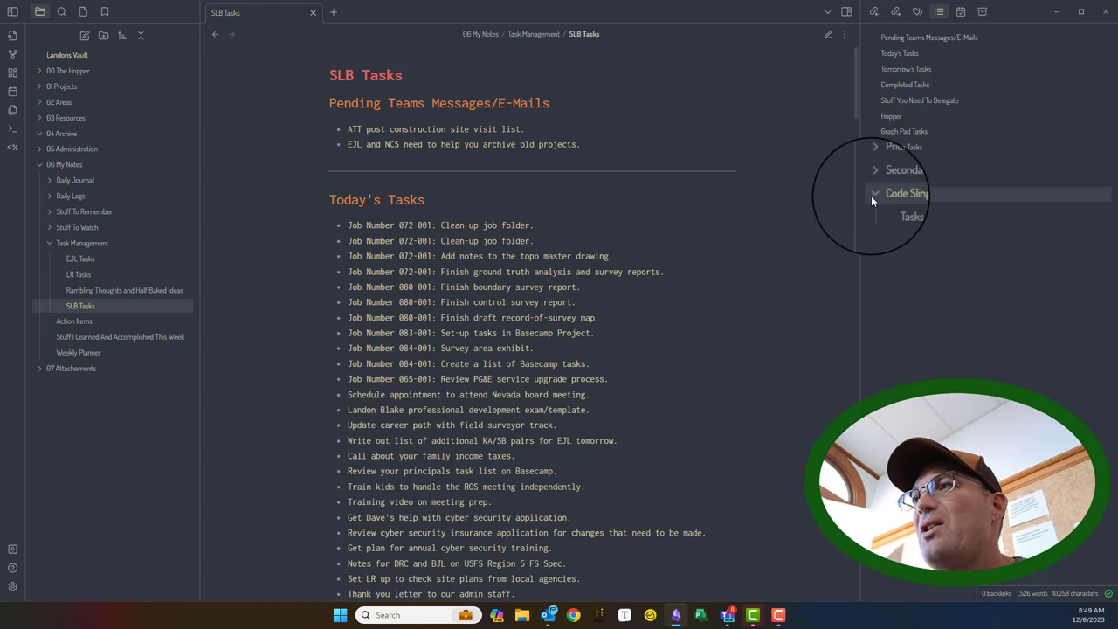
click(875, 193)
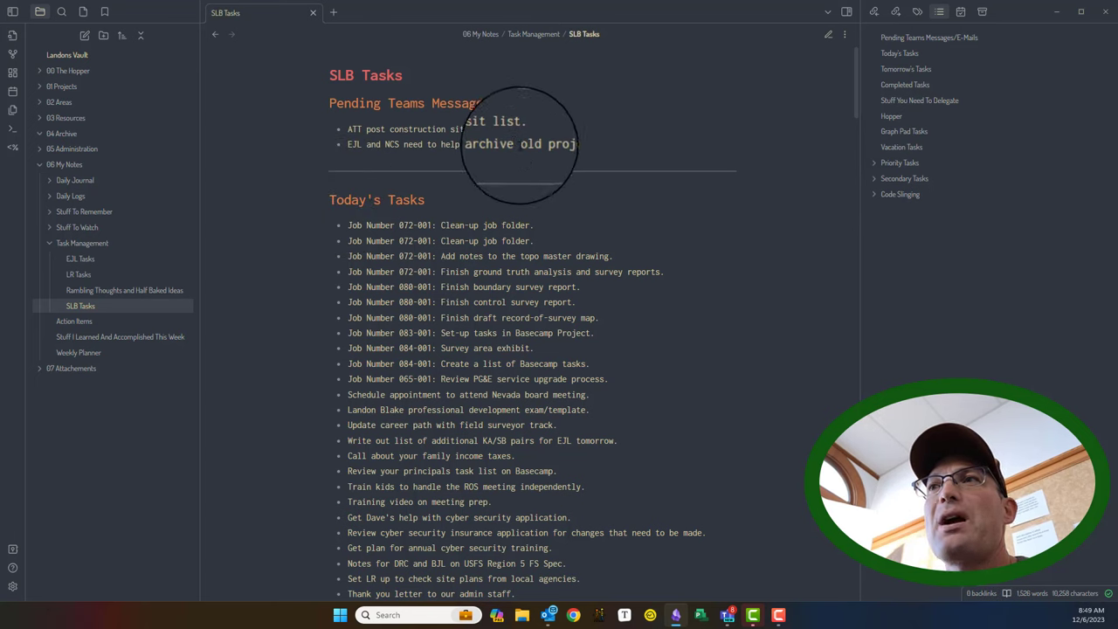
mouse_move(563, 149)
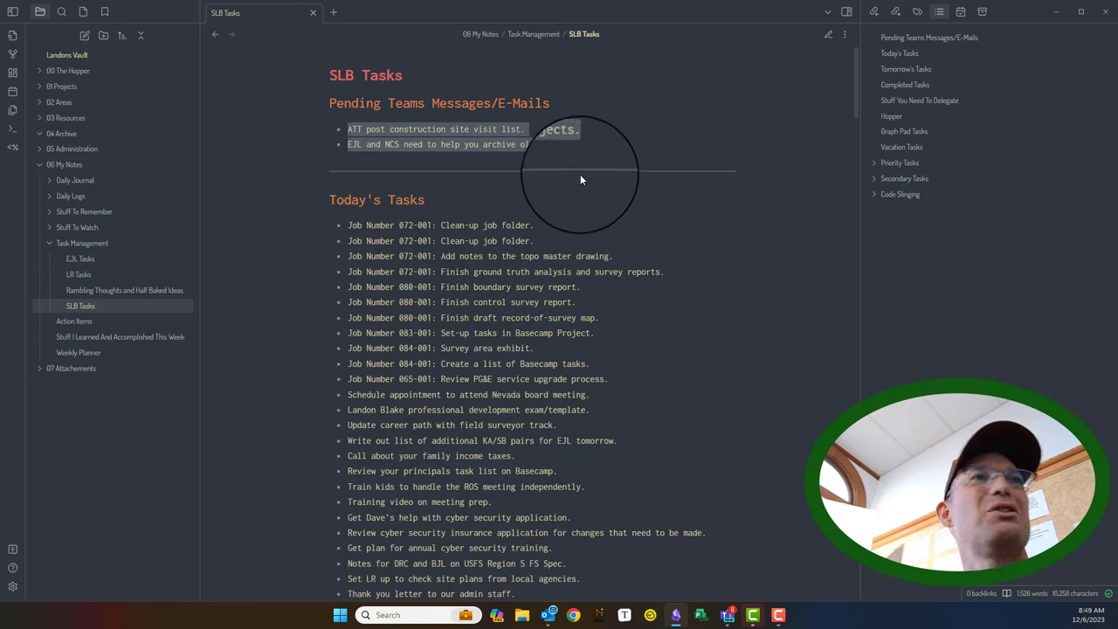
scroll(down, 3)
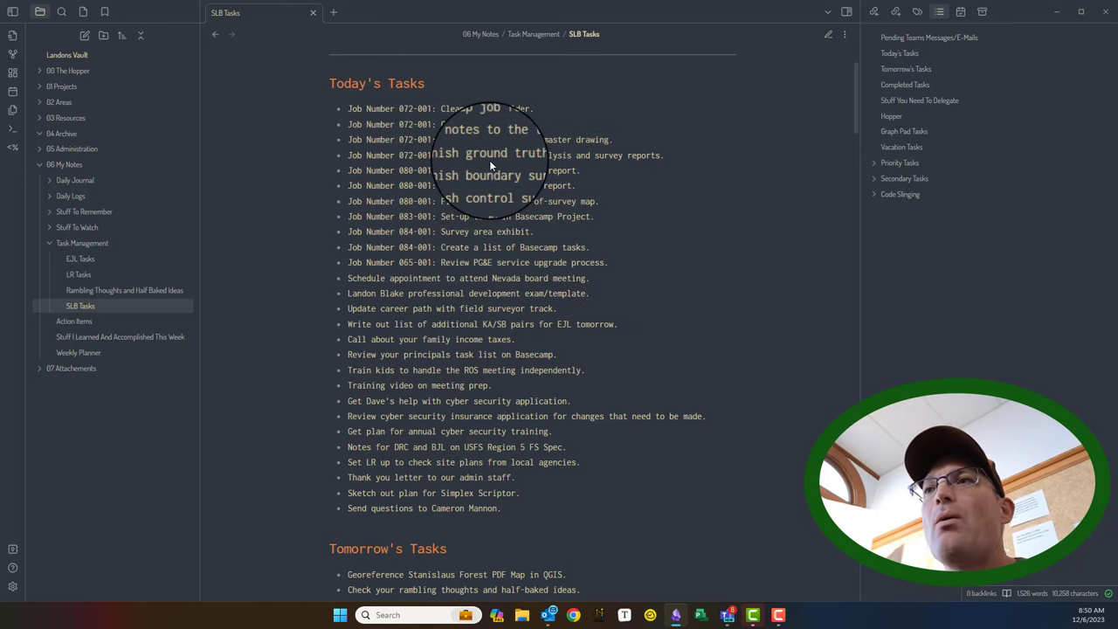
mouse_move(349, 105)
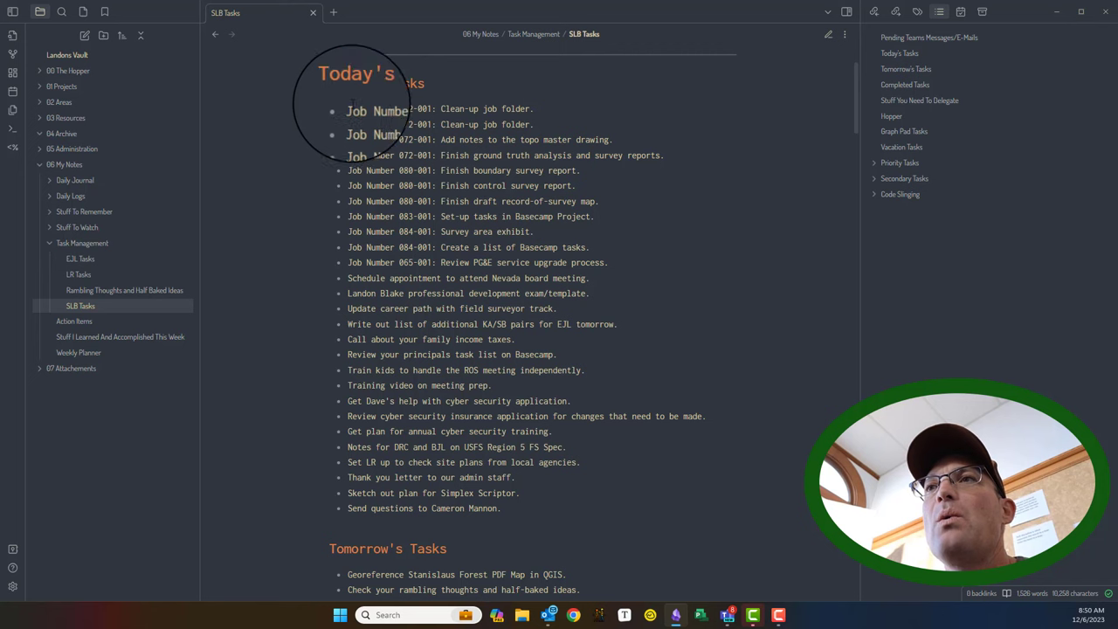
mouse_move(611, 278)
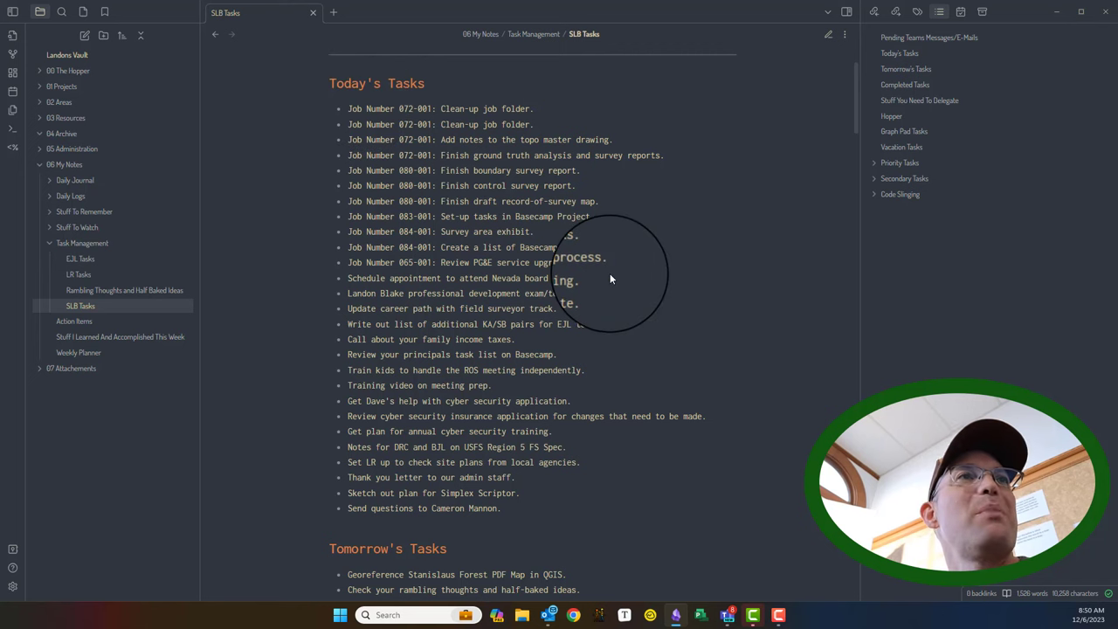
mouse_move(402, 122)
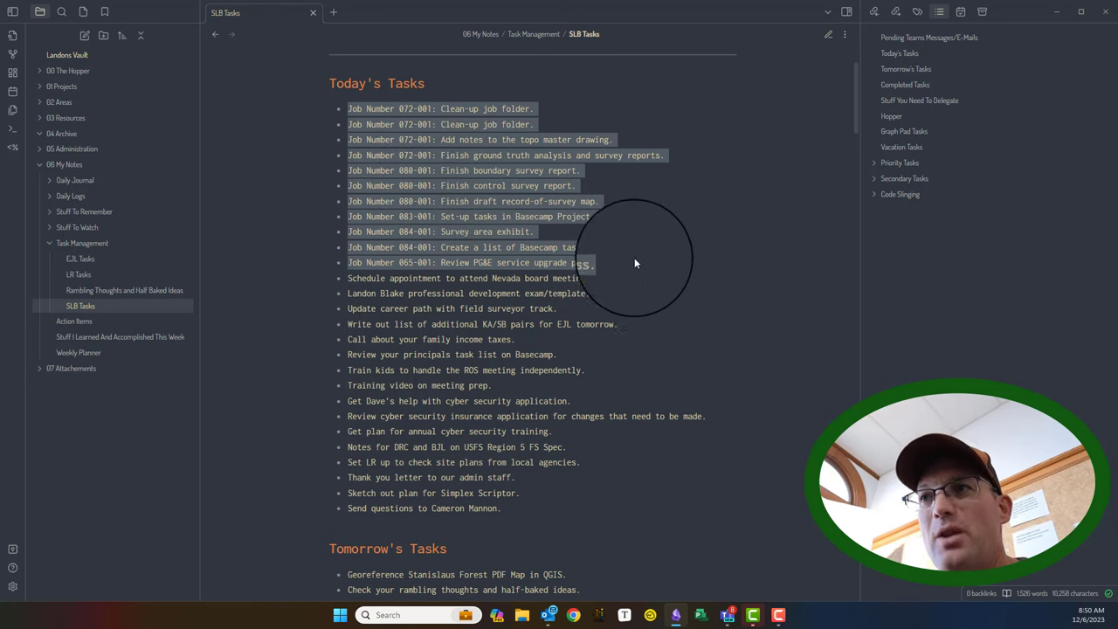
scroll(down, 3)
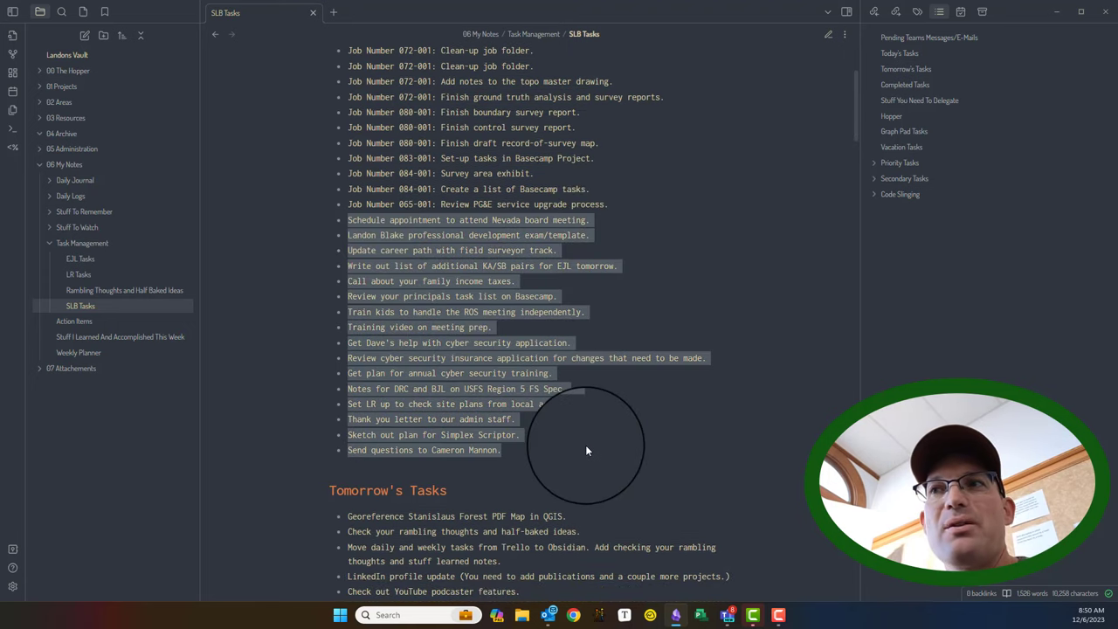
mouse_move(454, 349)
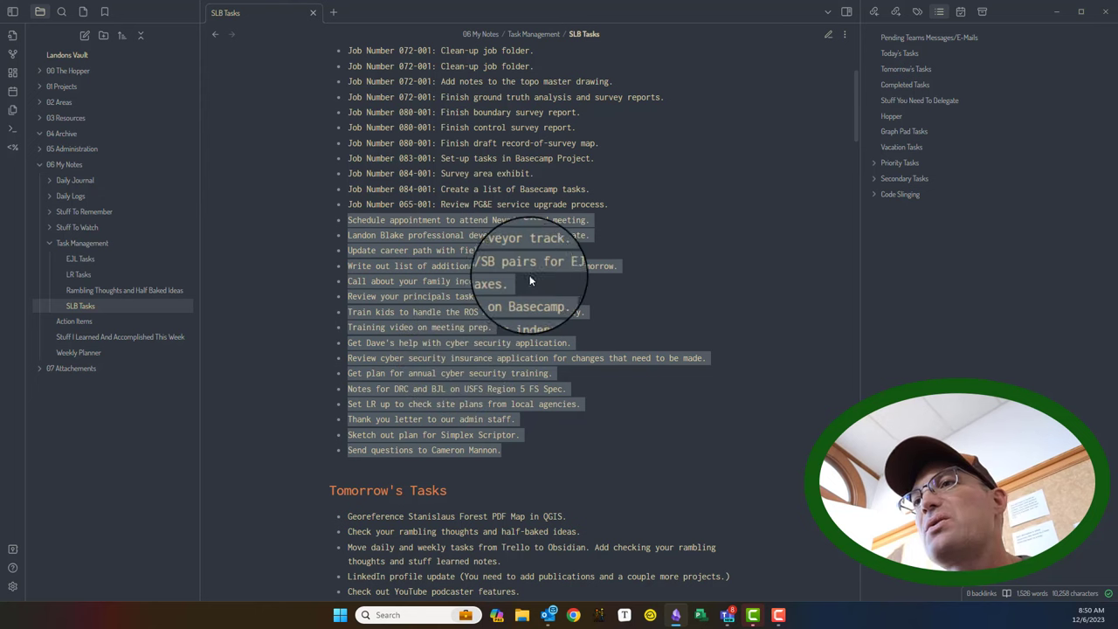
scroll(down, 3)
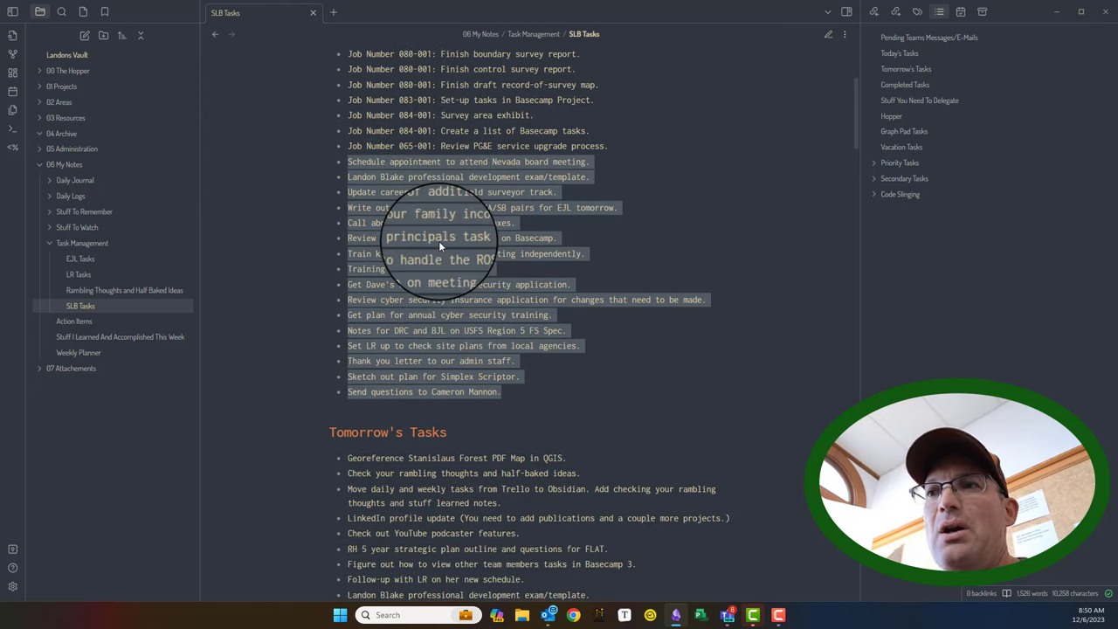
scroll(down, 3)
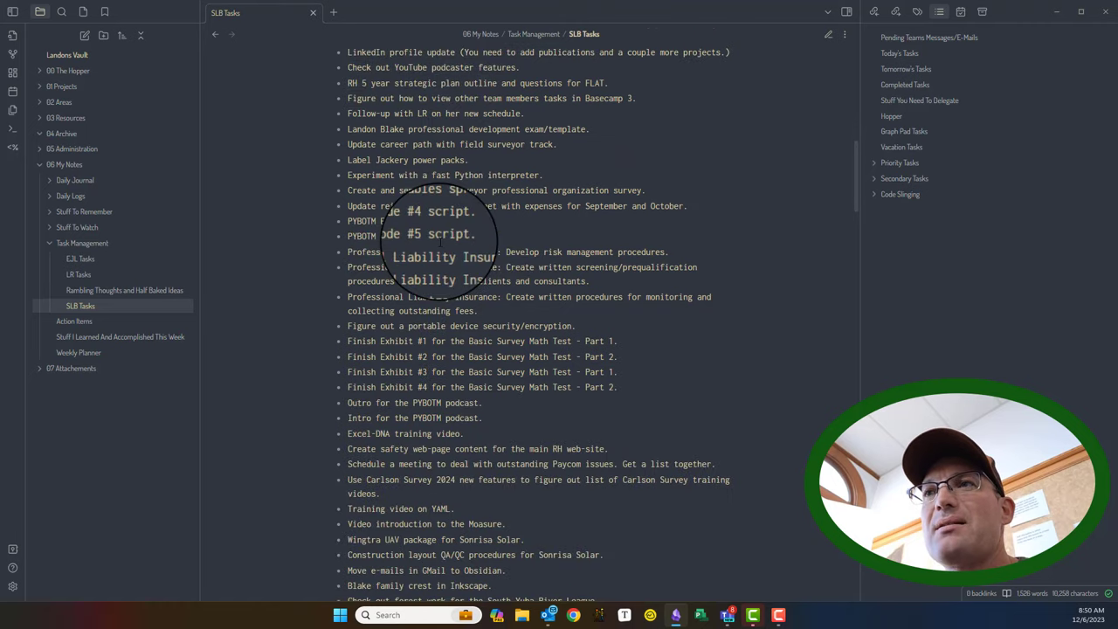
scroll(up, 3)
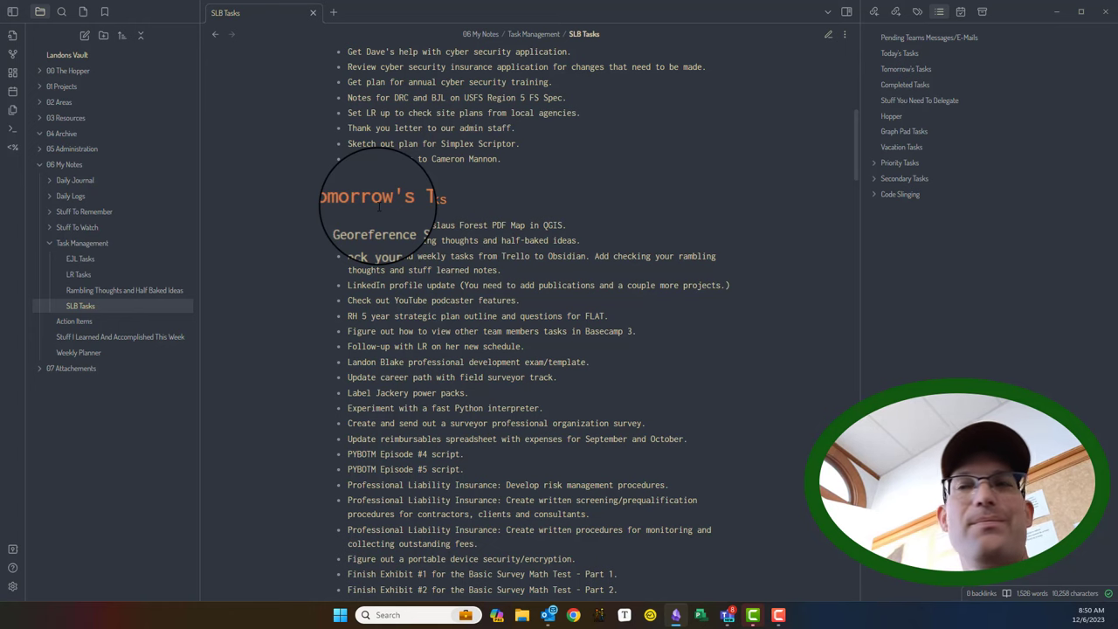
scroll(up, 3)
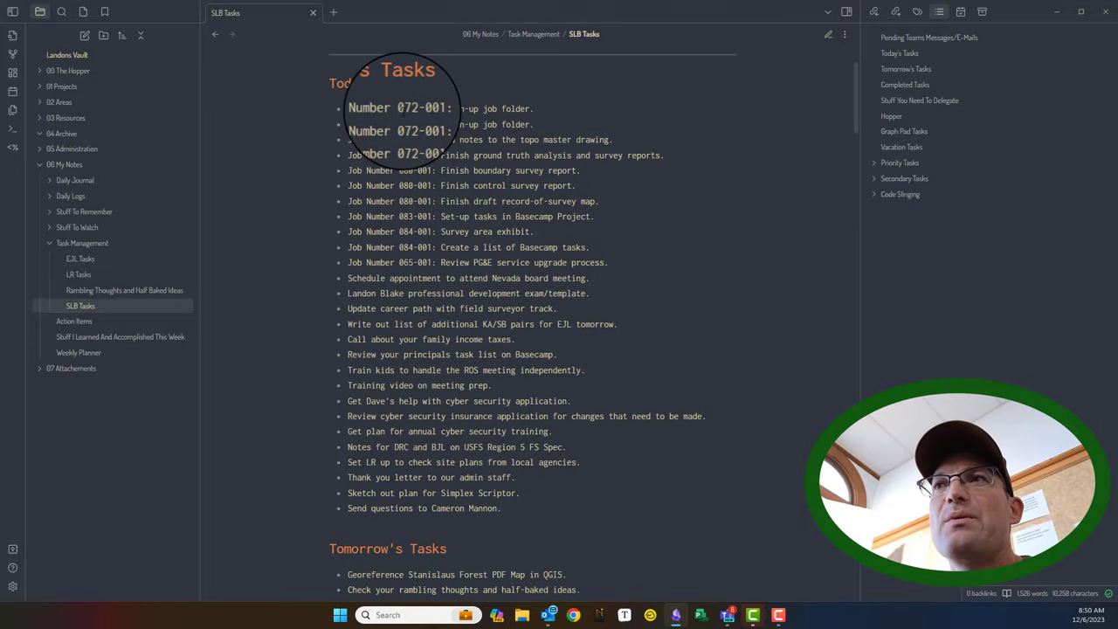
mouse_move(479, 87)
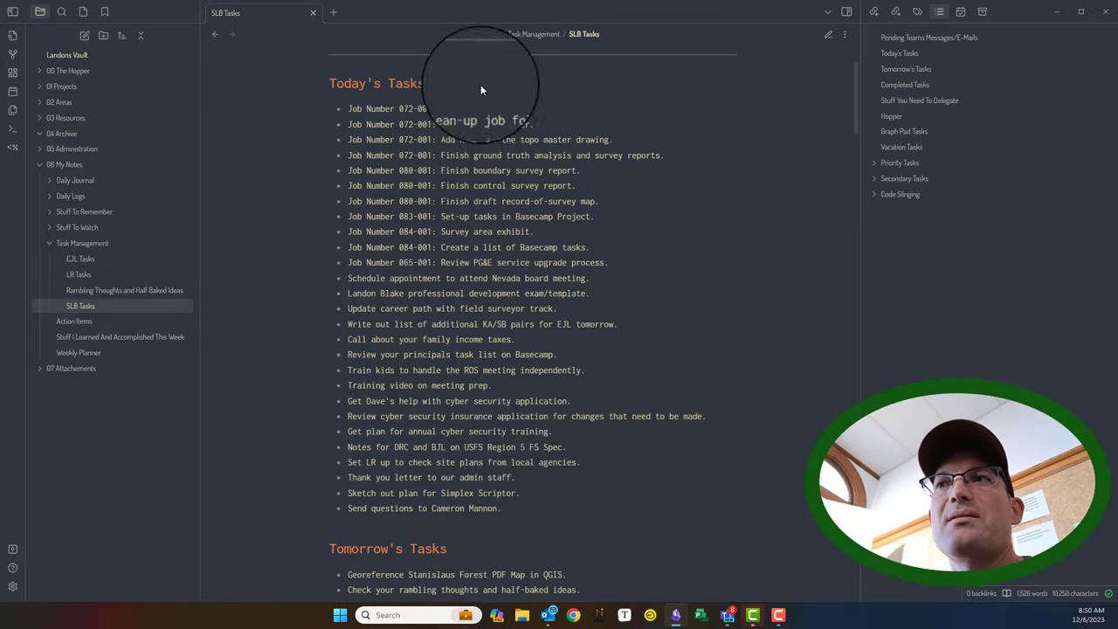
scroll(down, 3)
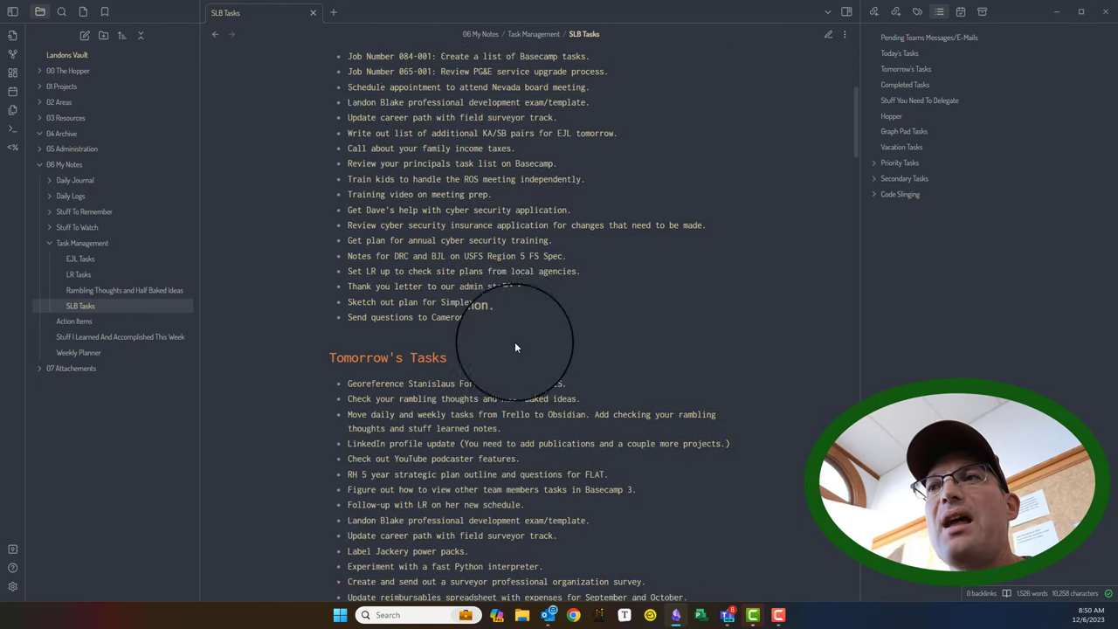
scroll(down, 3)
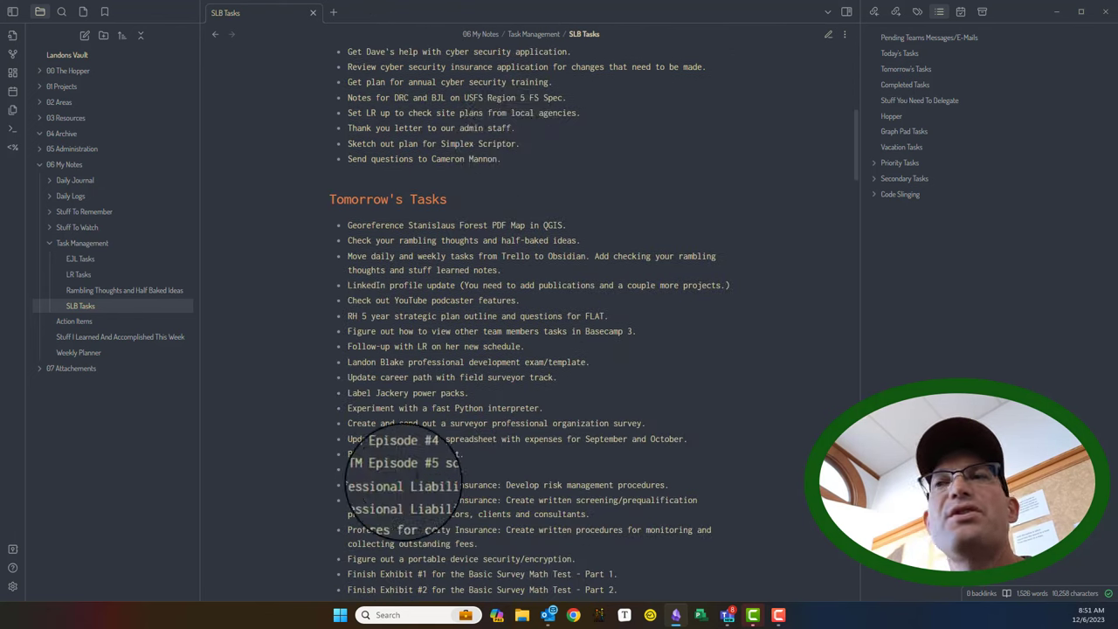
scroll(up, 3)
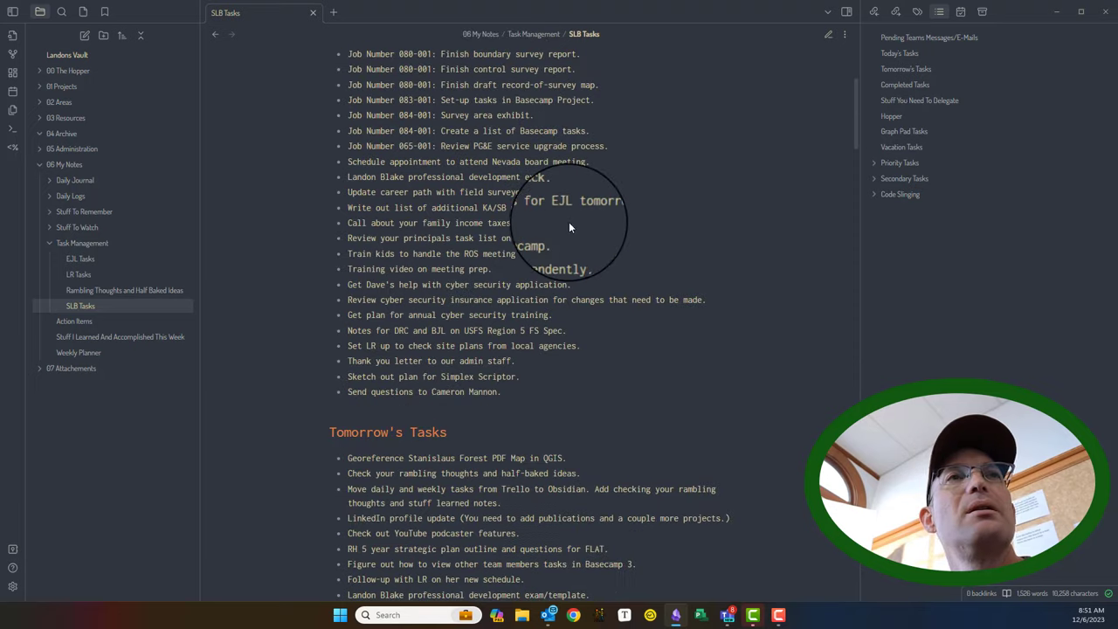
scroll(up, 3)
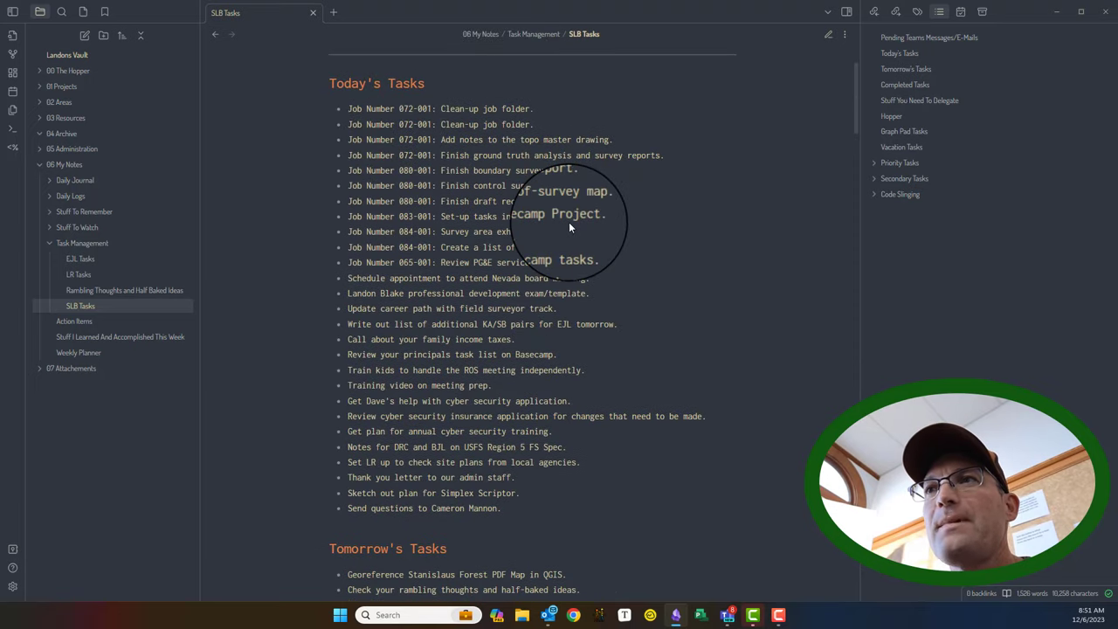
scroll(down, 3)
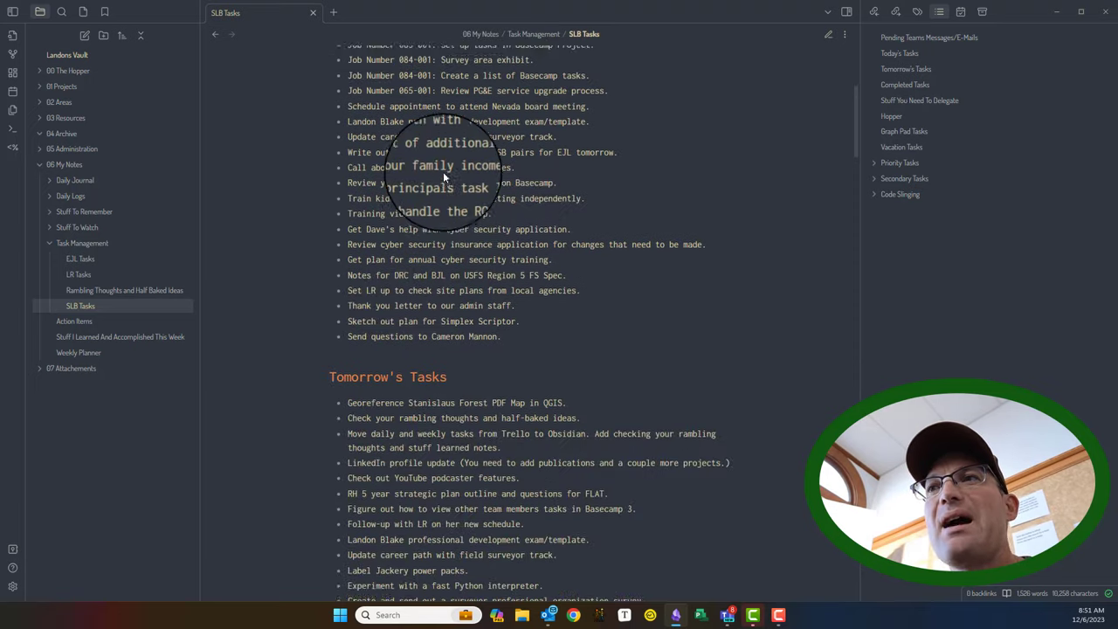
scroll(up, 3)
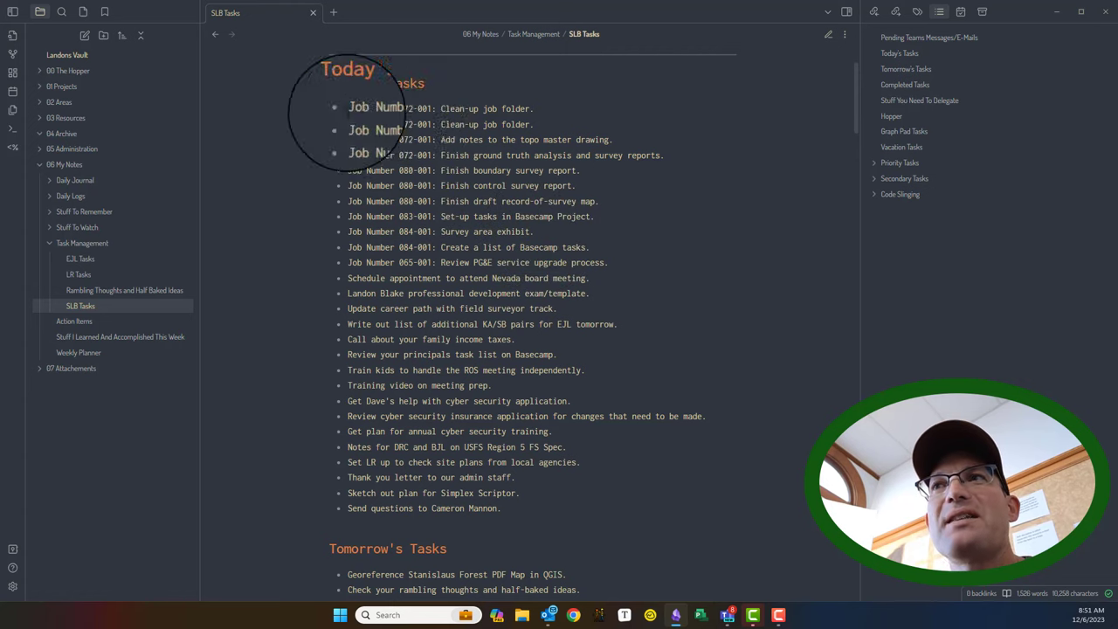
scroll(down, 3)
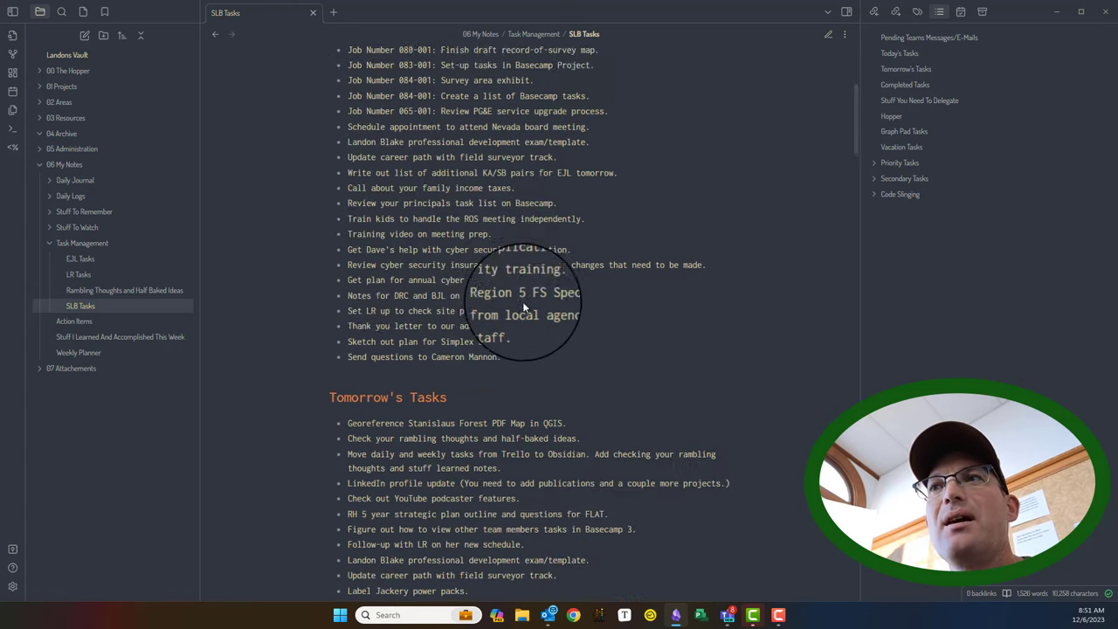
scroll(up, 3)
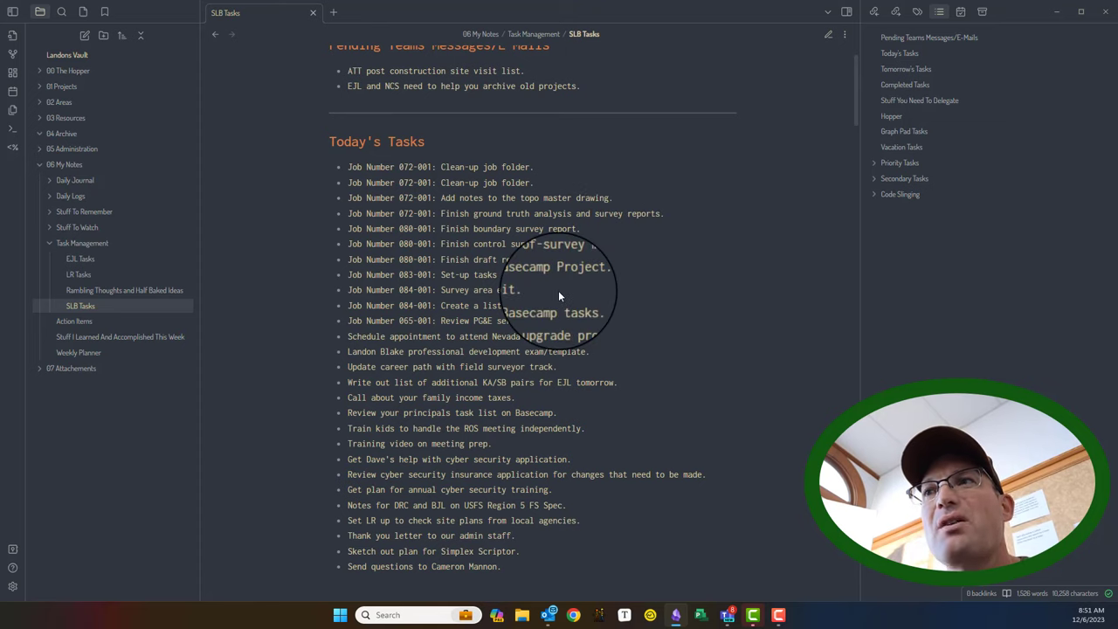
scroll(down, 3)
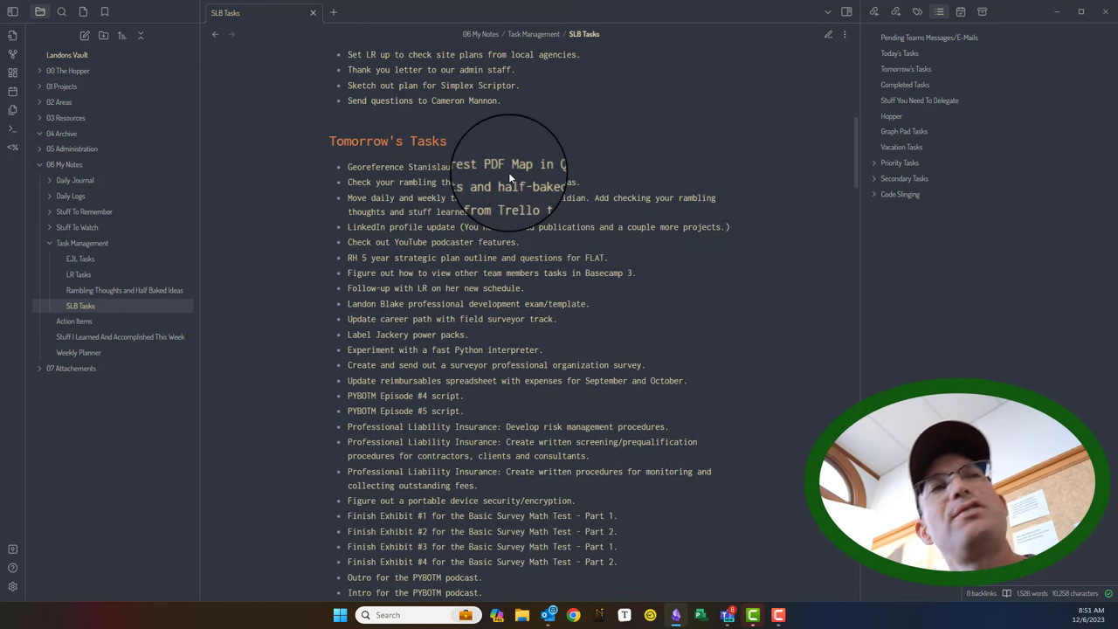
scroll(down, 3)
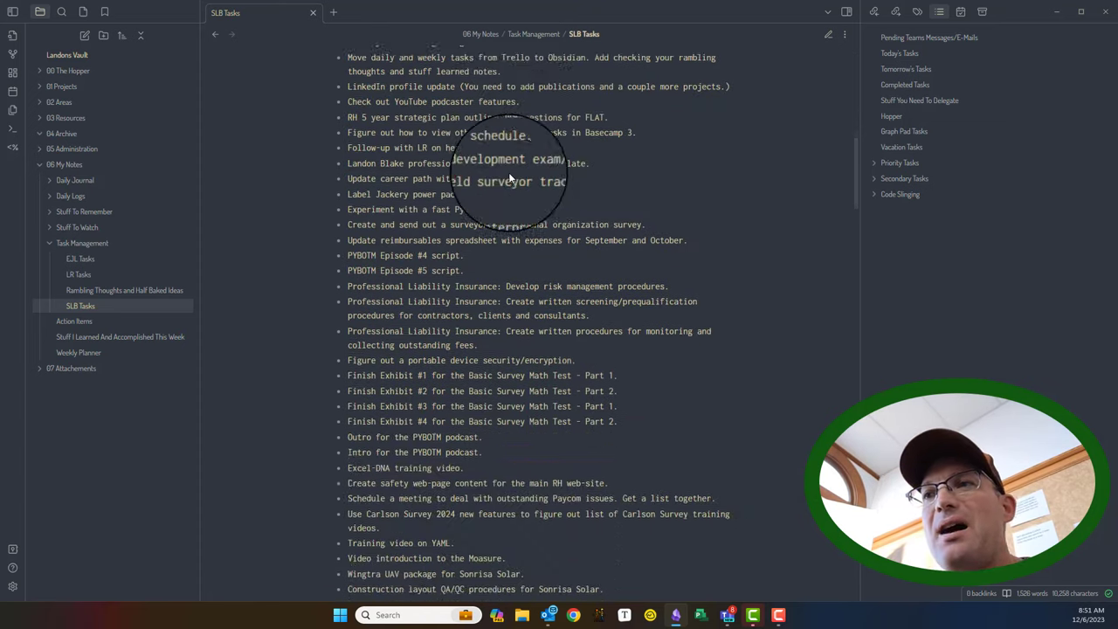
scroll(down, 3)
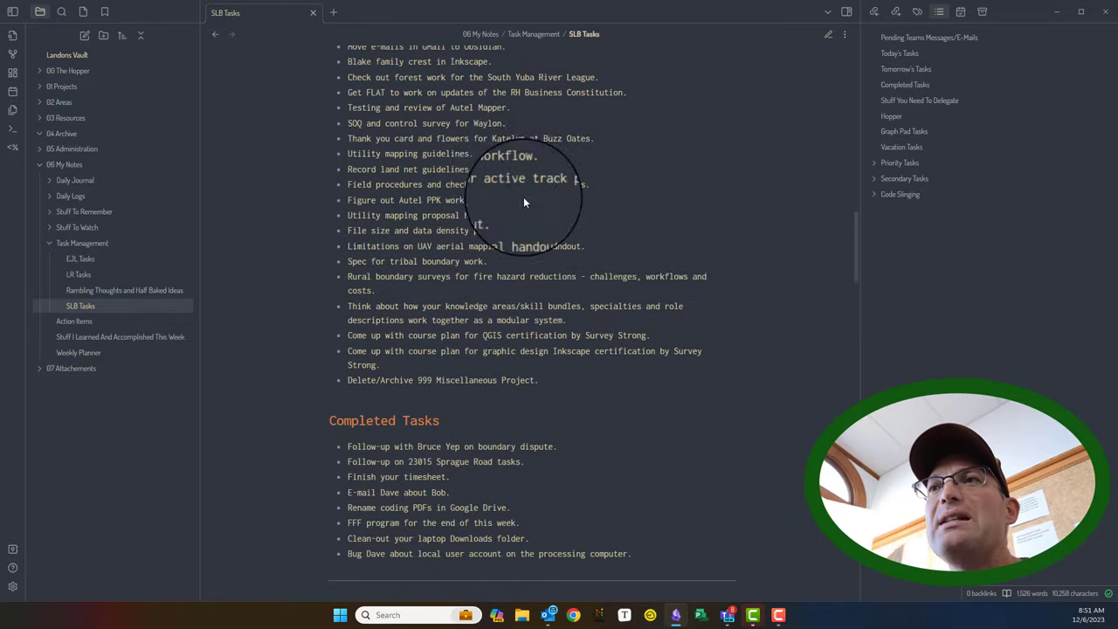
scroll(up, 3)
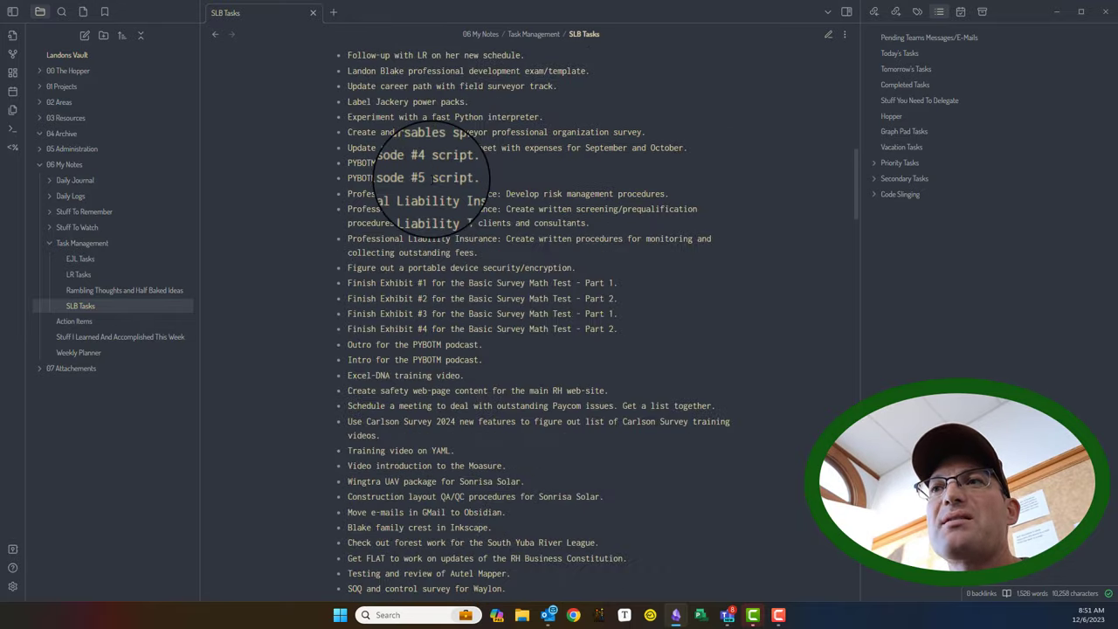
scroll(down, 3)
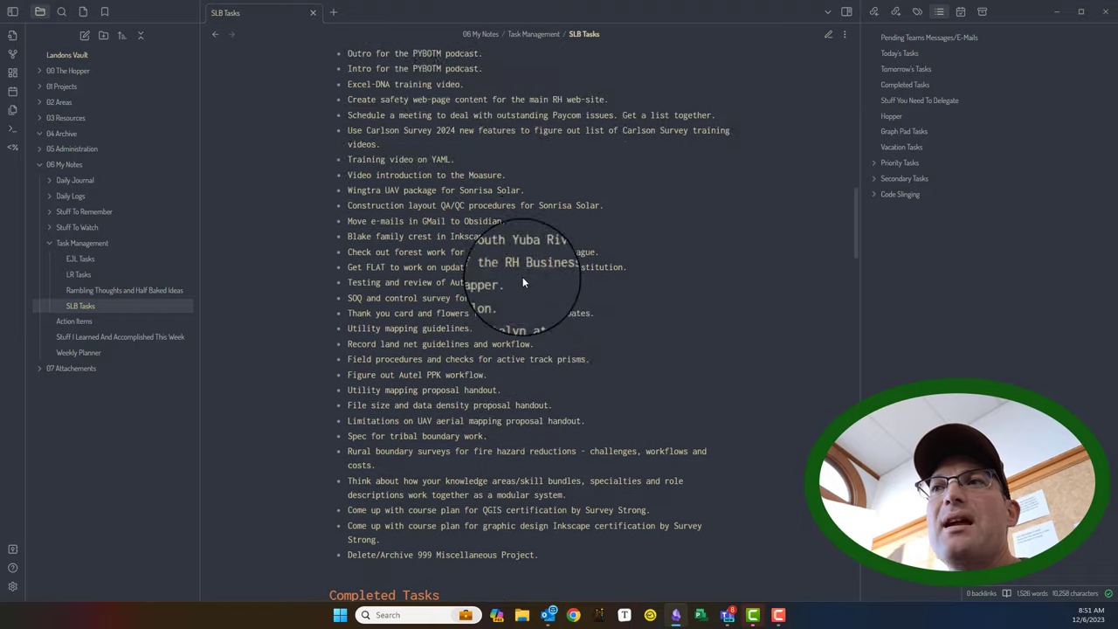
scroll(up, 3)
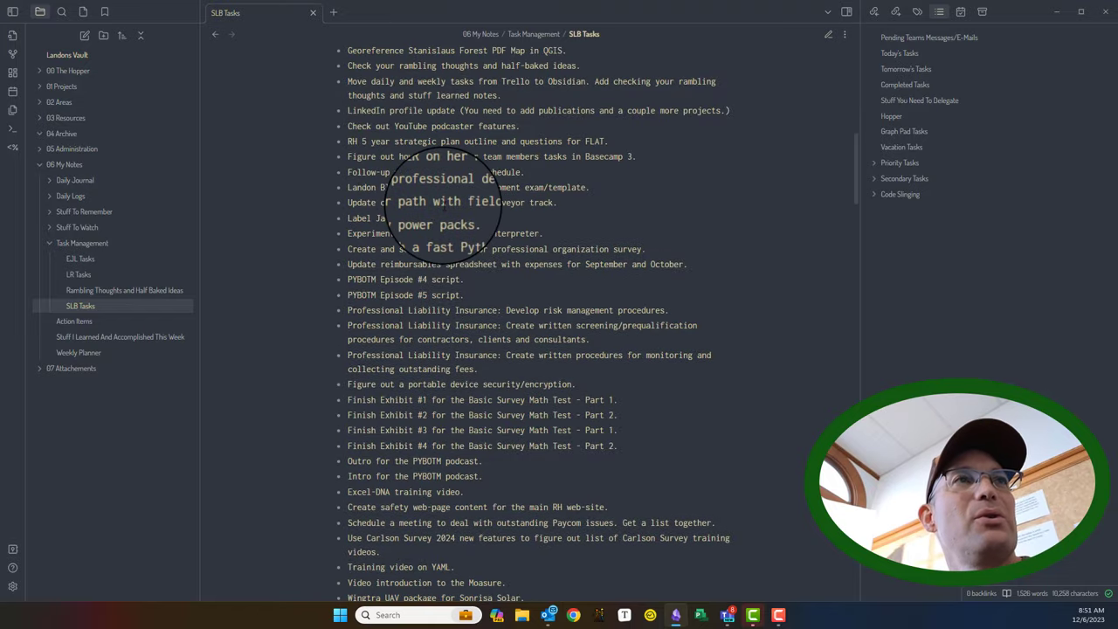
scroll(down, 3)
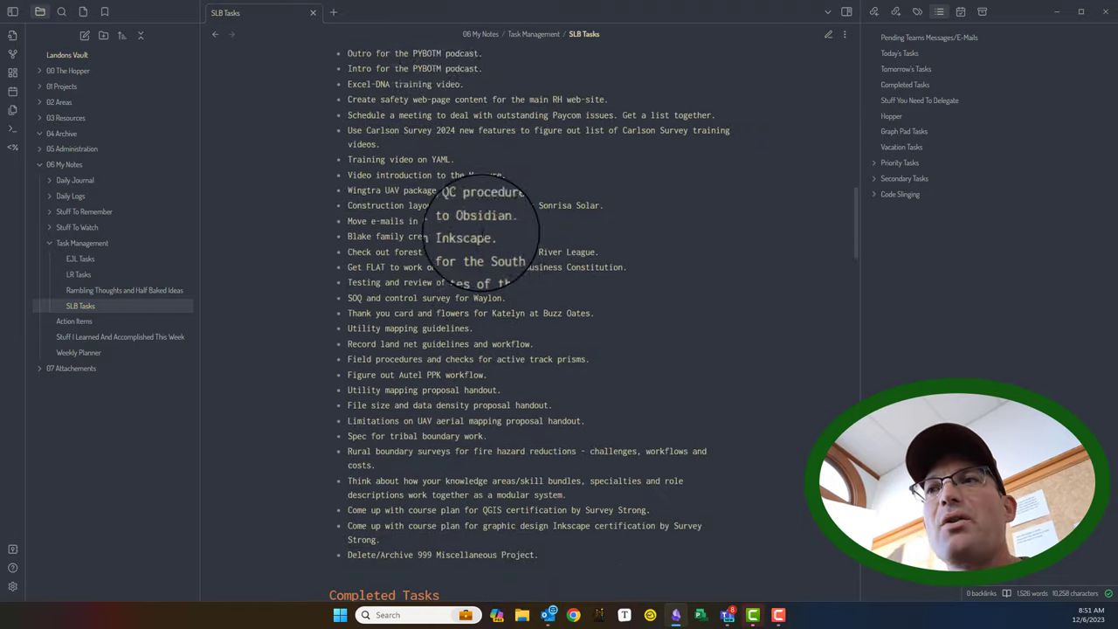
scroll(up, 3)
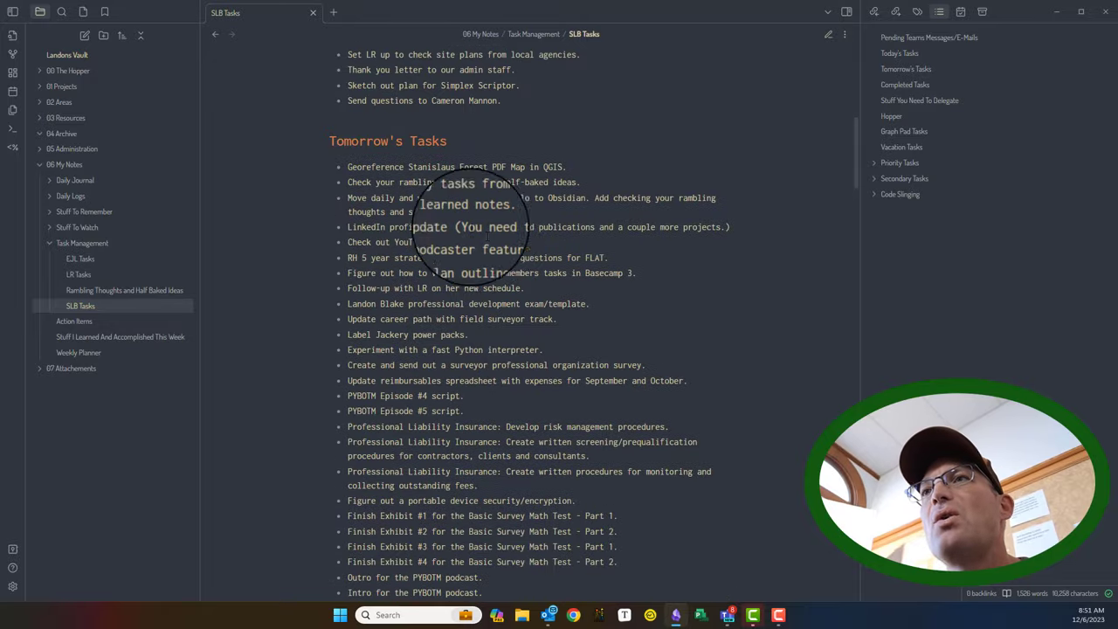
scroll(down, 3)
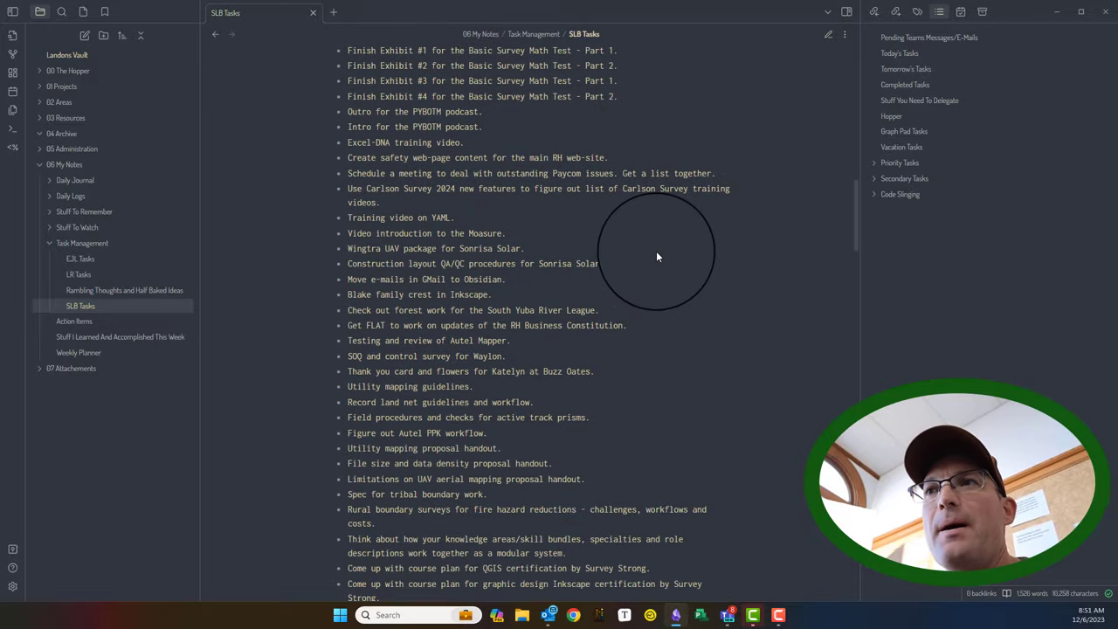
scroll(down, 3)
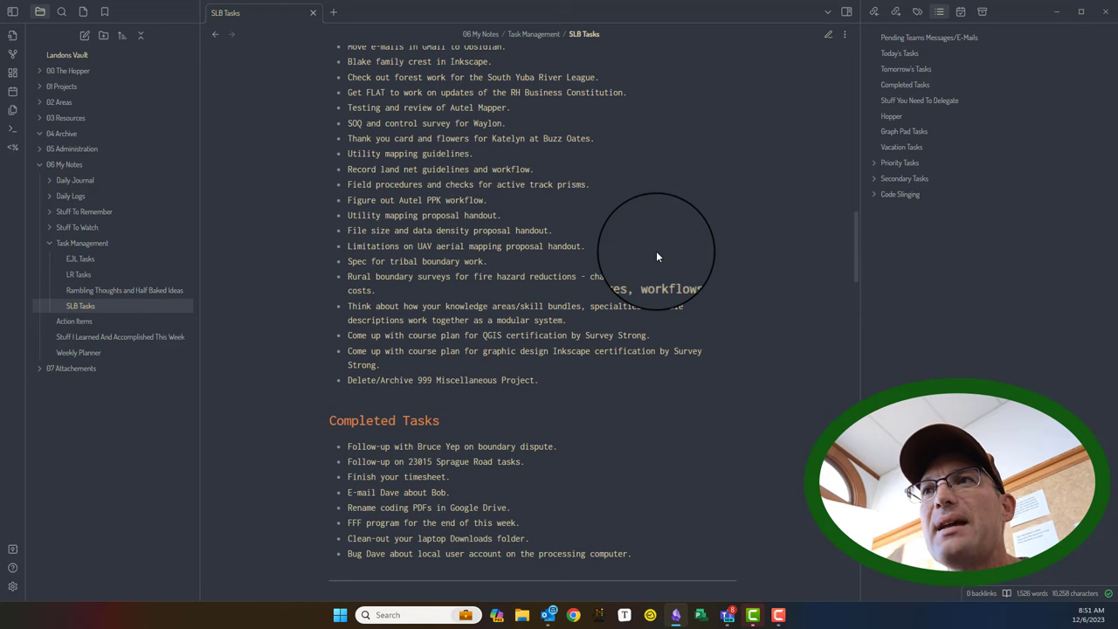
mouse_move(500, 206)
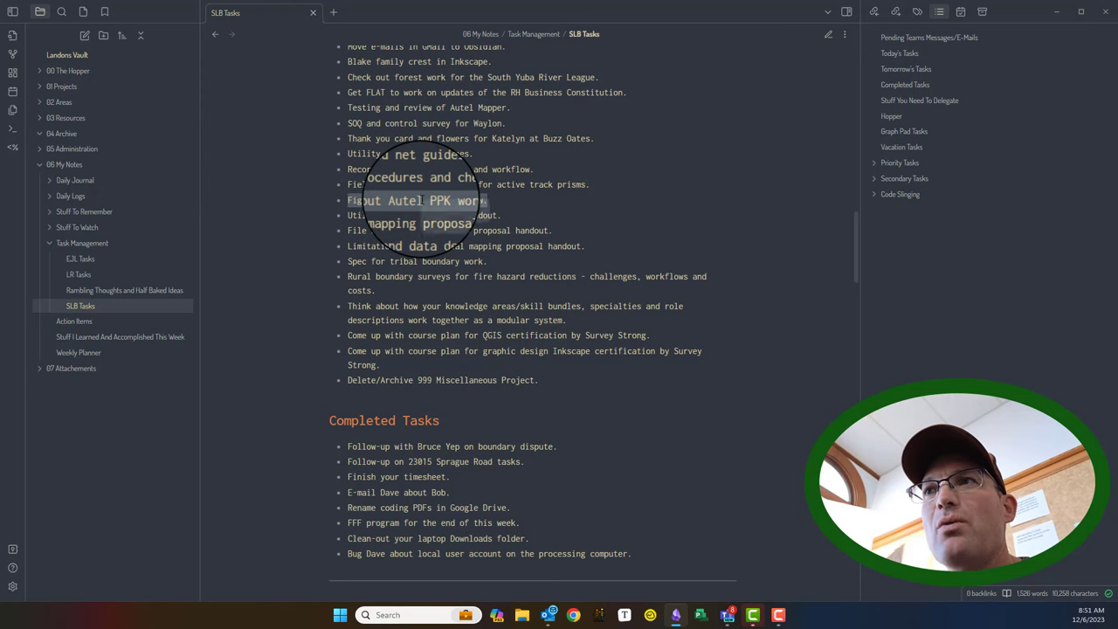
scroll(down, 3)
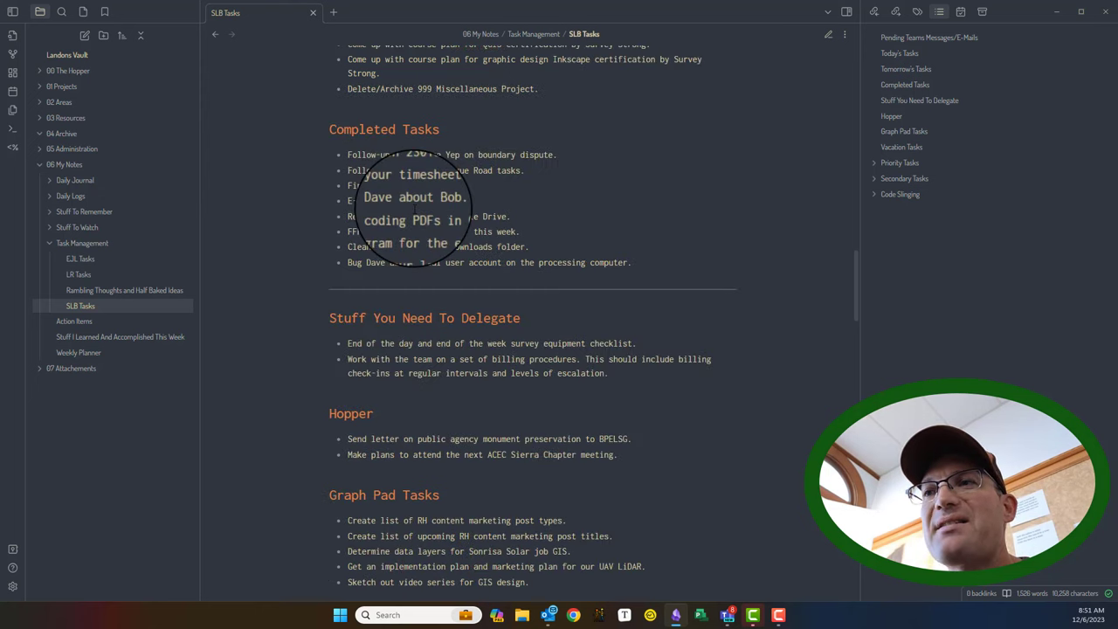
scroll(down, 3)
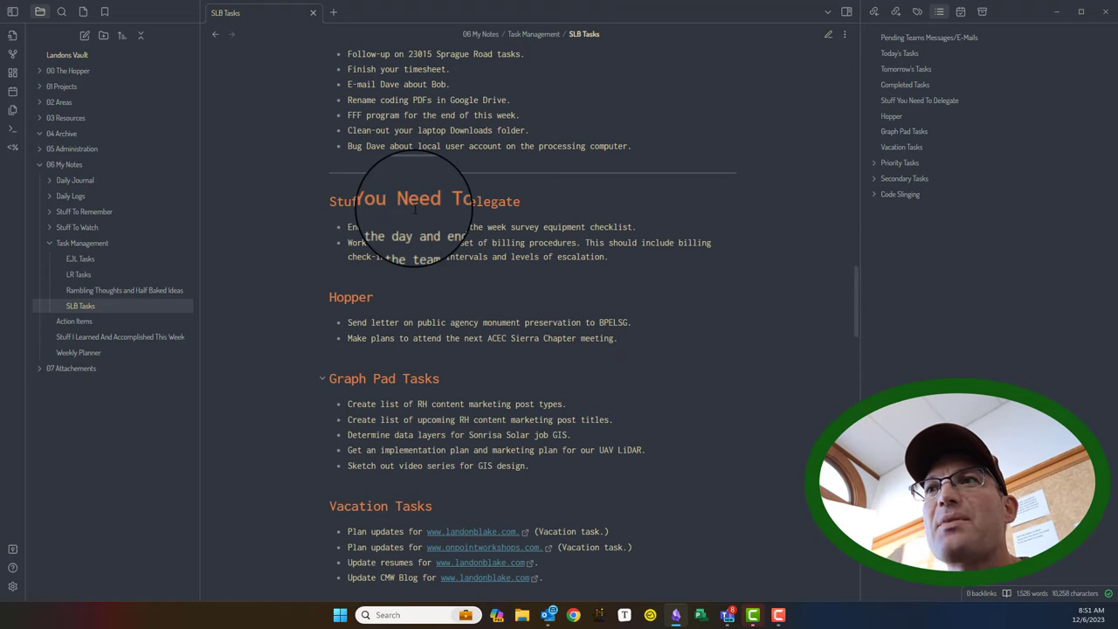
scroll(up, 3)
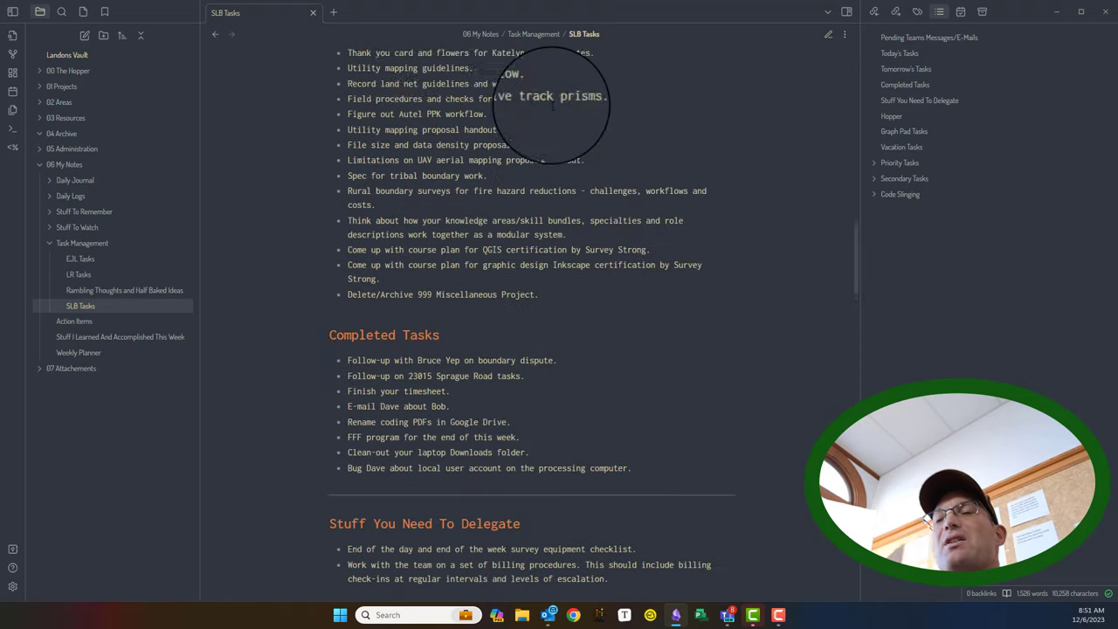
scroll(up, 3)
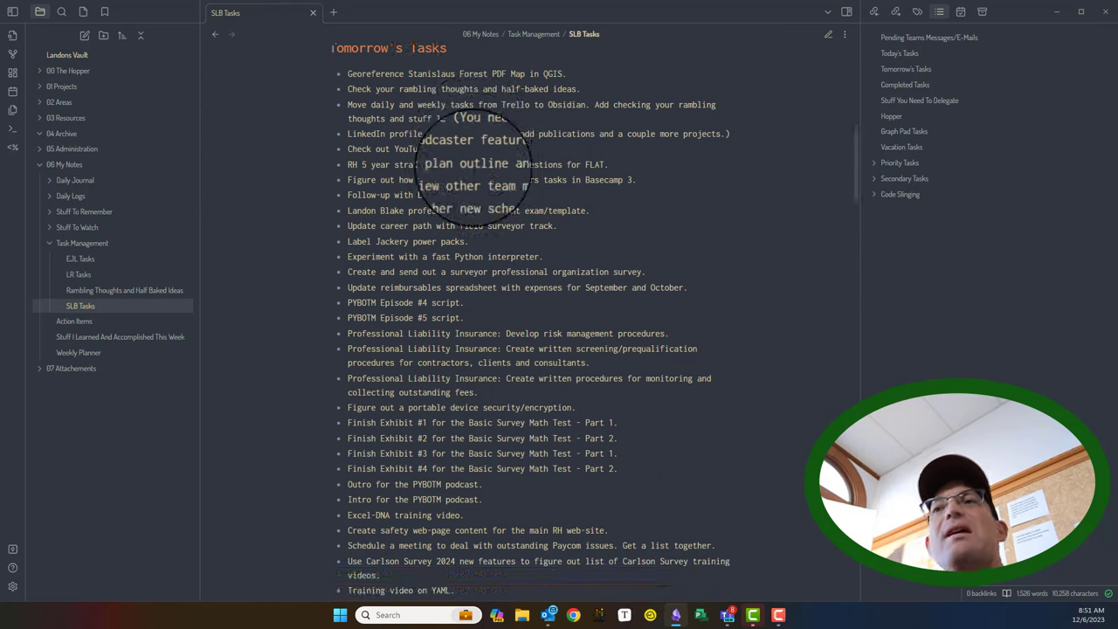
scroll(down, 3)
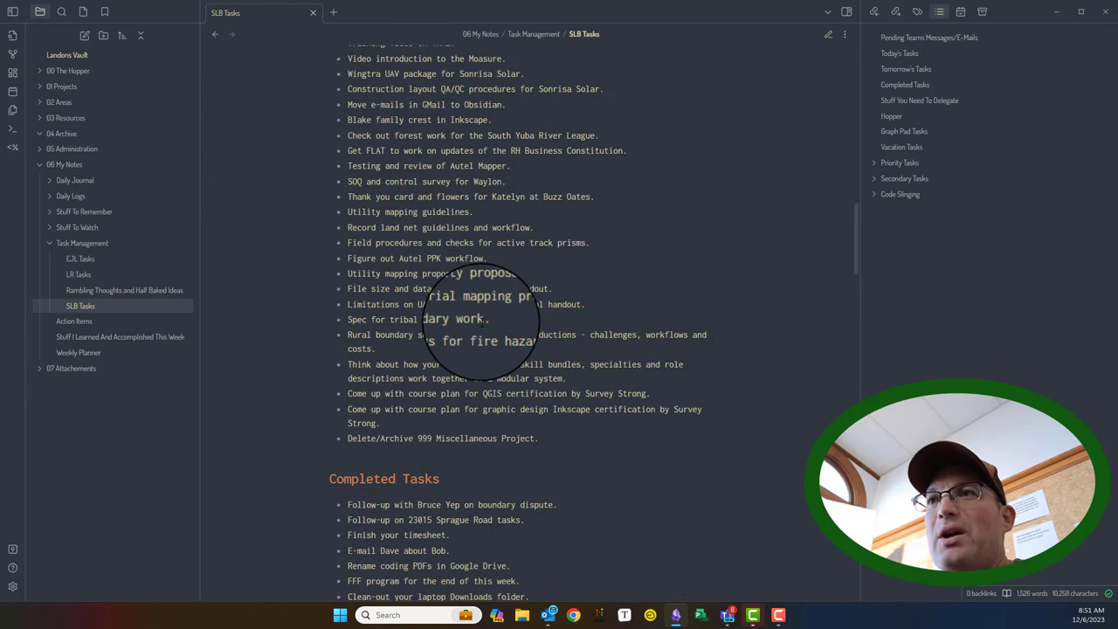
scroll(up, 3)
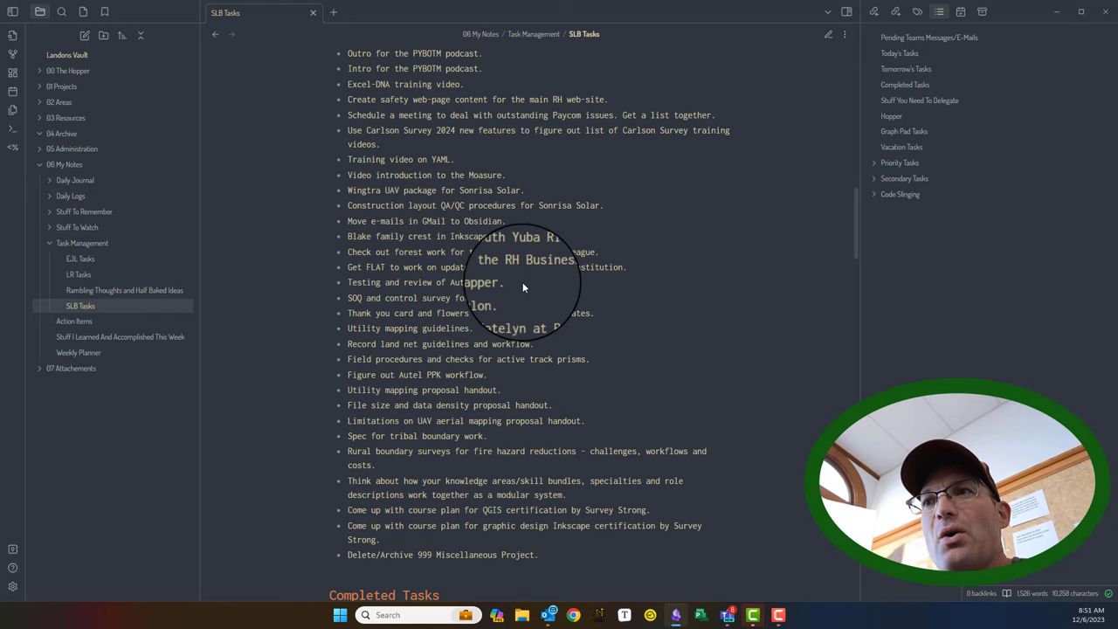
scroll(down, 3)
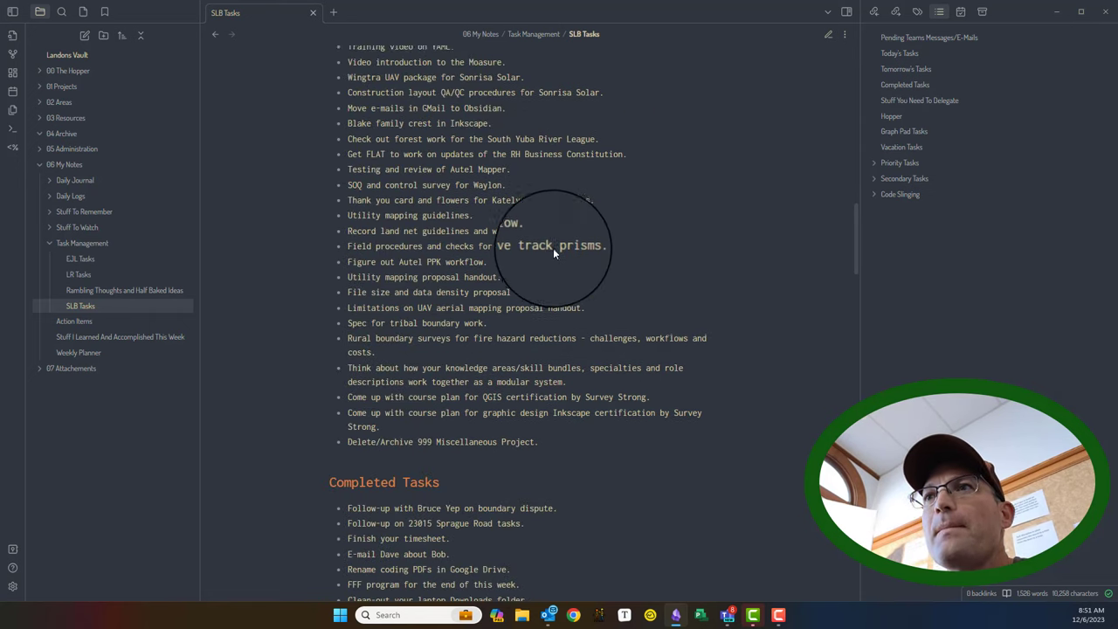
scroll(up, 3)
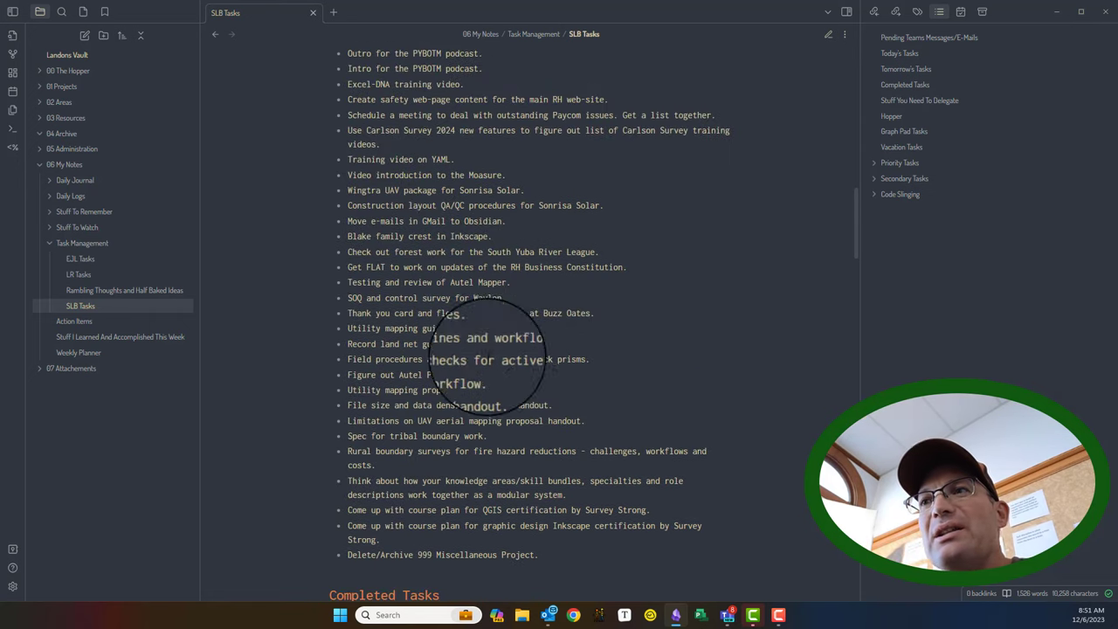
scroll(down, 3)
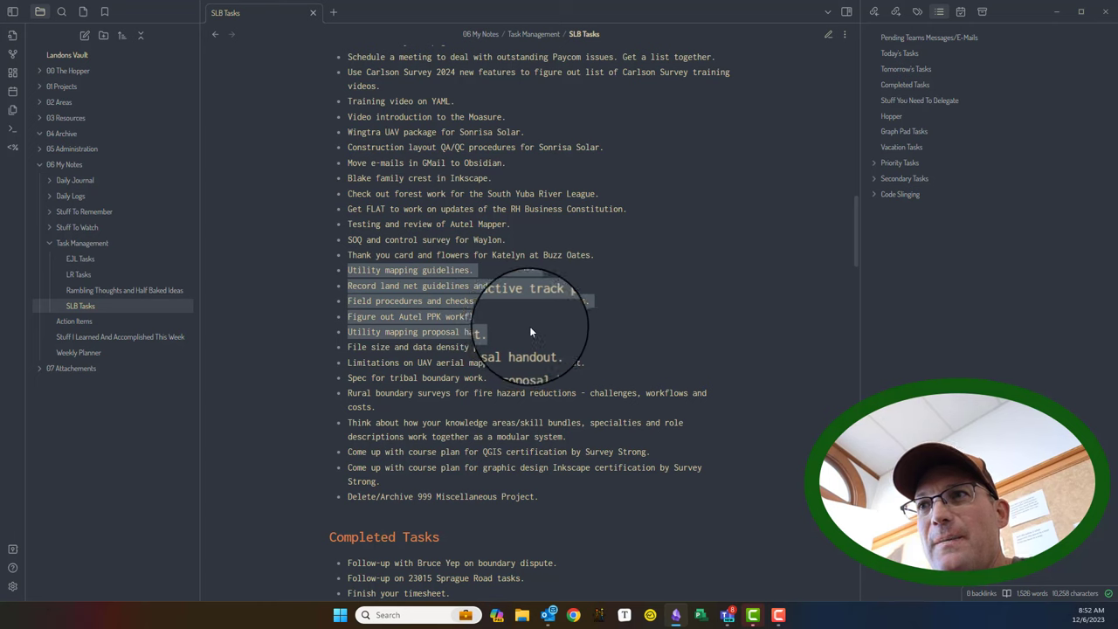
mouse_move(415, 301)
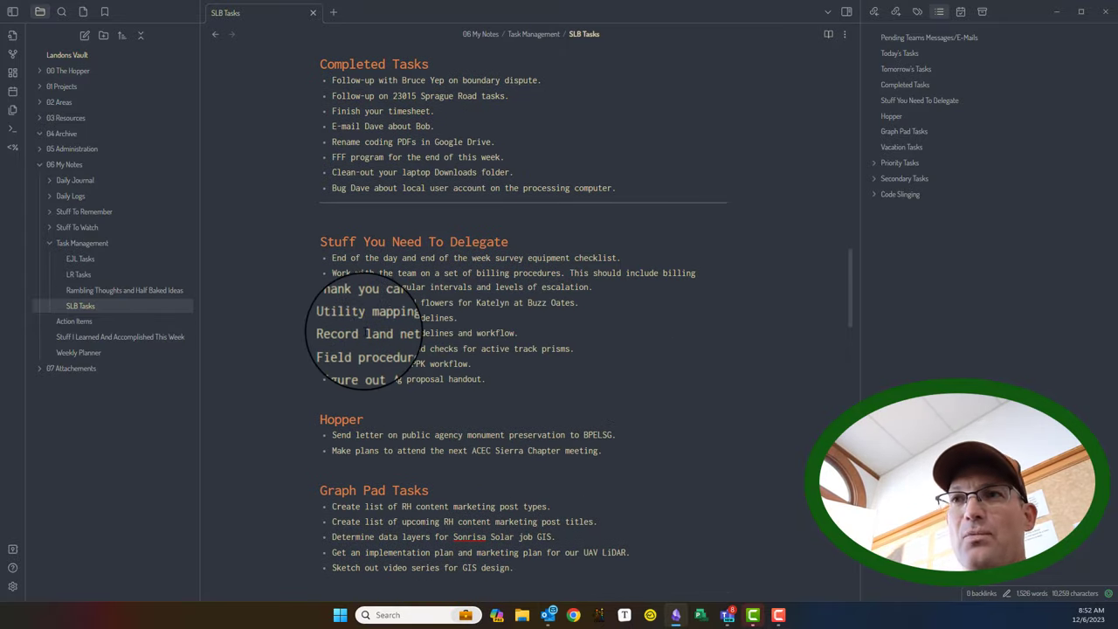
Scroll up through the note after moving the tasks under Stuff You Need To Delegate.
scroll(up, 3)
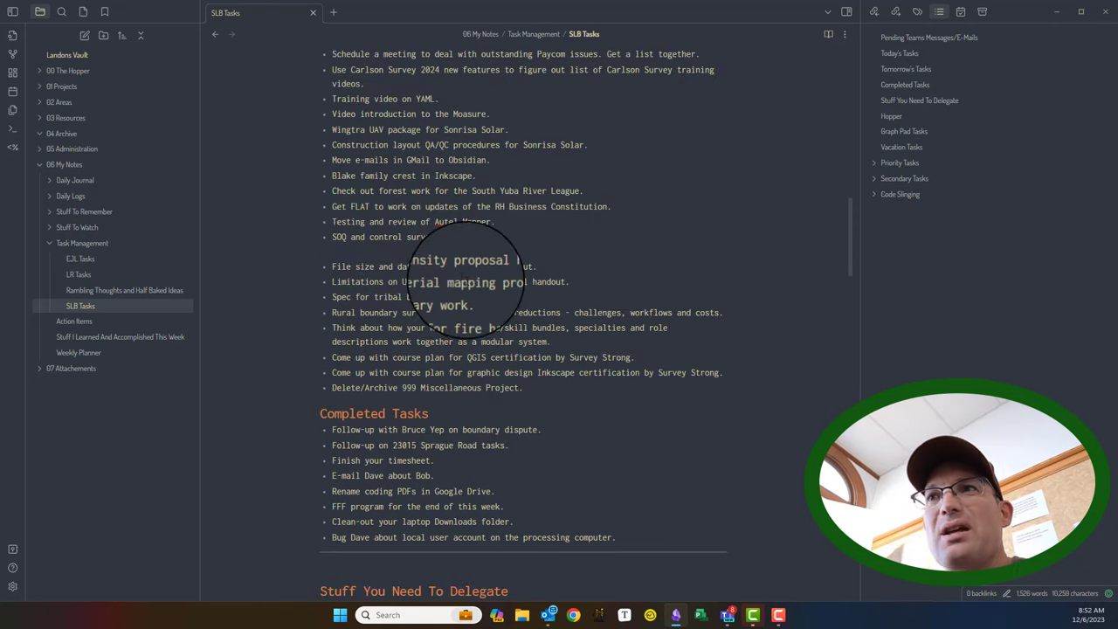
scroll(up, 3)
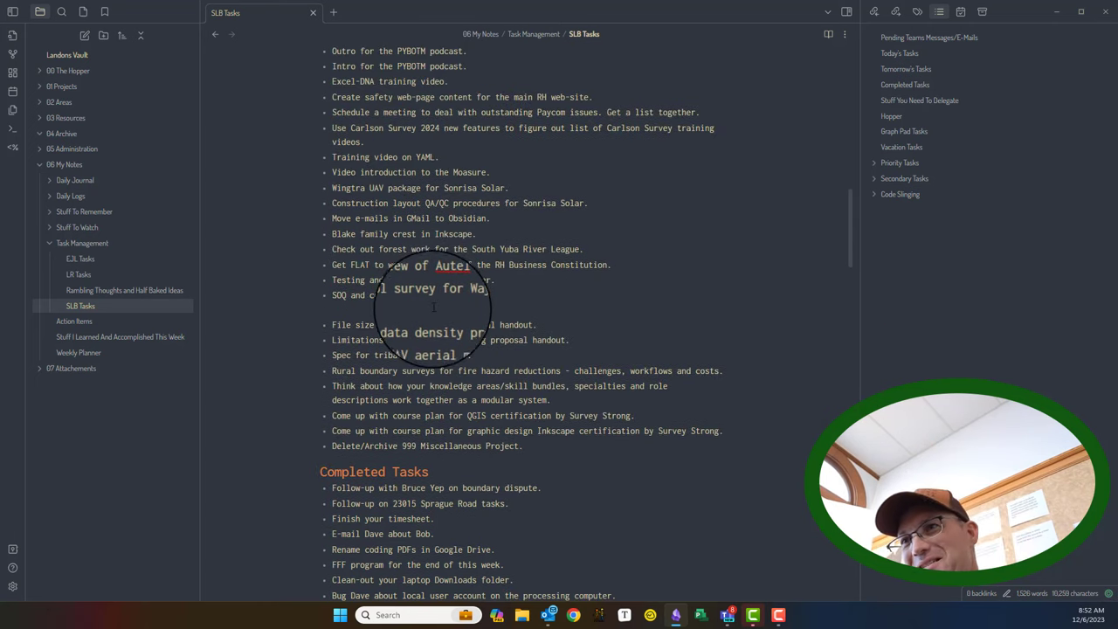
scroll(up, 3)
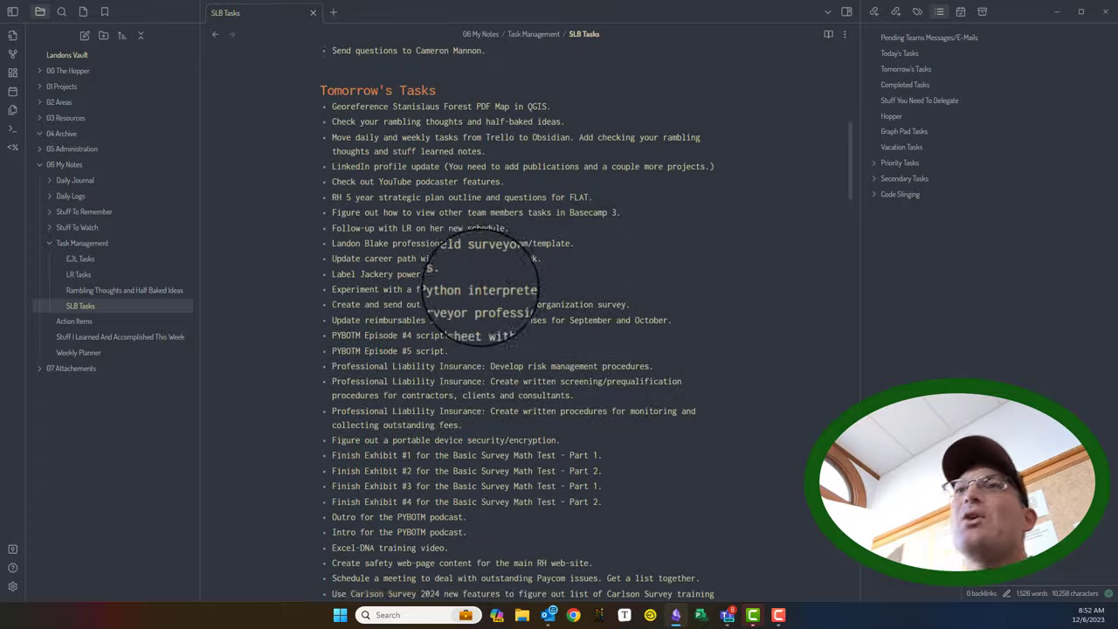
Scroll through the SLB Tasks note, checking Tomorrow's Tasks and the Delegate list.
scroll(down, 3)
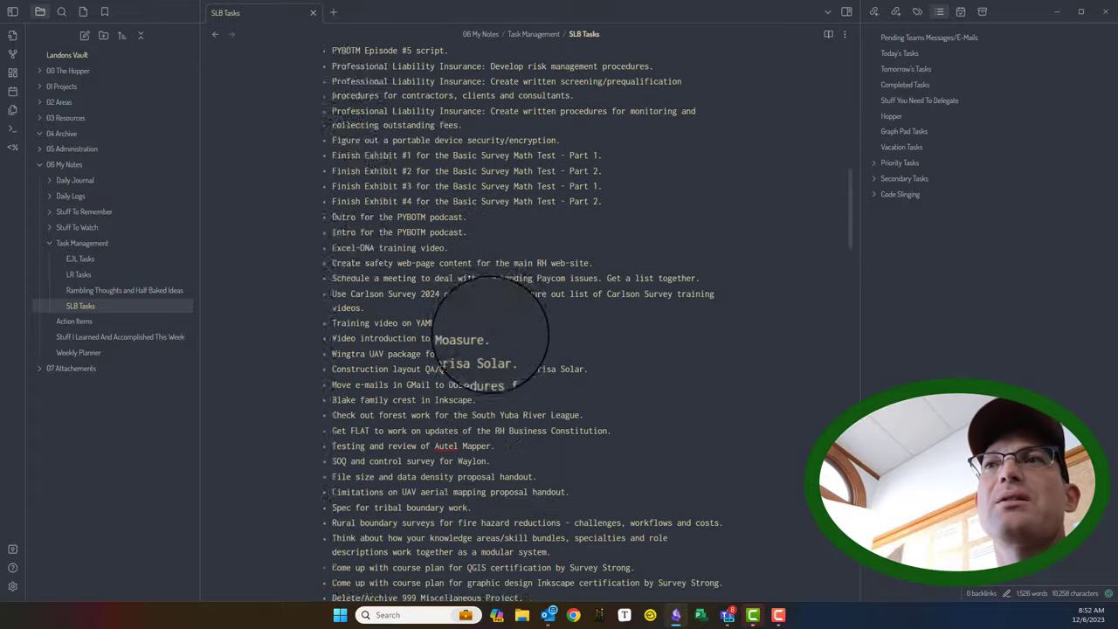
scroll(up, 3)
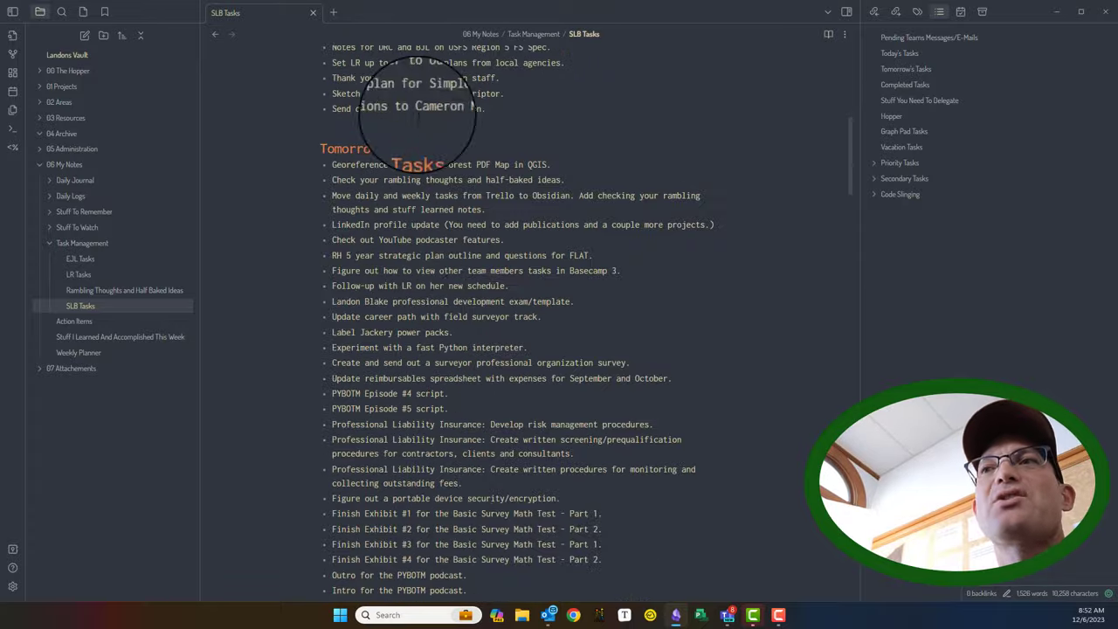
scroll(down, 3)
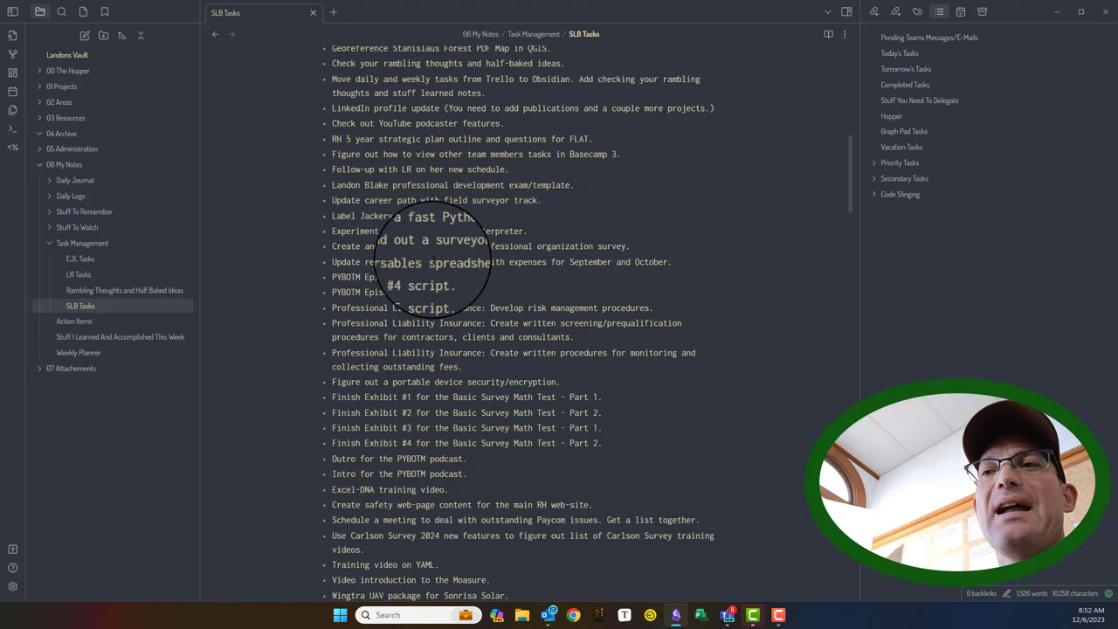
scroll(down, 3)
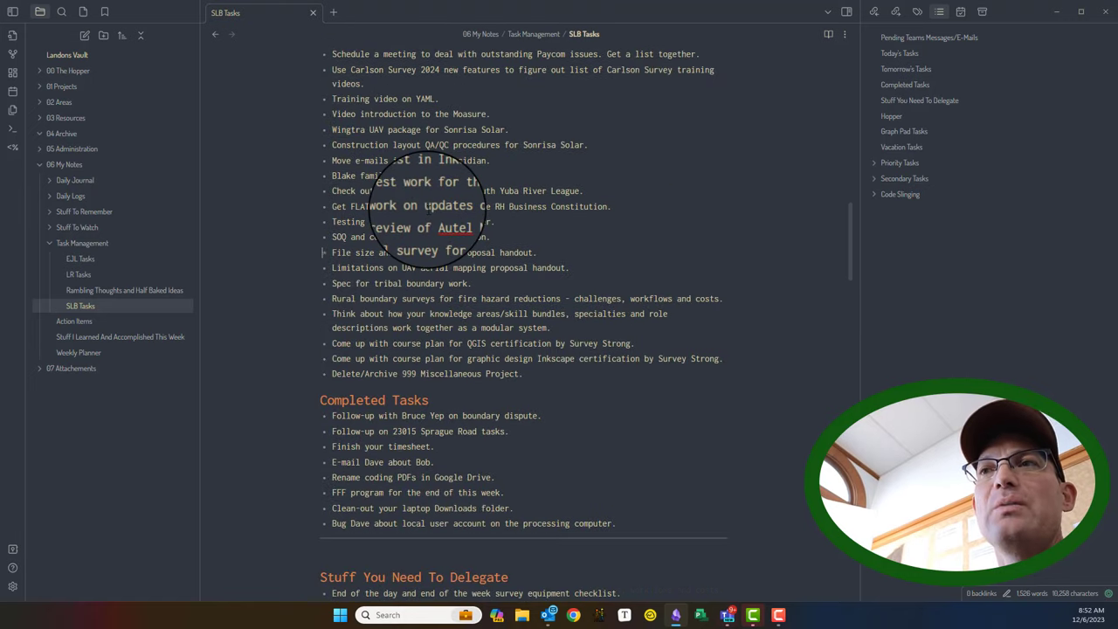
scroll(down, 3)
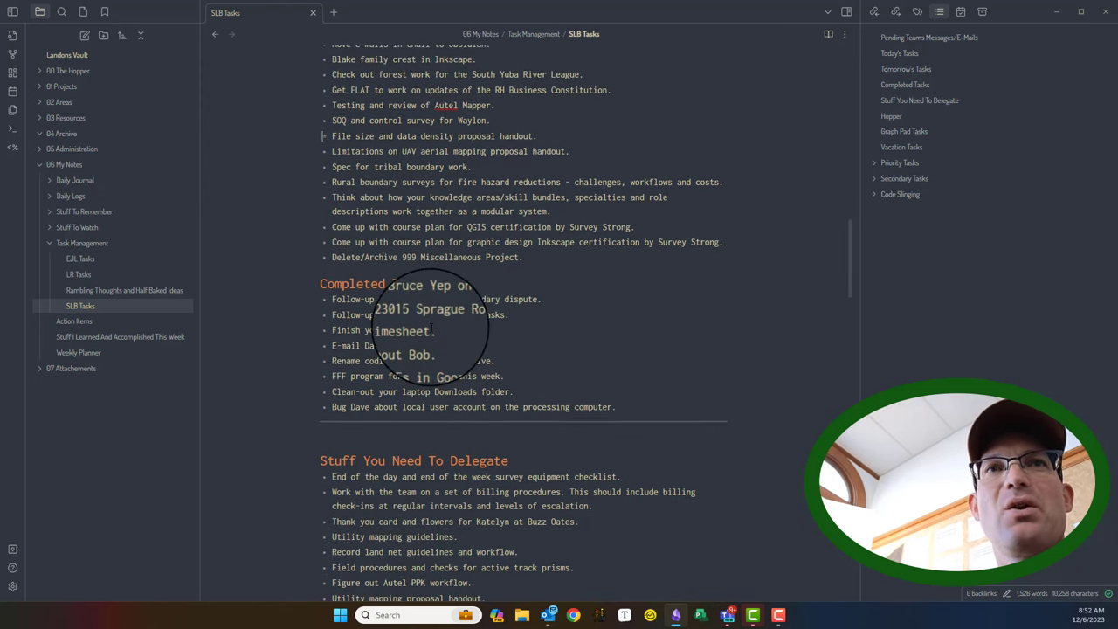
scroll(up, 3)
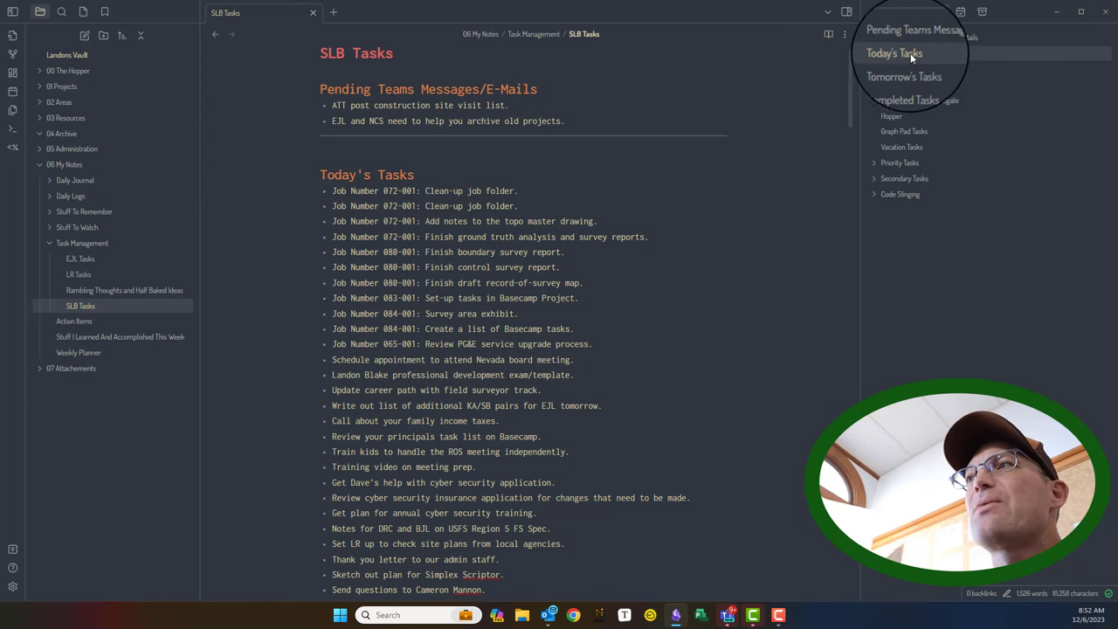
scroll(down, 3)
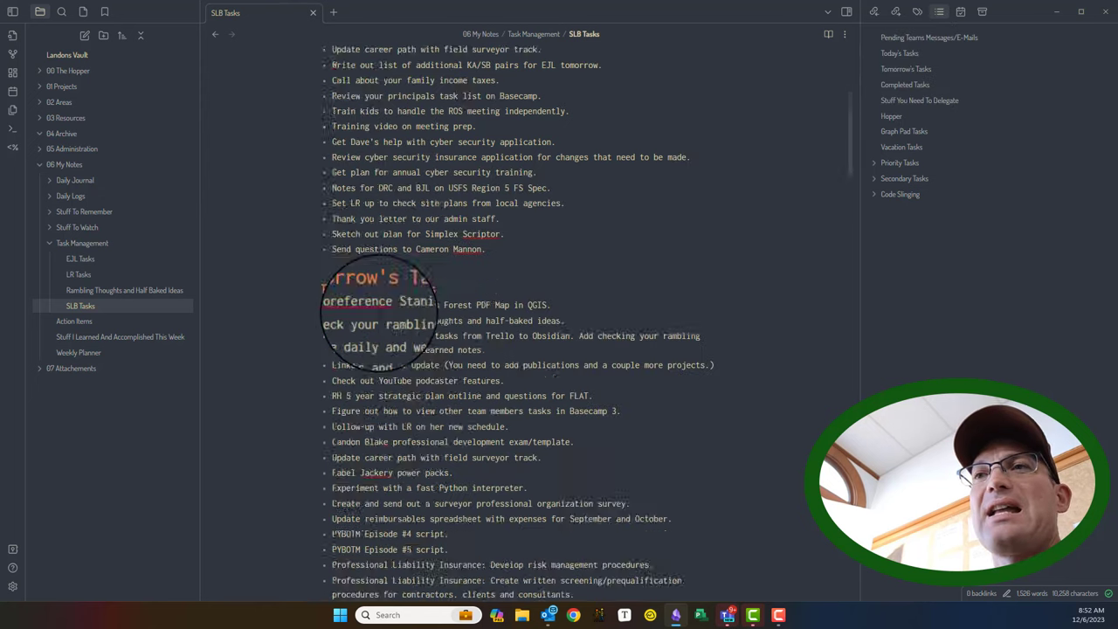
scroll(down, 3)
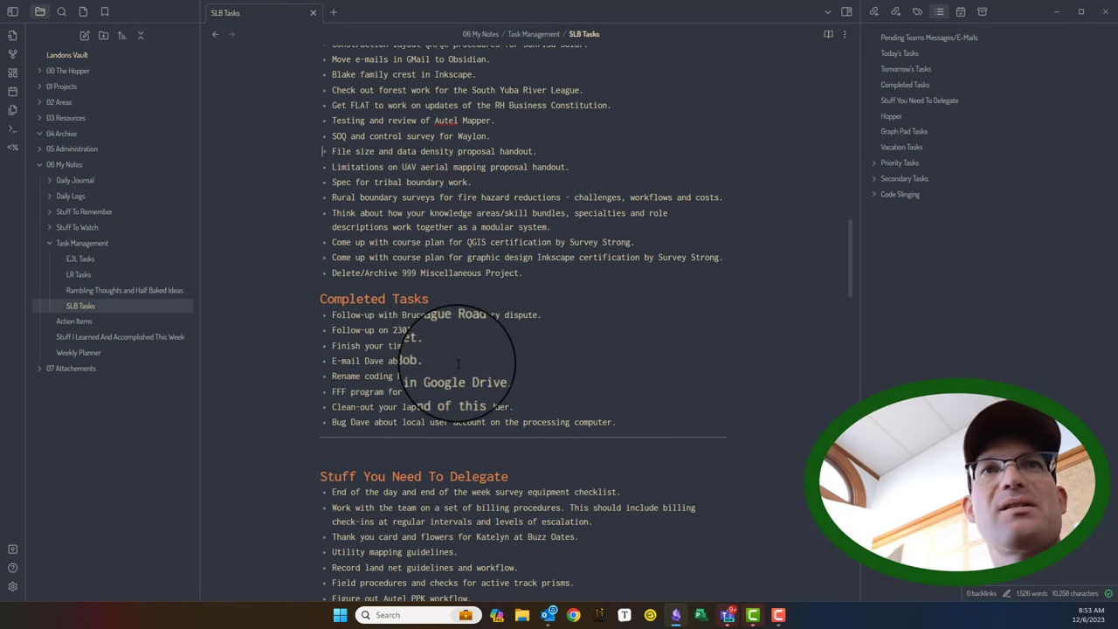
scroll(down, 3)
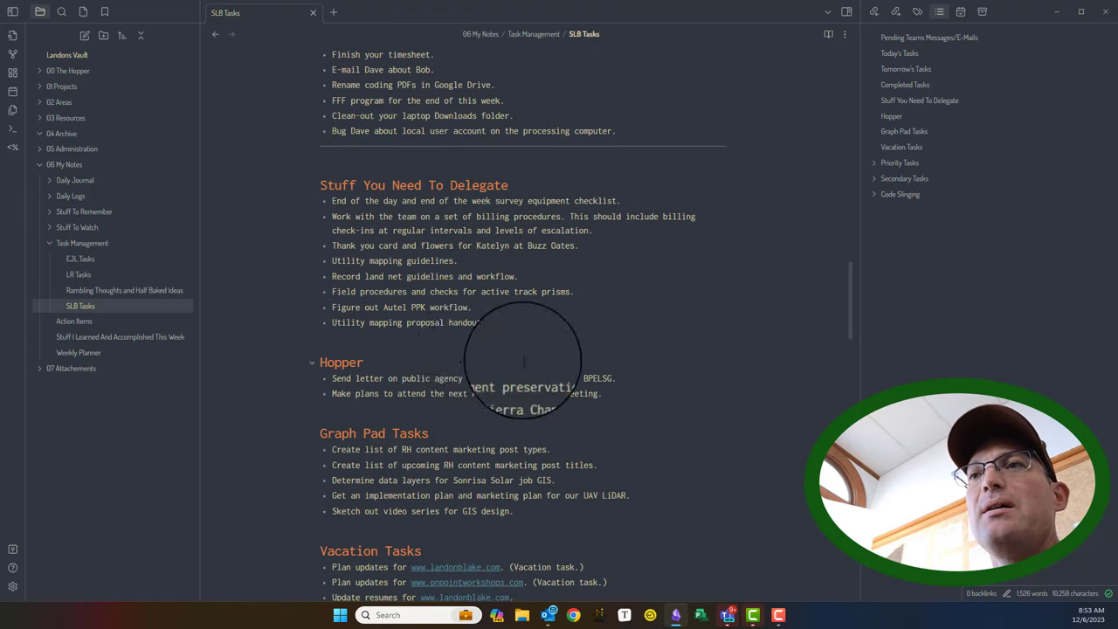
scroll(down, 3)
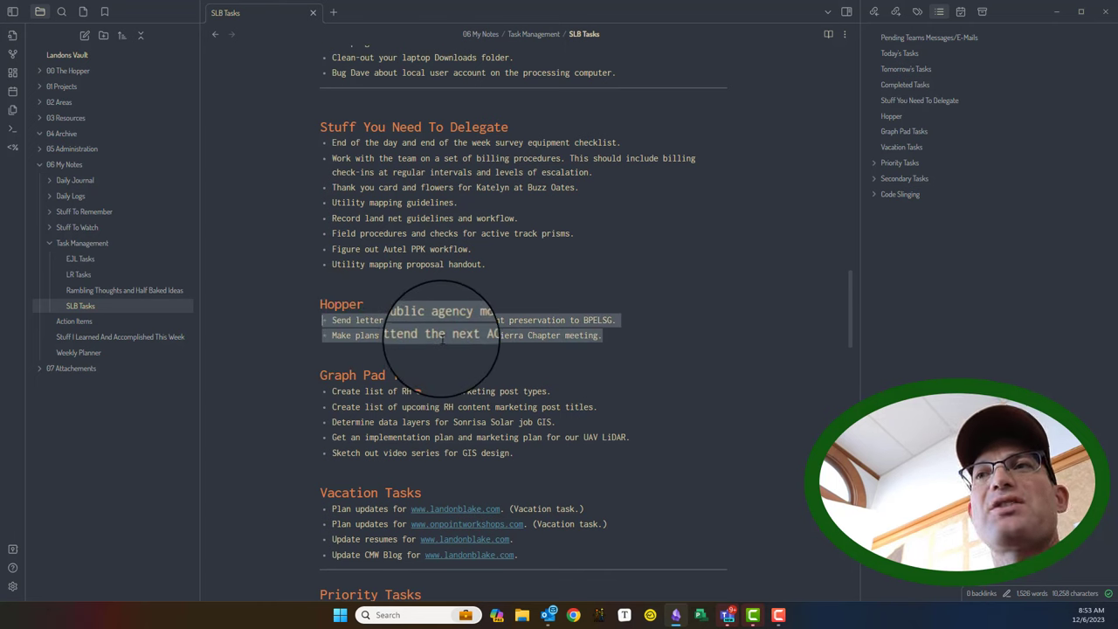
scroll(down, 3)
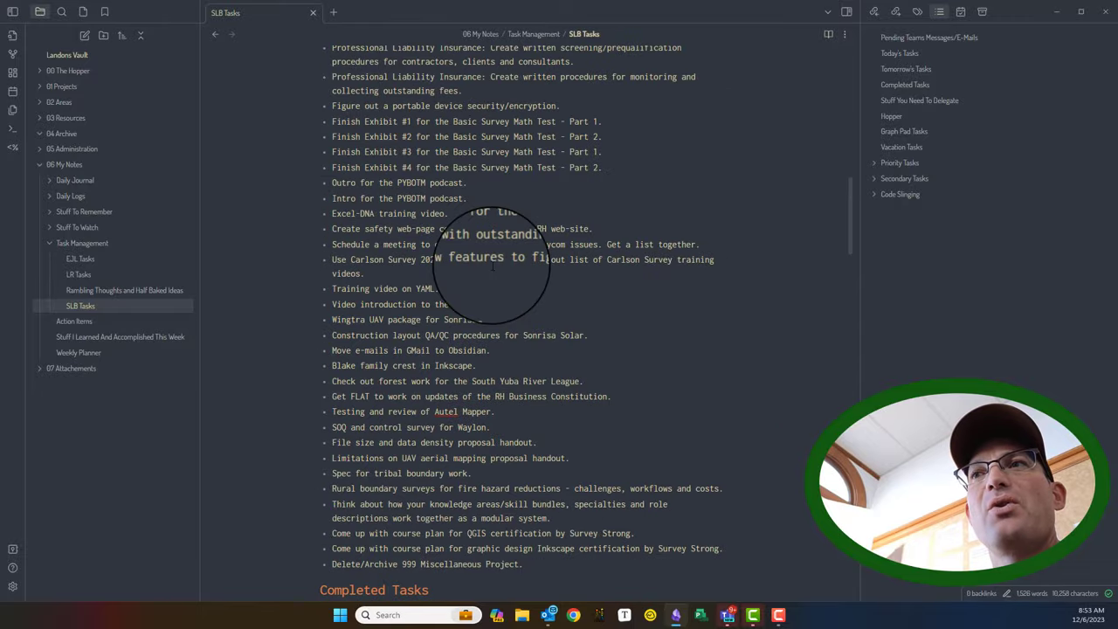
scroll(up, 3)
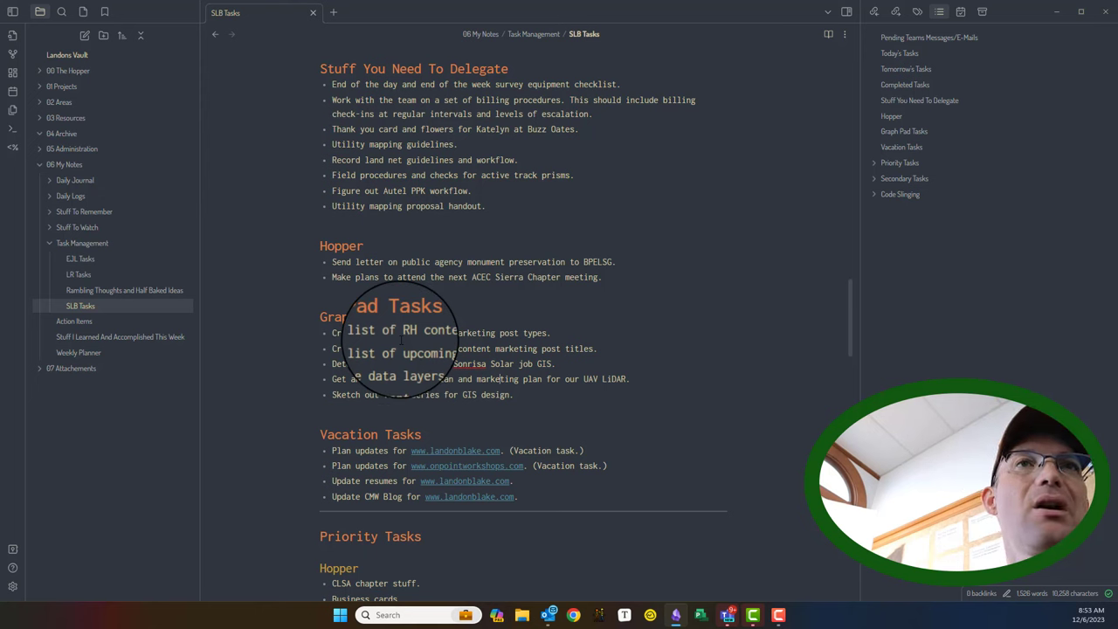
scroll(down, 3)
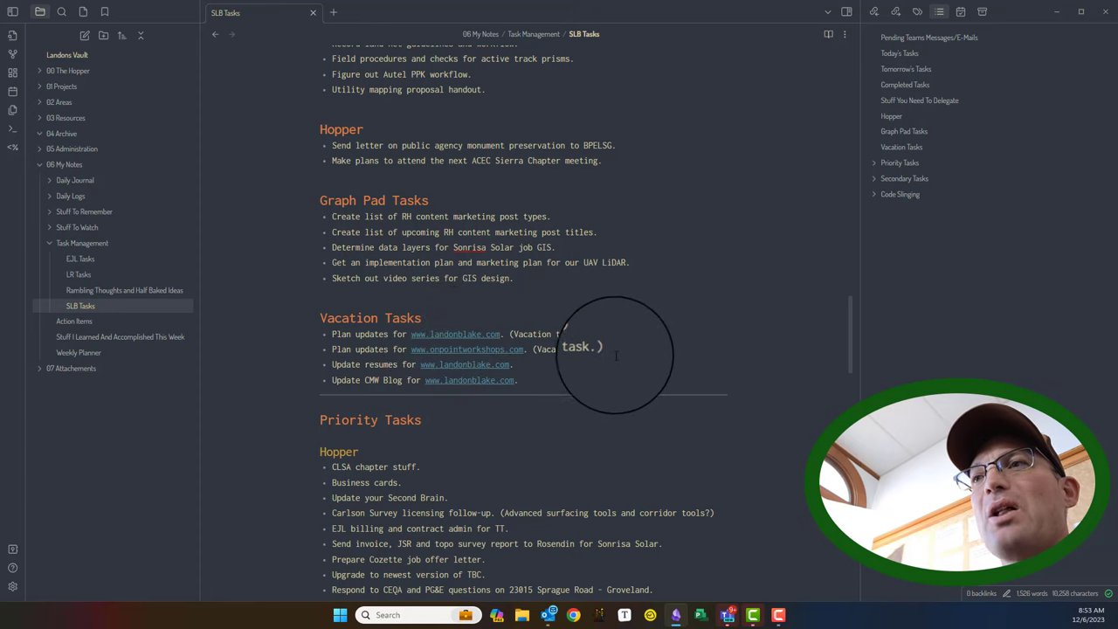
scroll(down, 3)
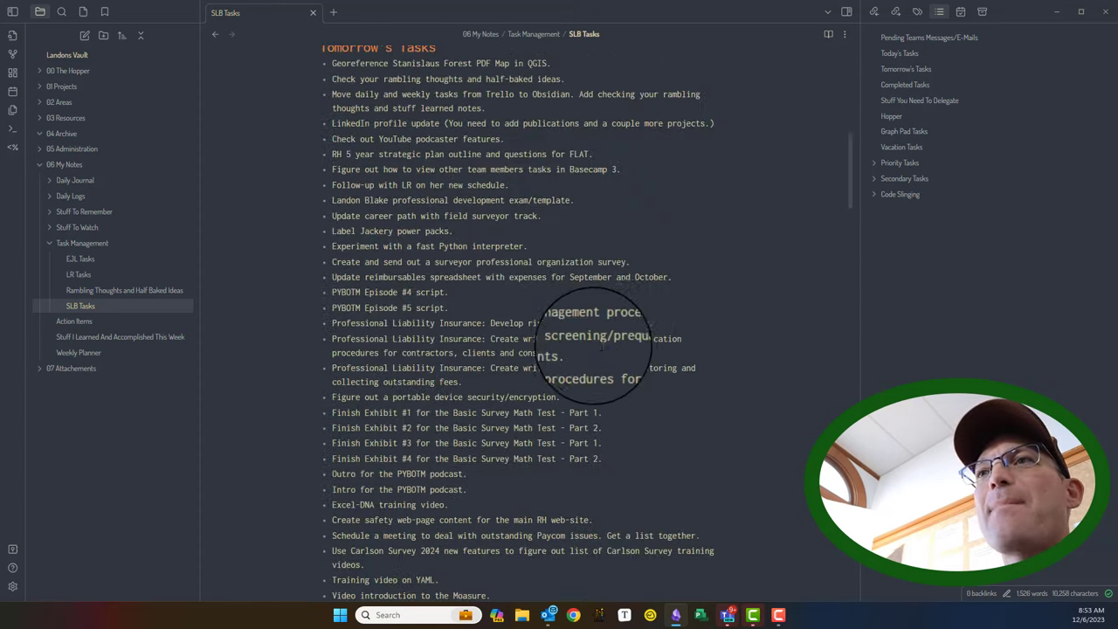
scroll(up, 3)
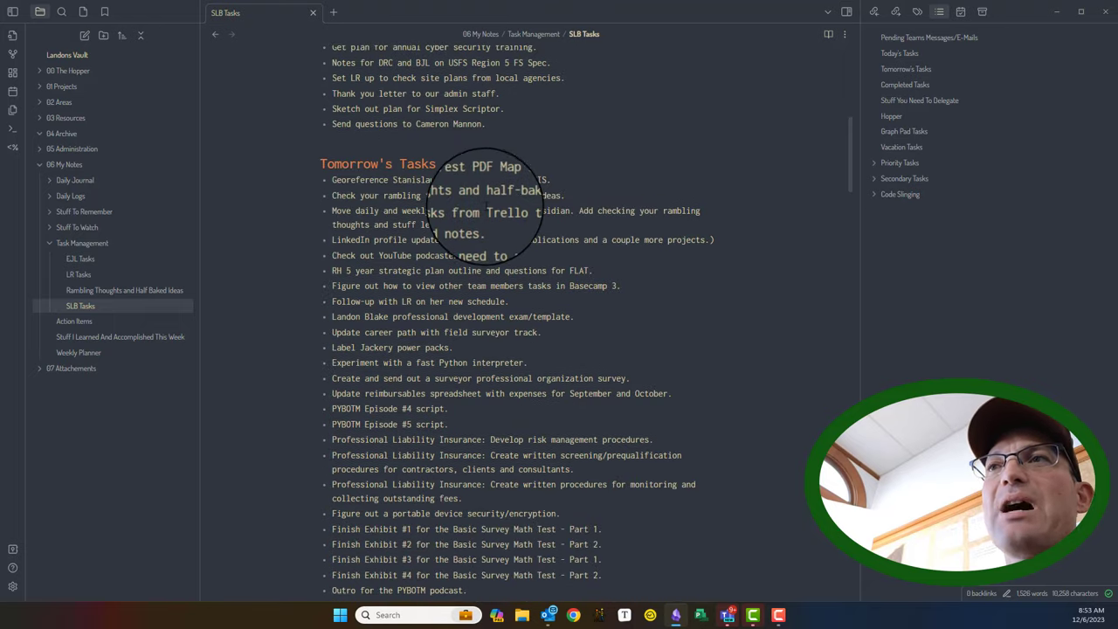
scroll(down, 3)
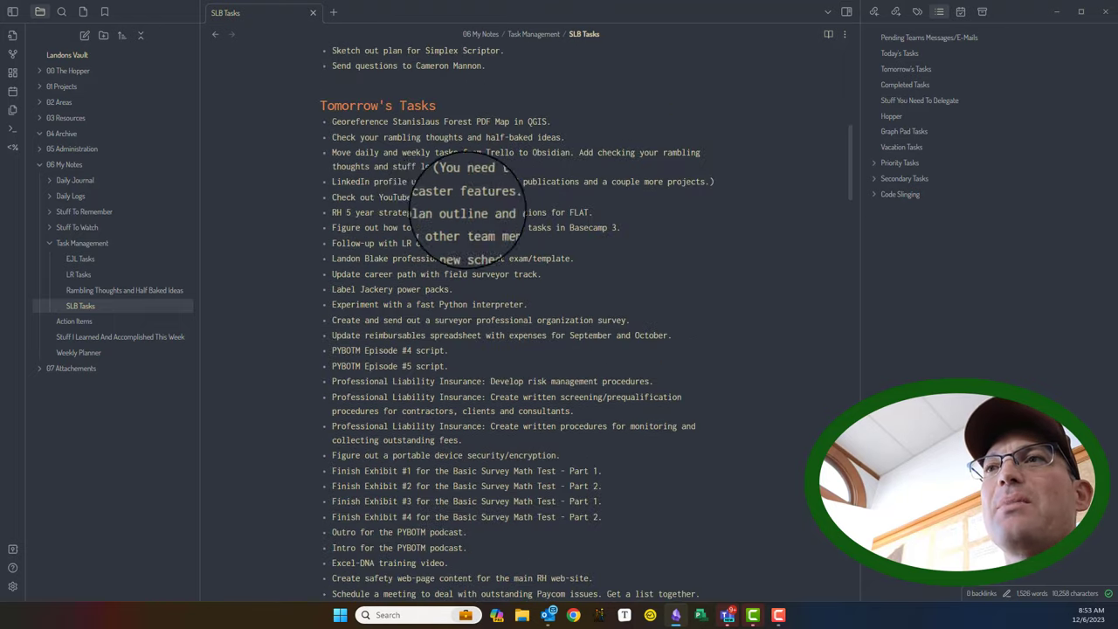
scroll(down, 3)
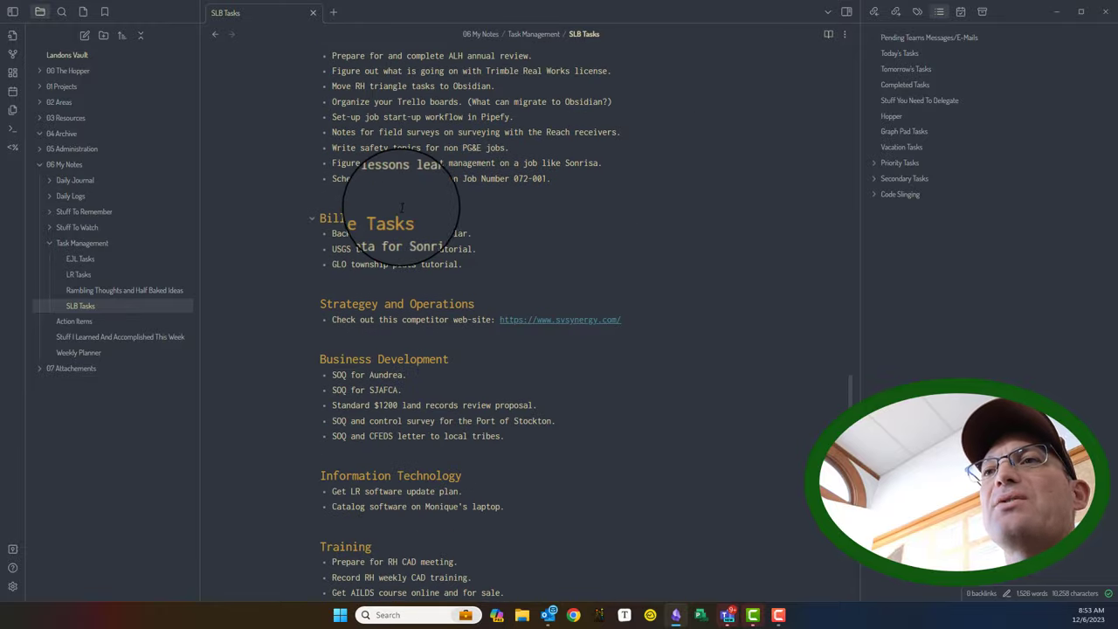
scroll(up, 3)
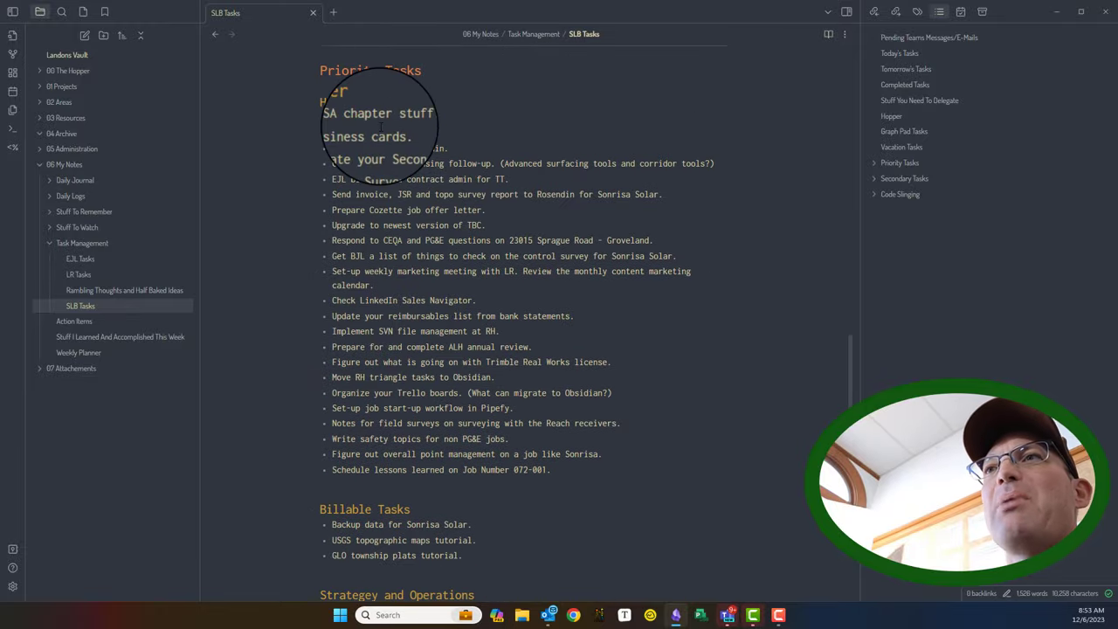
scroll(down, 3)
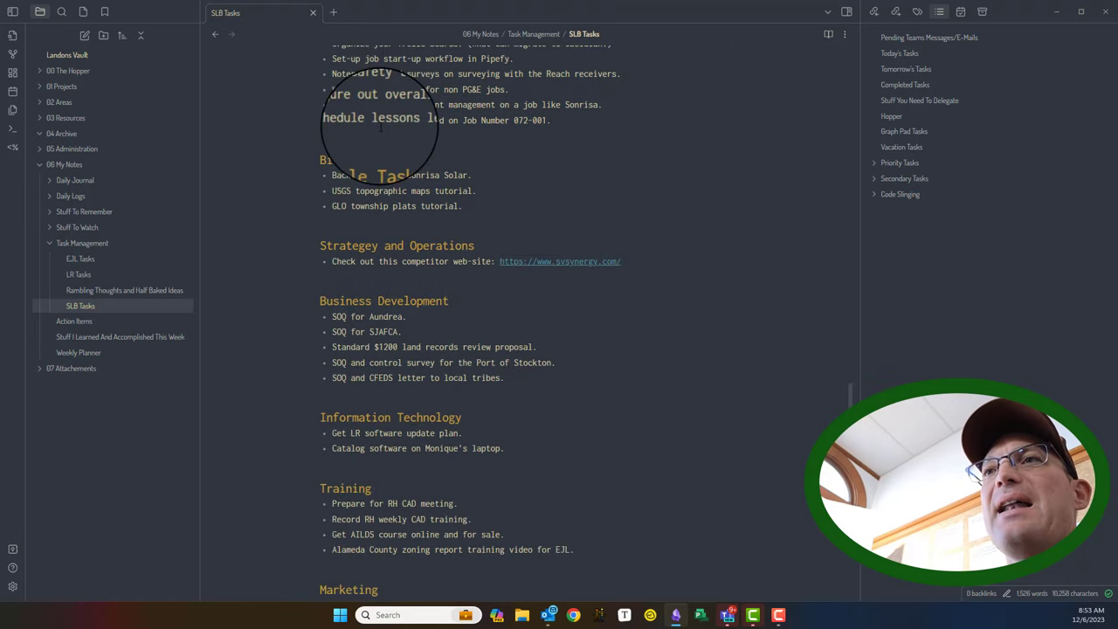
scroll(down, 3)
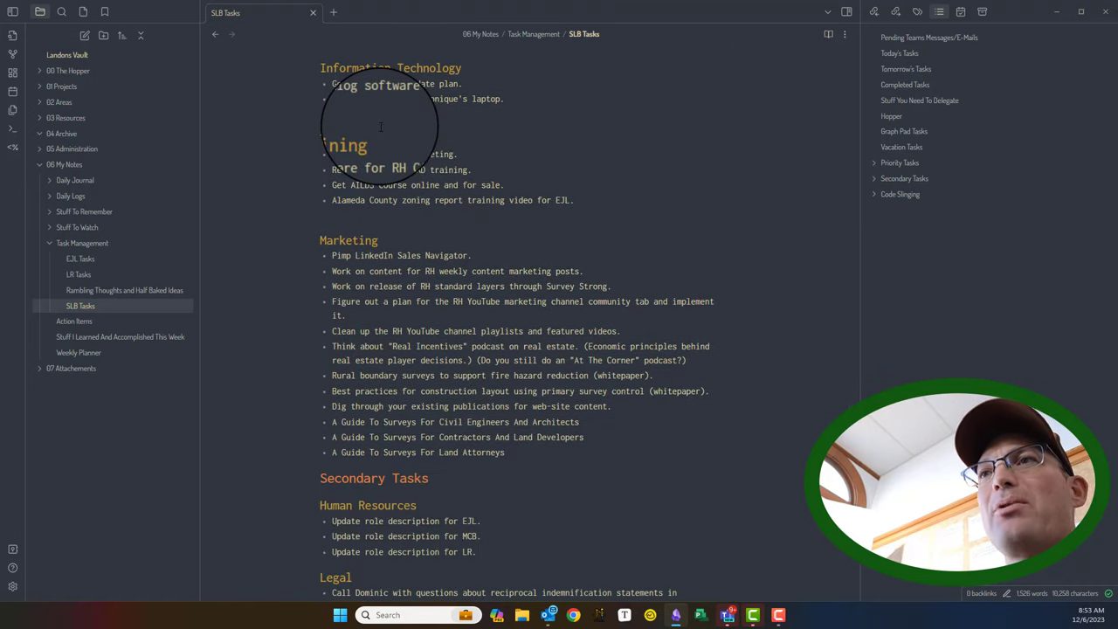
scroll(down, 3)
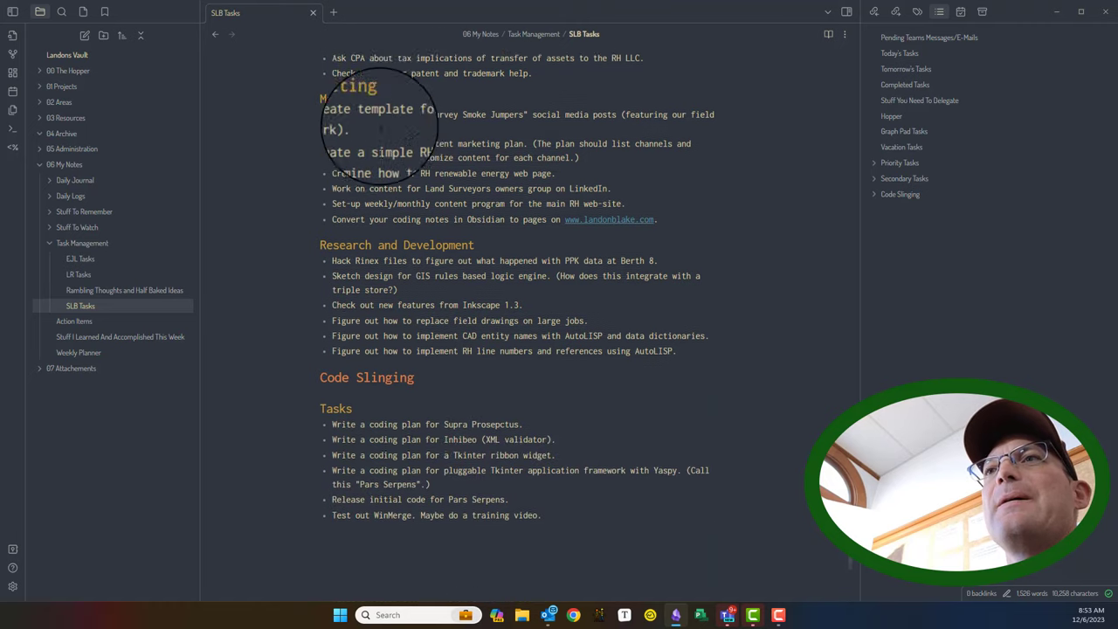
scroll(down, 3)
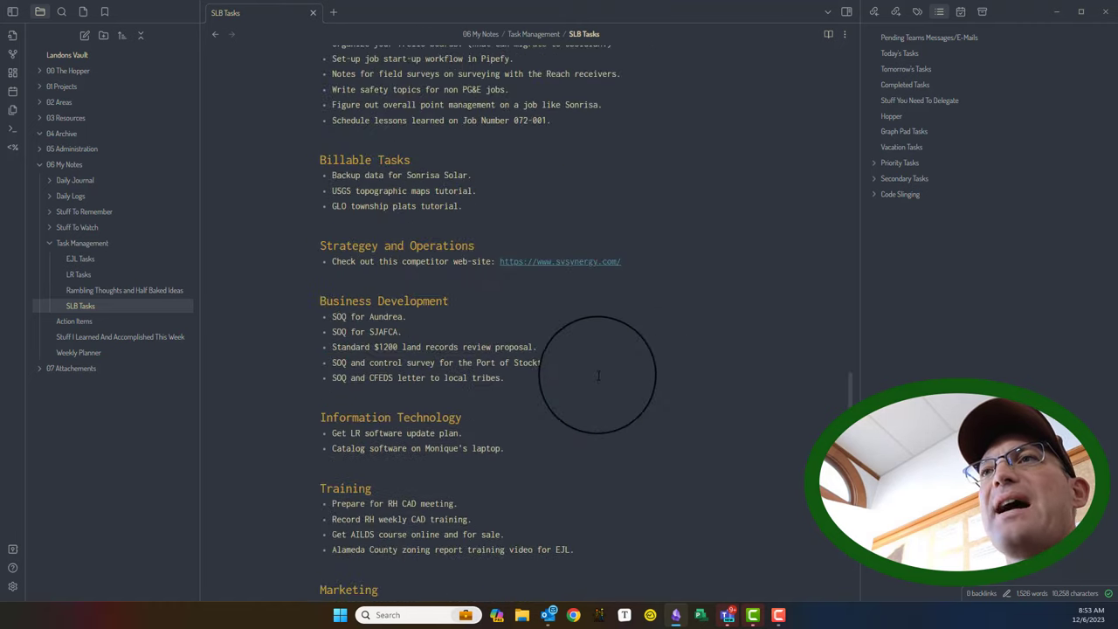
scroll(up, 3)
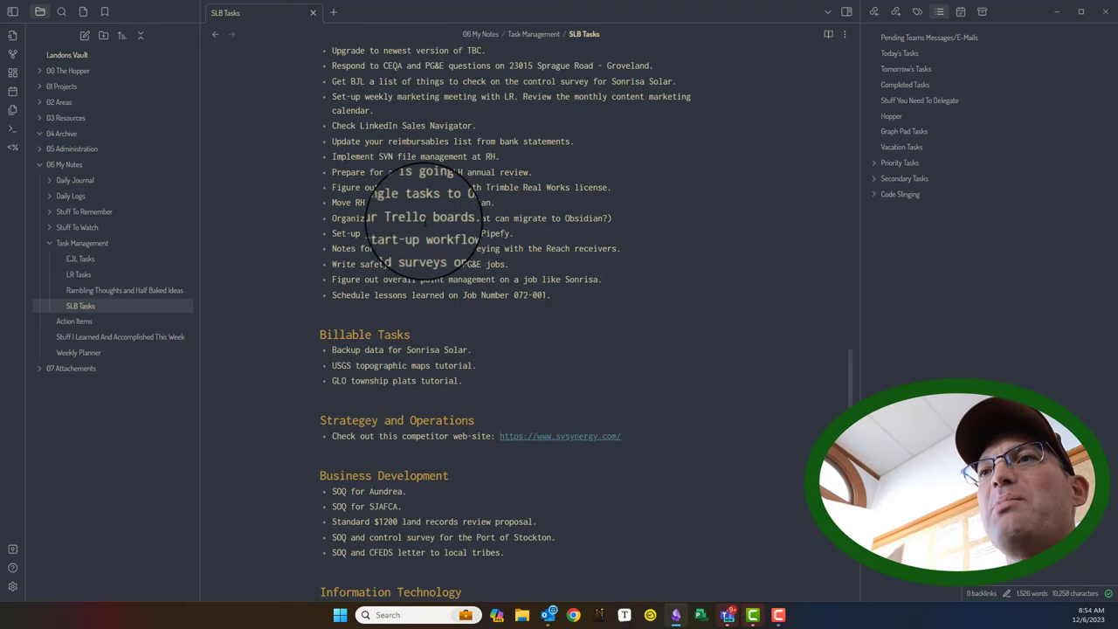
scroll(down, 3)
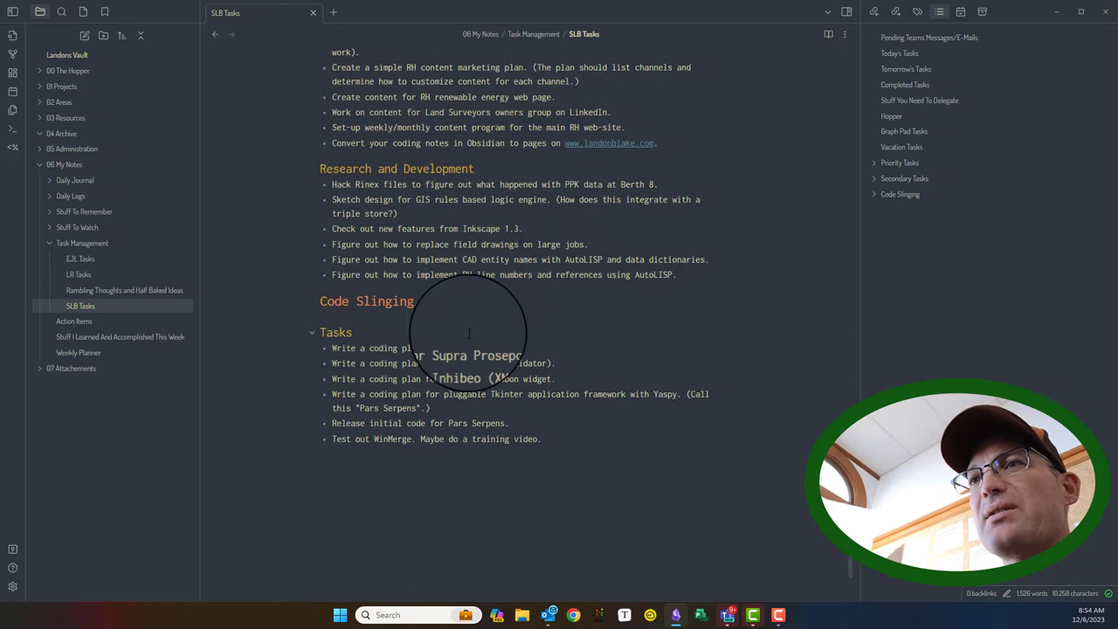
scroll(up, 3)
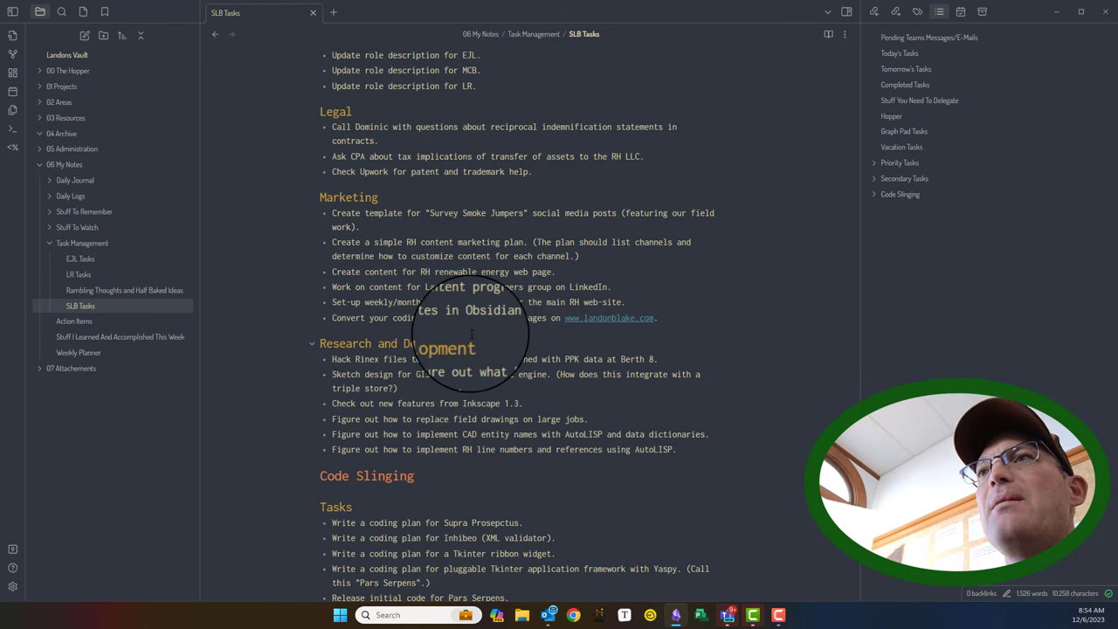
scroll(up, 3)
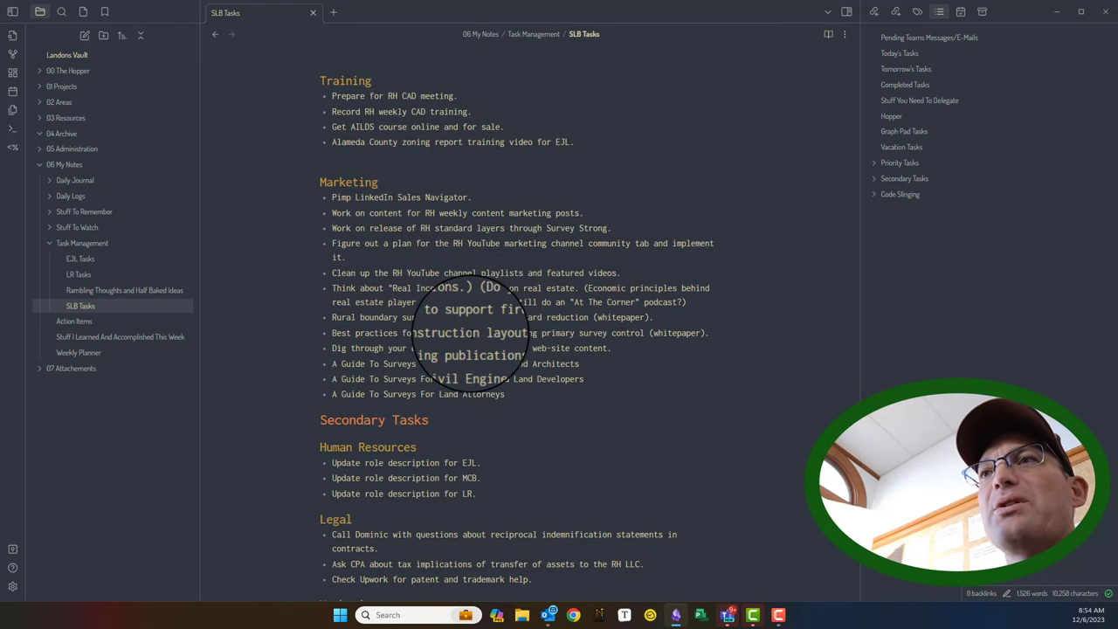
scroll(down, 3)
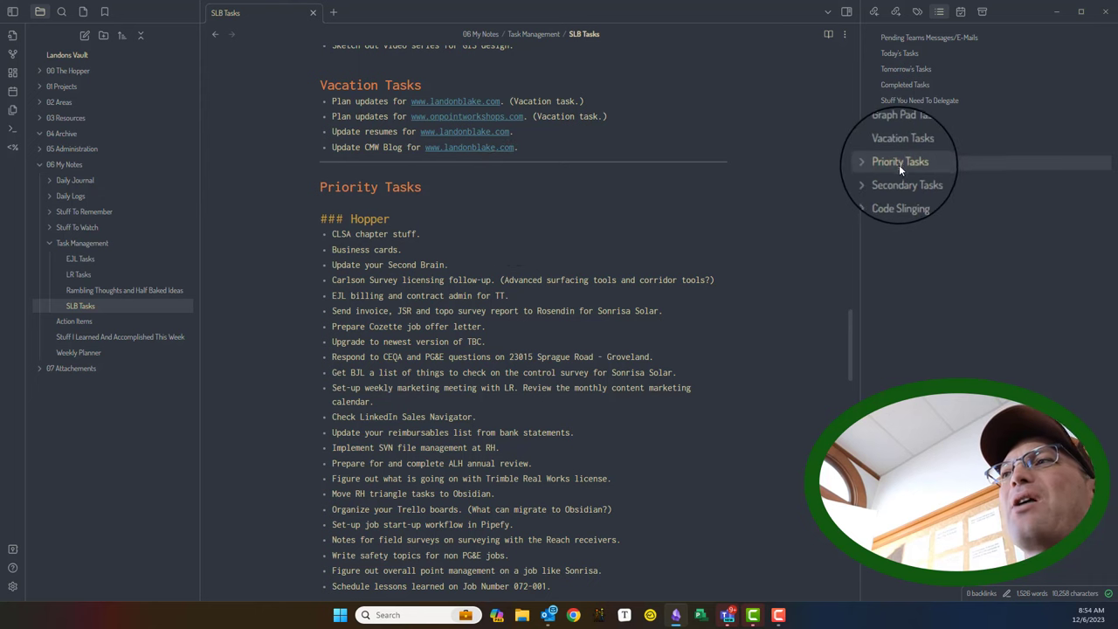
scroll(down, 3)
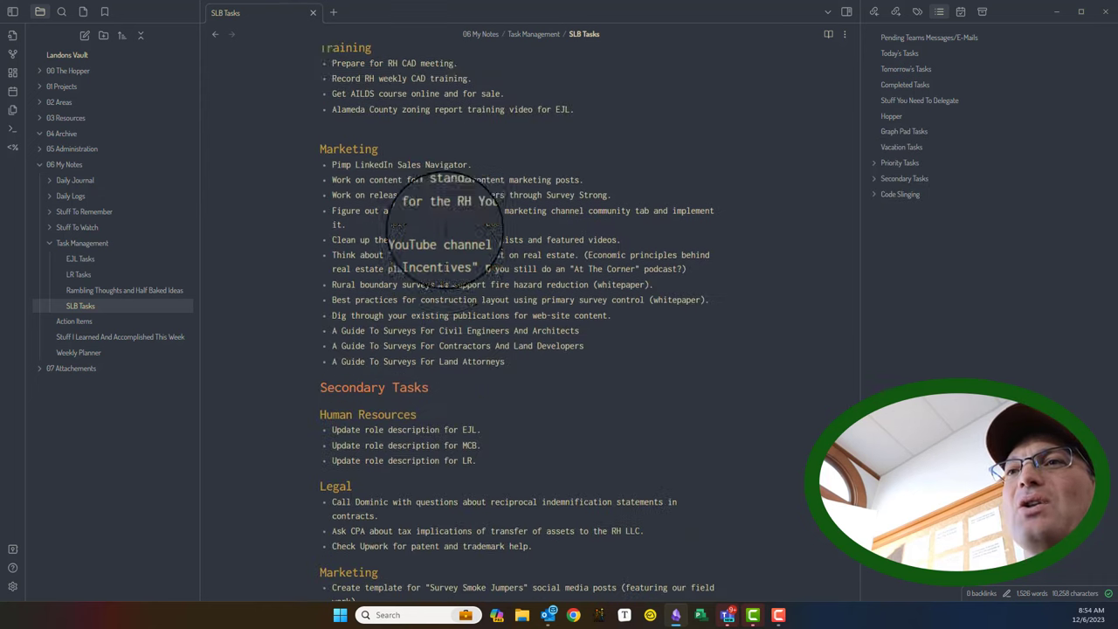
scroll(down, 3)
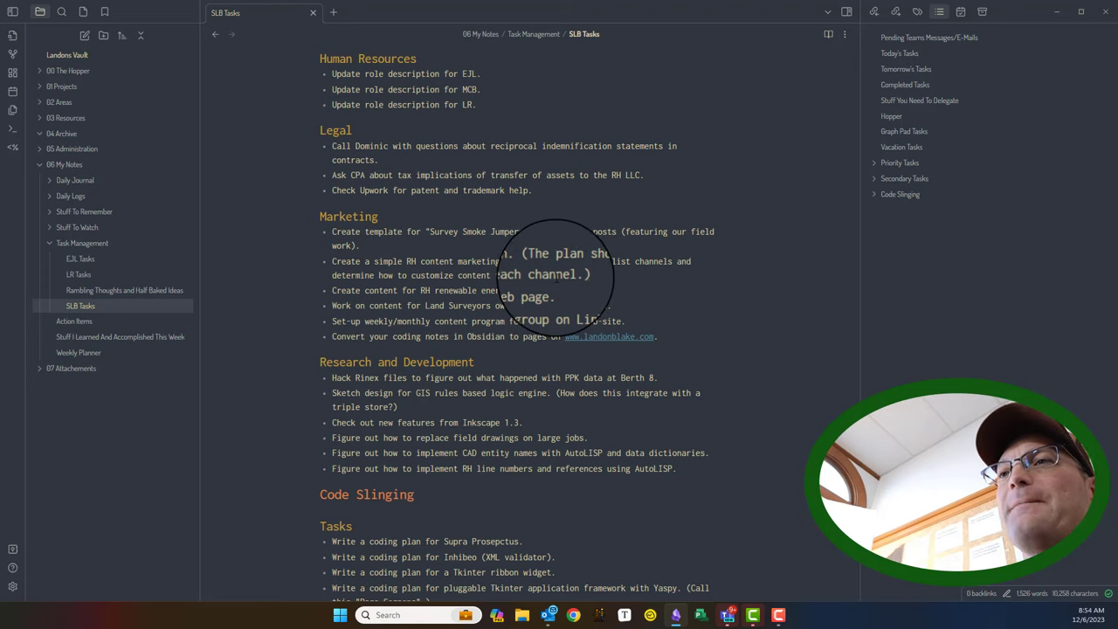
scroll(down, 3)
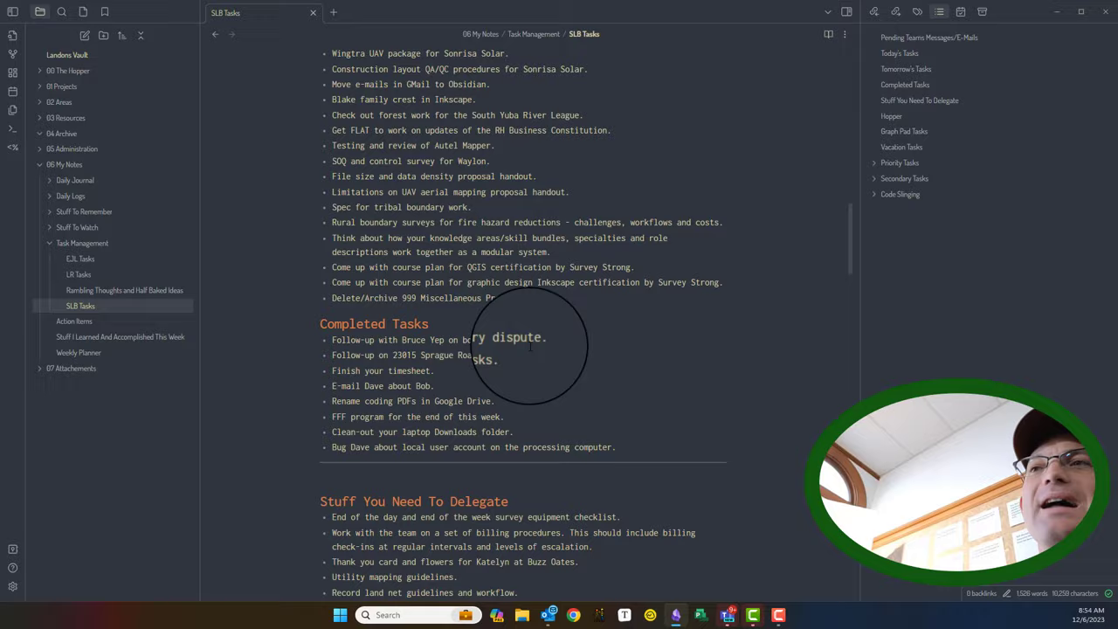
Scroll through the note to view the Hopper and Billable Tasks lists under Priority Tasks.
scroll(up, 3)
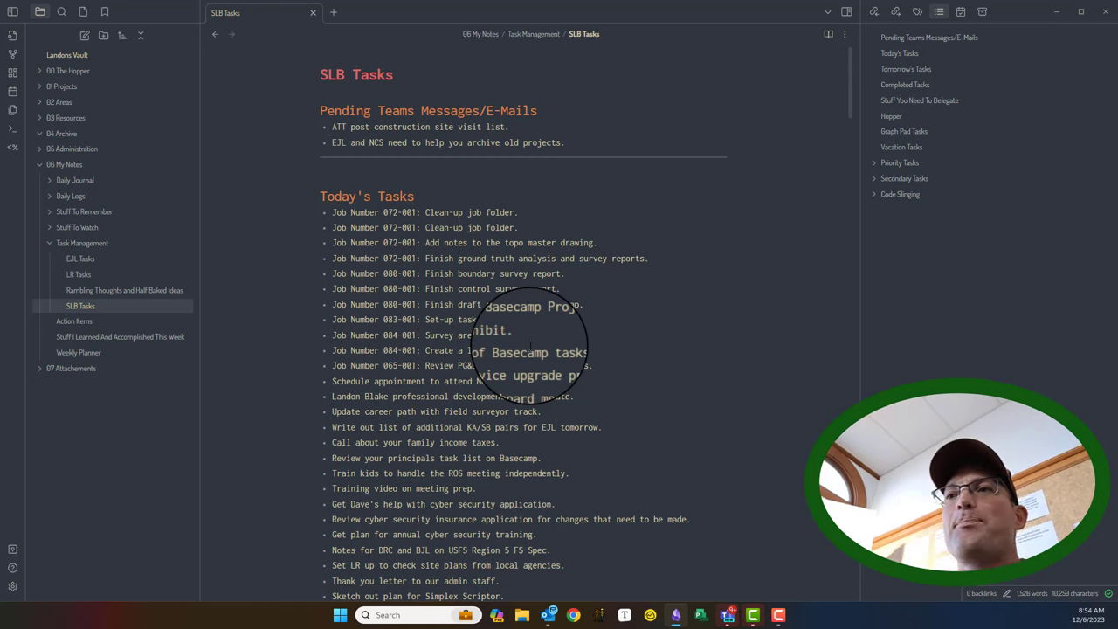
scroll(down, 3)
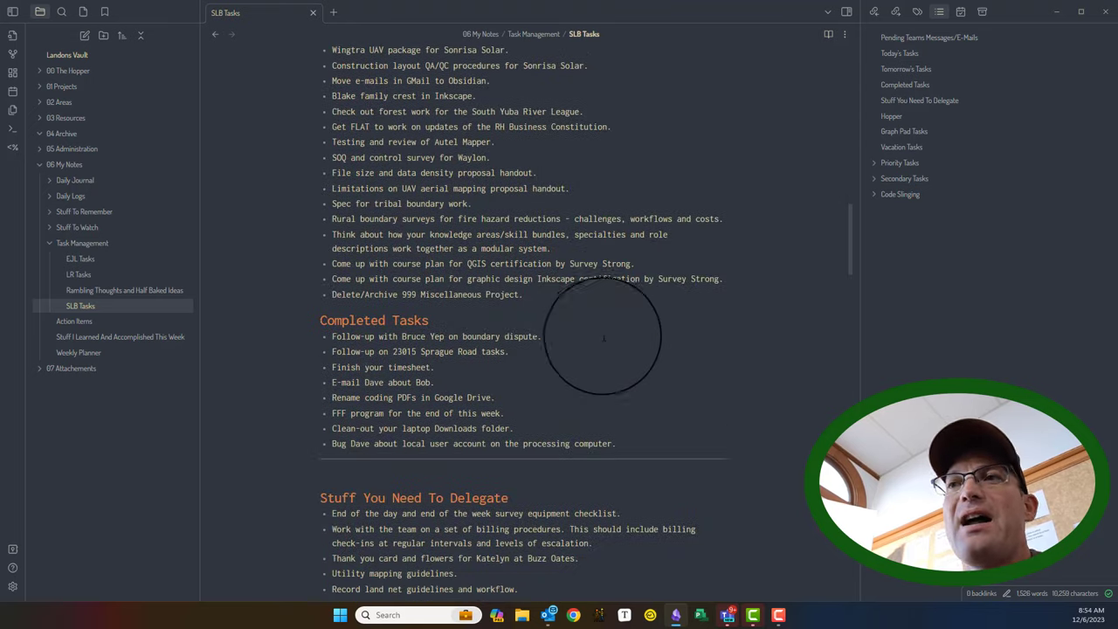
scroll(down, 3)
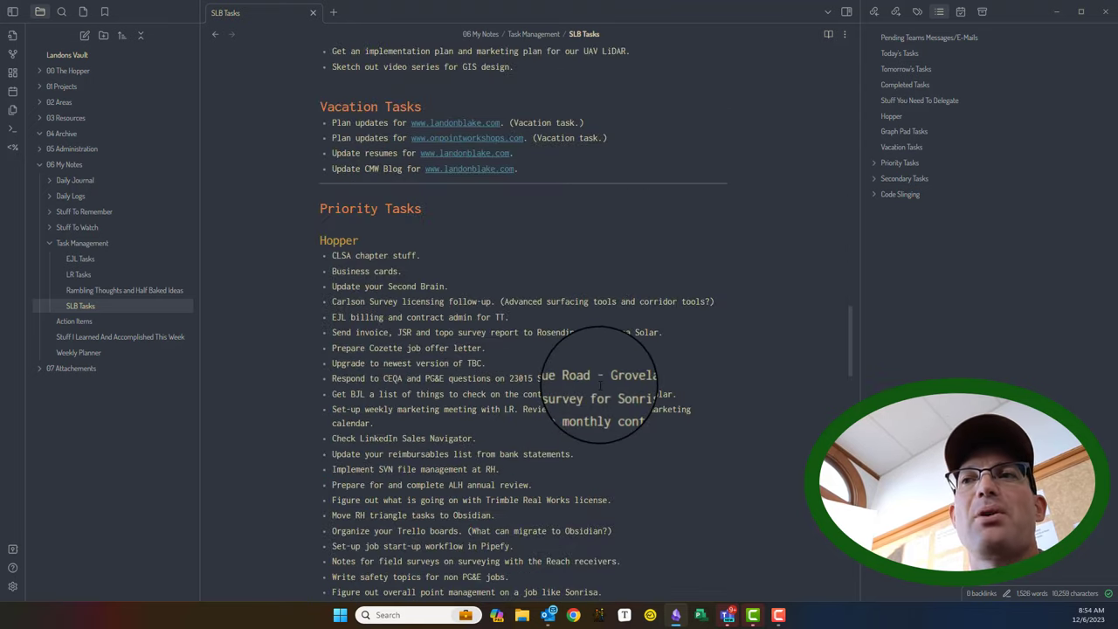
scroll(up, 3)
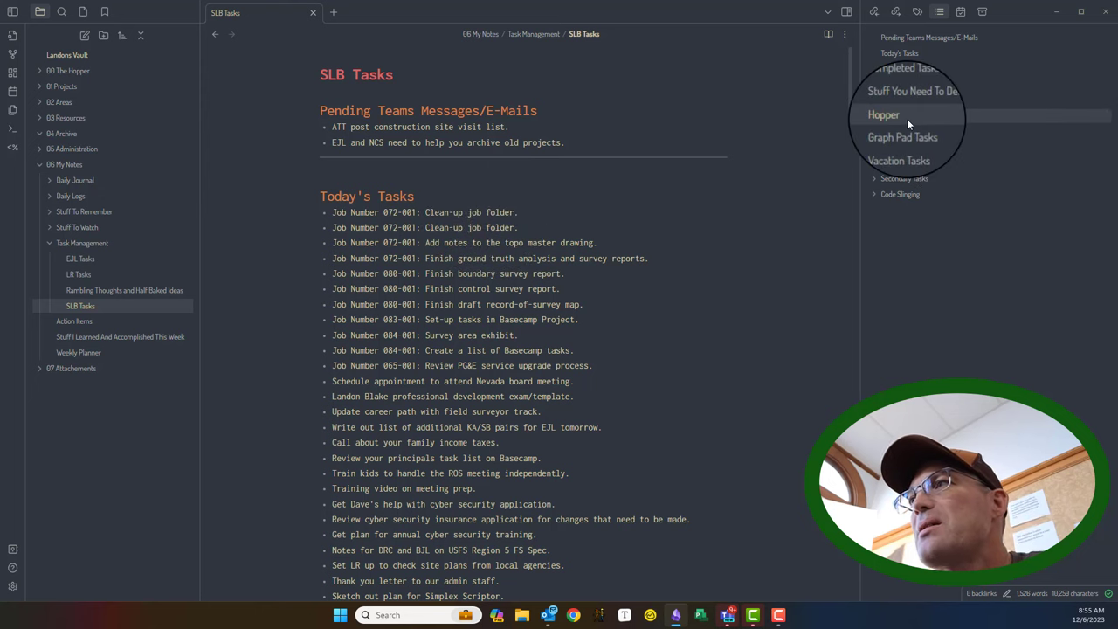
scroll(down, 3)
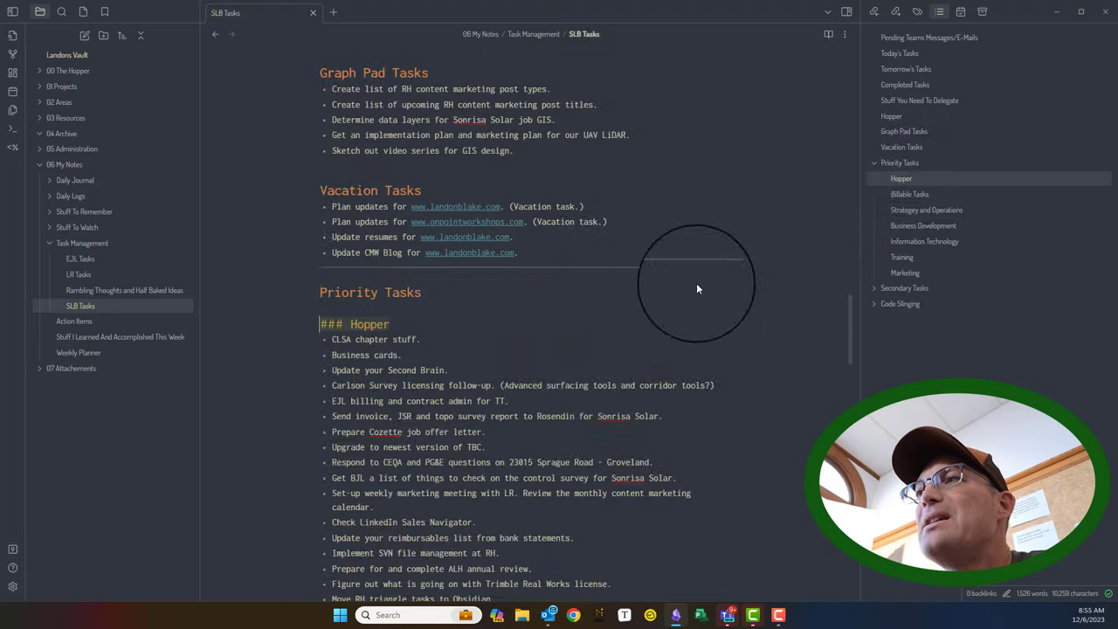
scroll(down, 3)
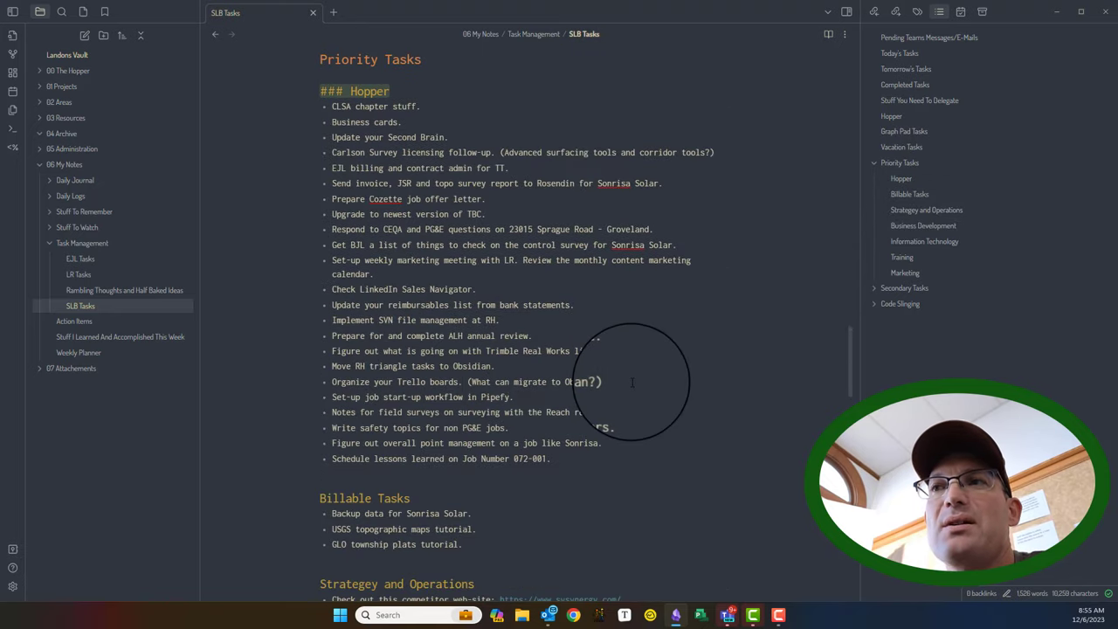